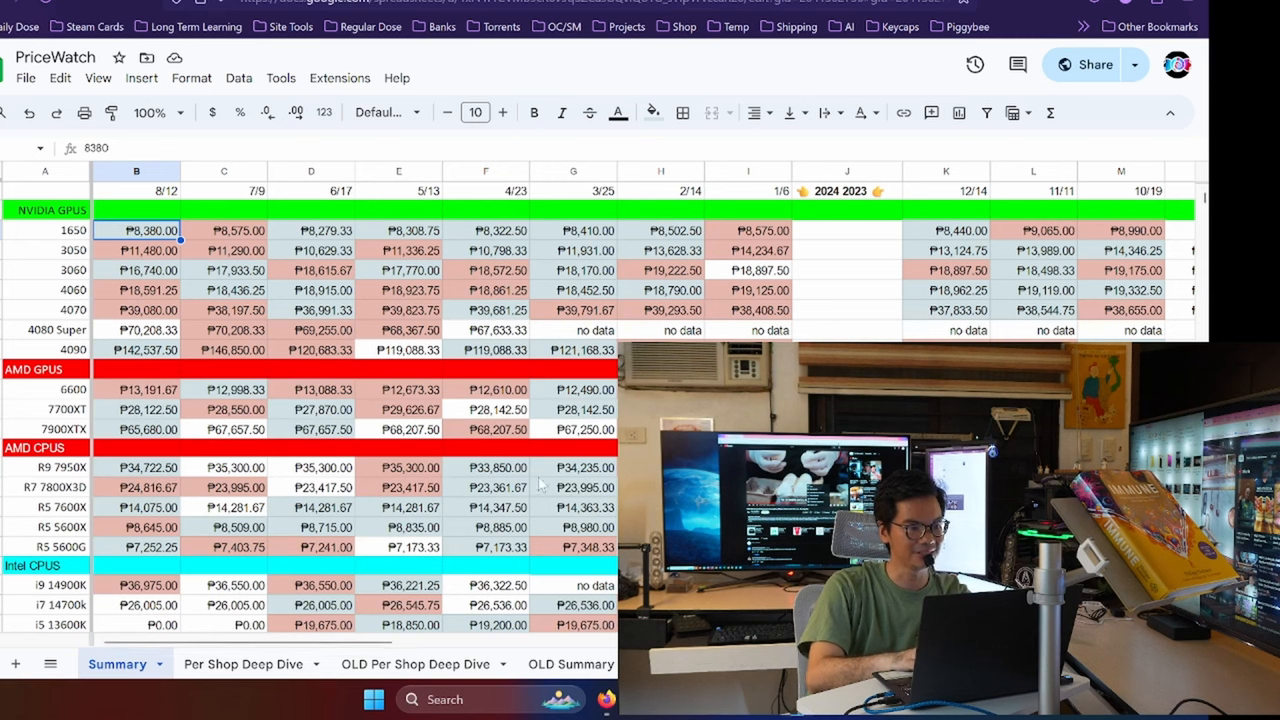
On Summary, read the latest 3060, 4060 and 1650 average prices, comparing 4060 with 7/9
{"action": "left_click", "coordinate": [136, 270]}
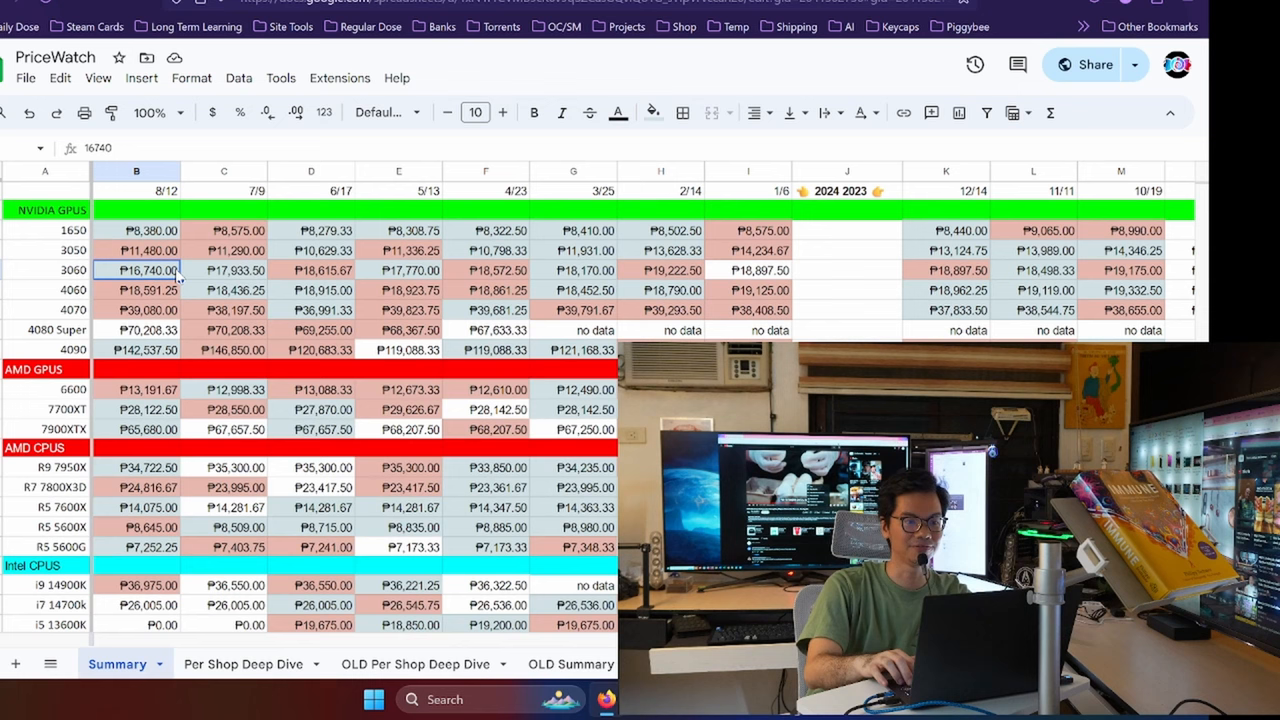
{"action": "scroll", "scroll_direction": "right", "scroll_amount": 3}
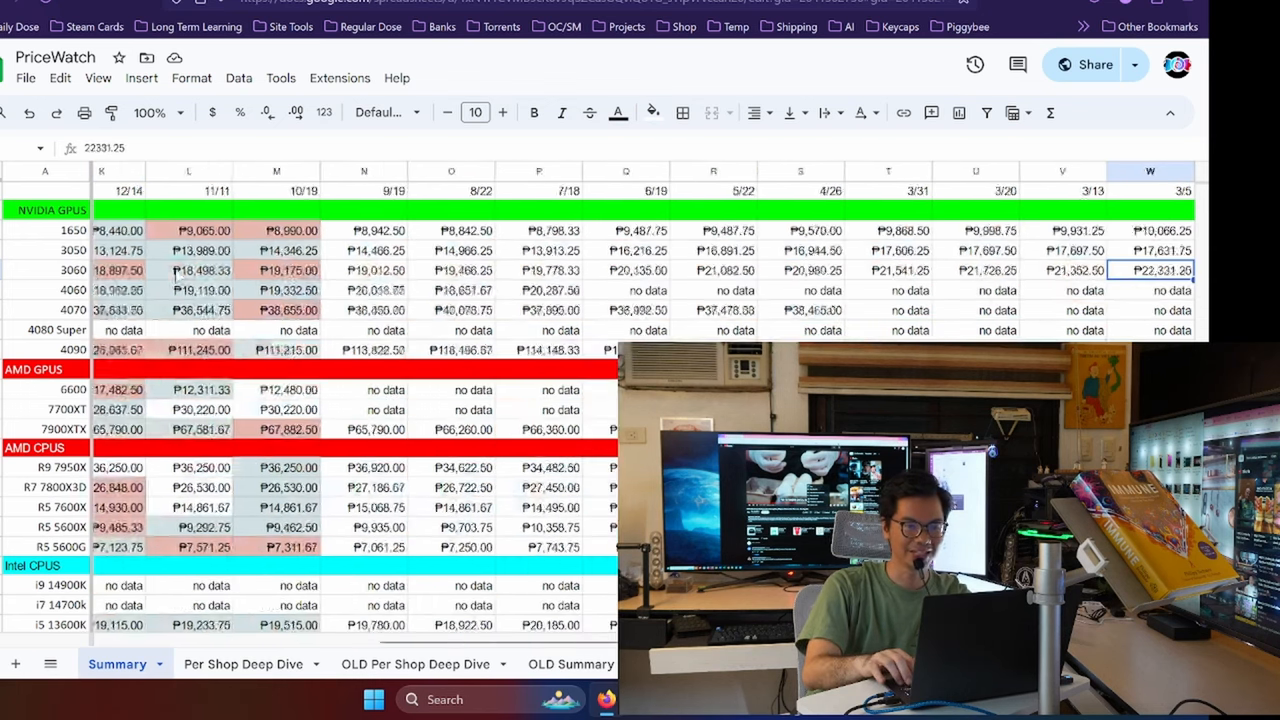
{"action": "scroll", "scroll_direction": "right", "scroll_amount": 3}
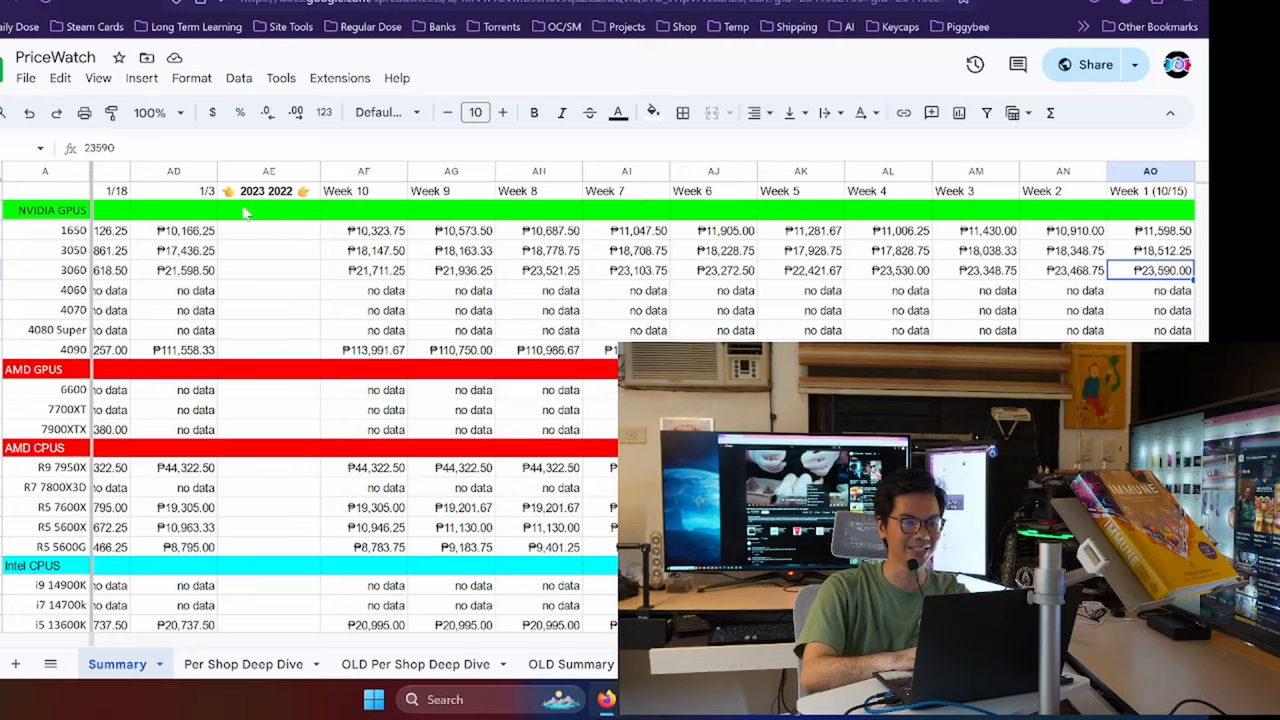
{"action": "scroll", "scroll_direction": "left", "scroll_amount": 3}
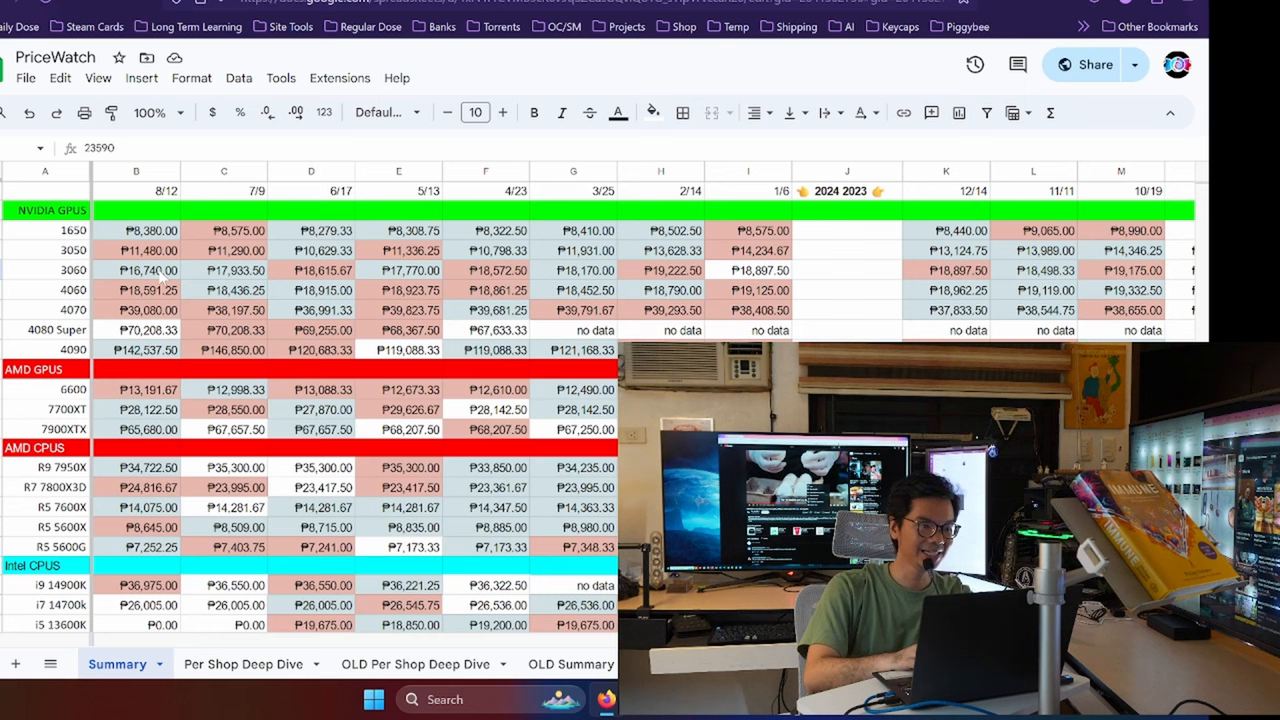
{"action": "left_click", "coordinate": [136, 290]}
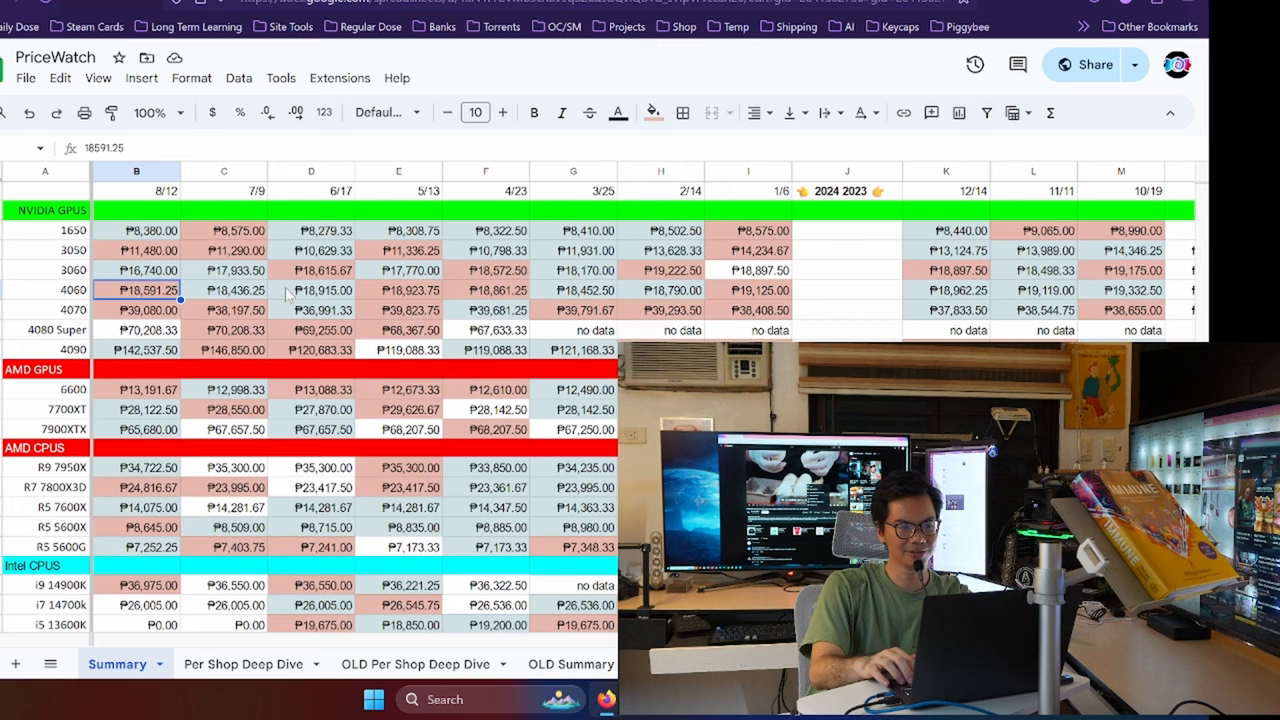
{"action": "left_click", "coordinate": [223, 290]}
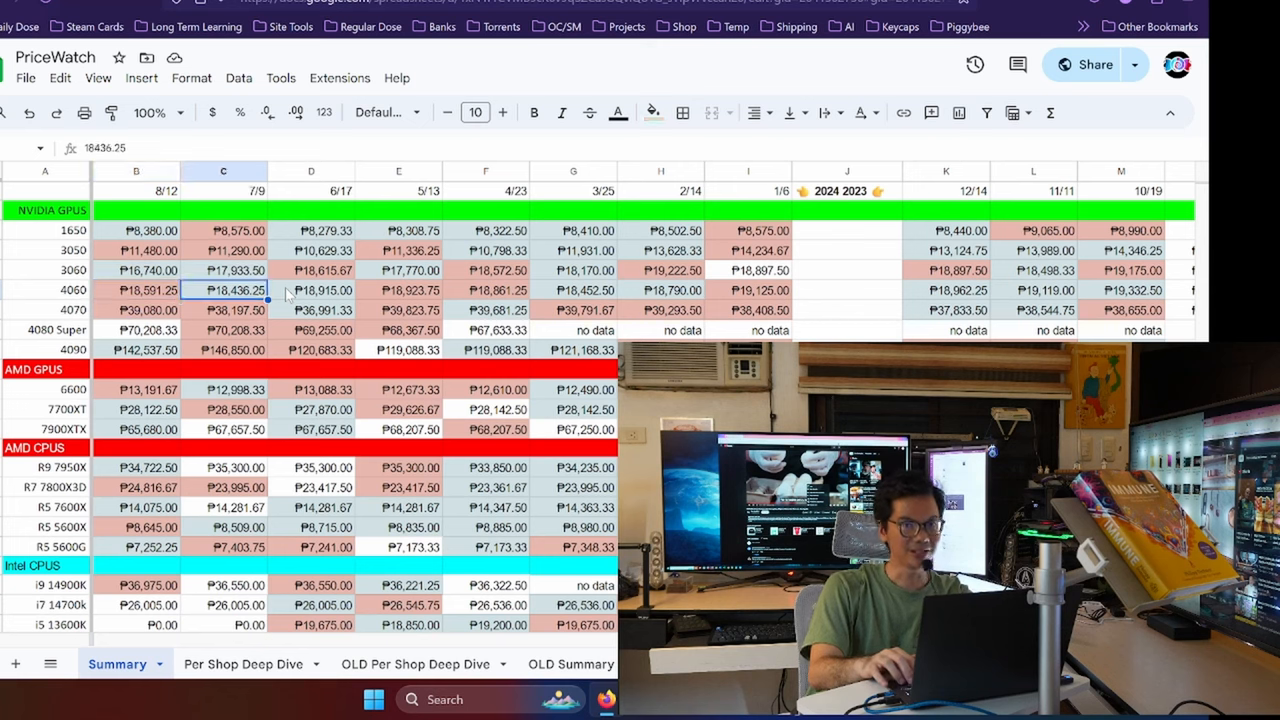
{"action": "left_click", "coordinate": [136, 230]}
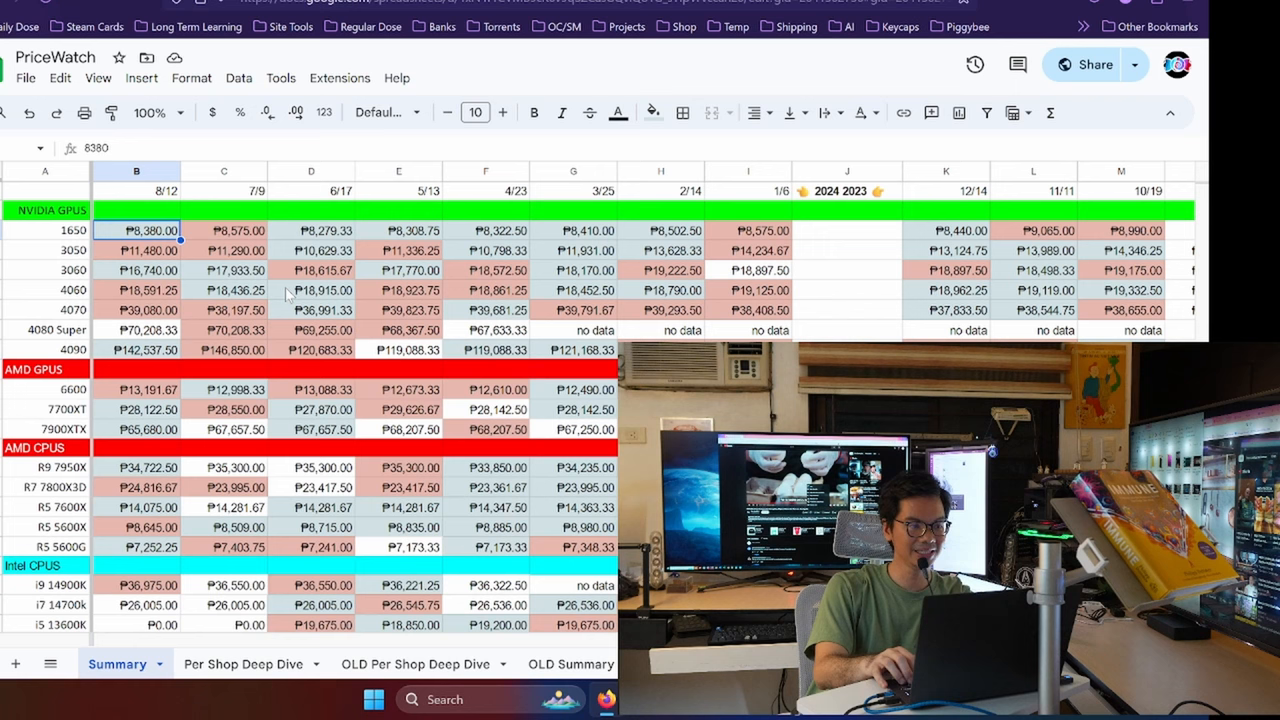
{"action": "left_click", "coordinate": [223, 231]}
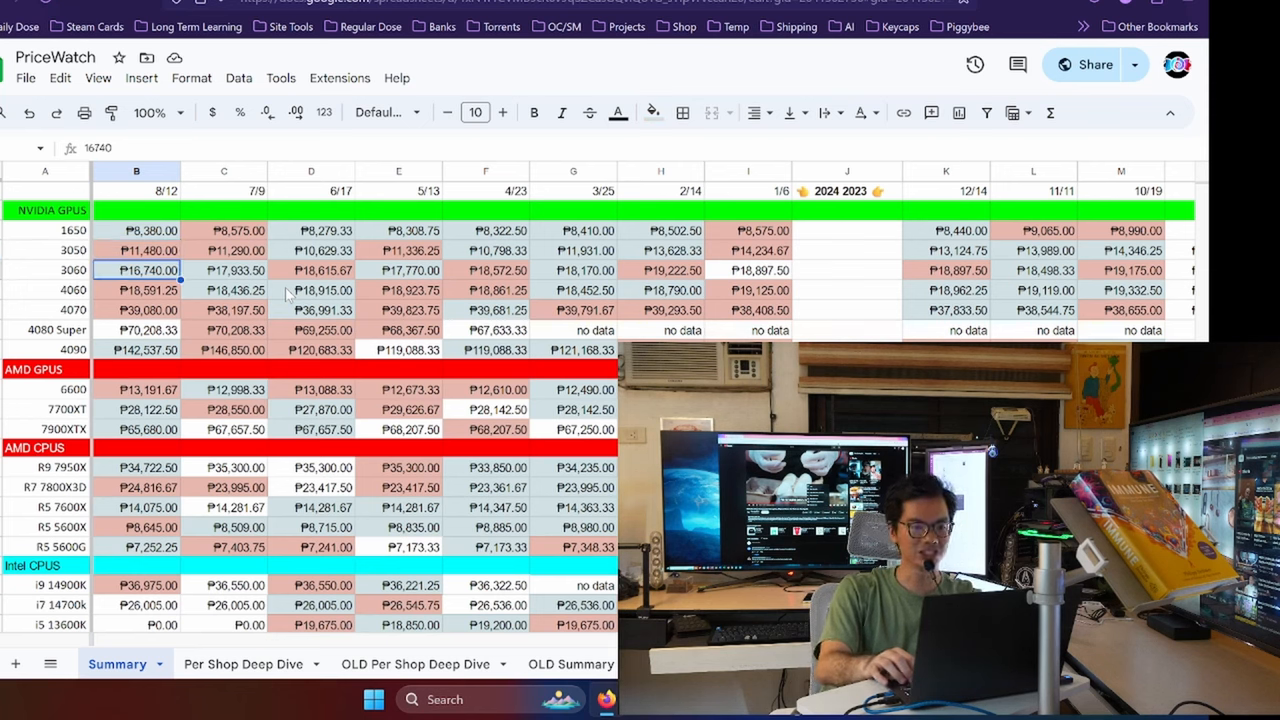
Read the 4070 averages (latest, 2/14, 3/25), then the latest 4080 Super and 4090 averages
{"action": "left_click", "coordinate": [136, 290]}
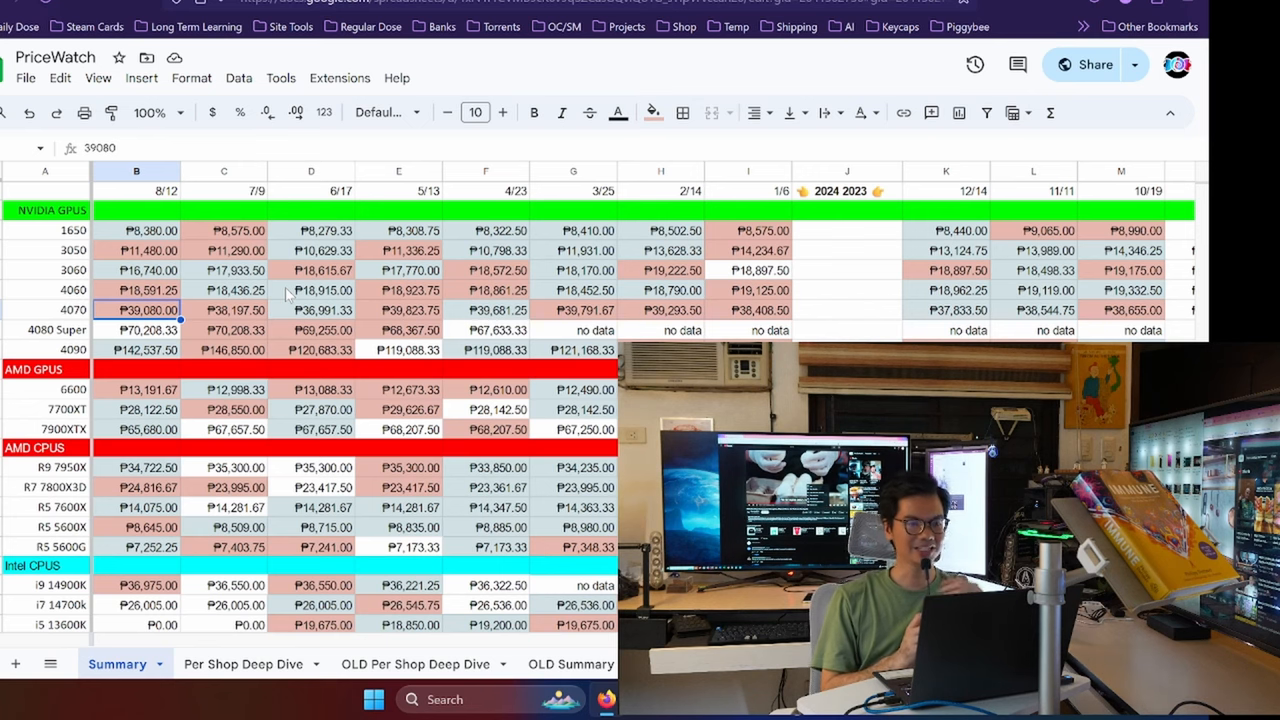
{"action": "left_click", "coordinate": [311, 309]}
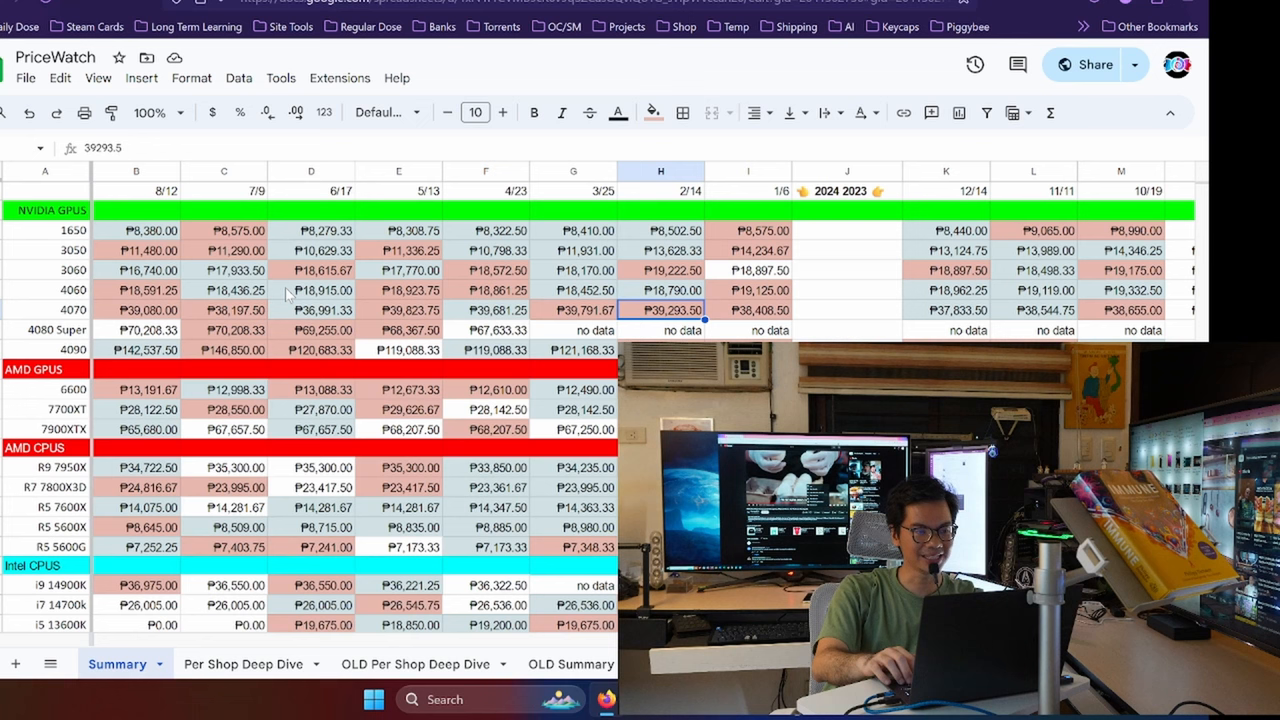
{"action": "left_click", "coordinate": [573, 310]}
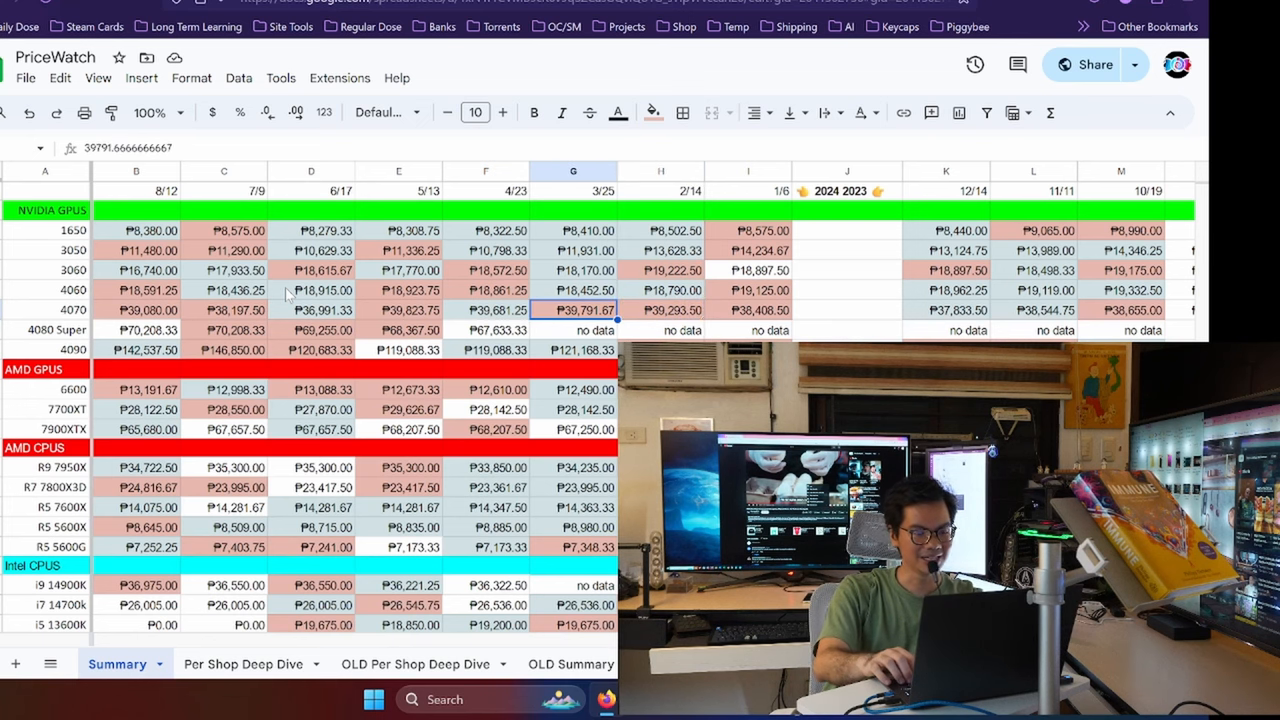
{"action": "scroll", "scroll_direction": "right", "scroll_amount": 3}
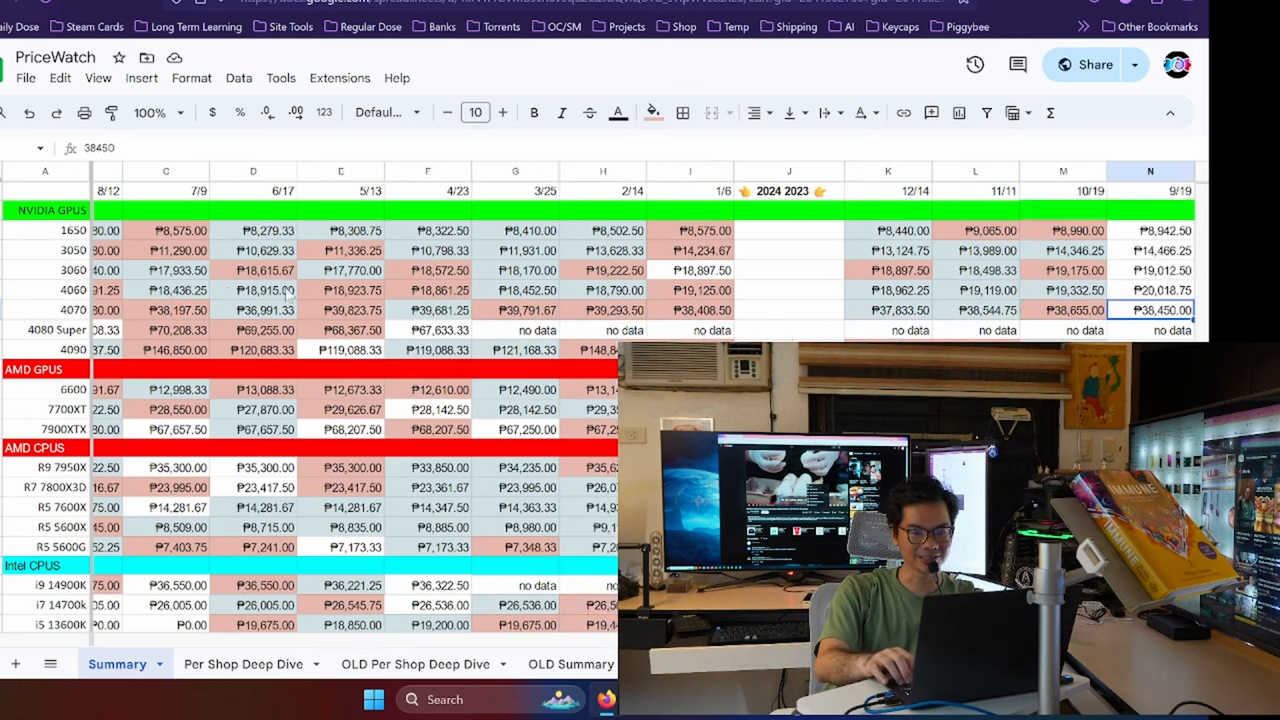
{"action": "scroll", "scroll_direction": "right", "scroll_amount": 3}
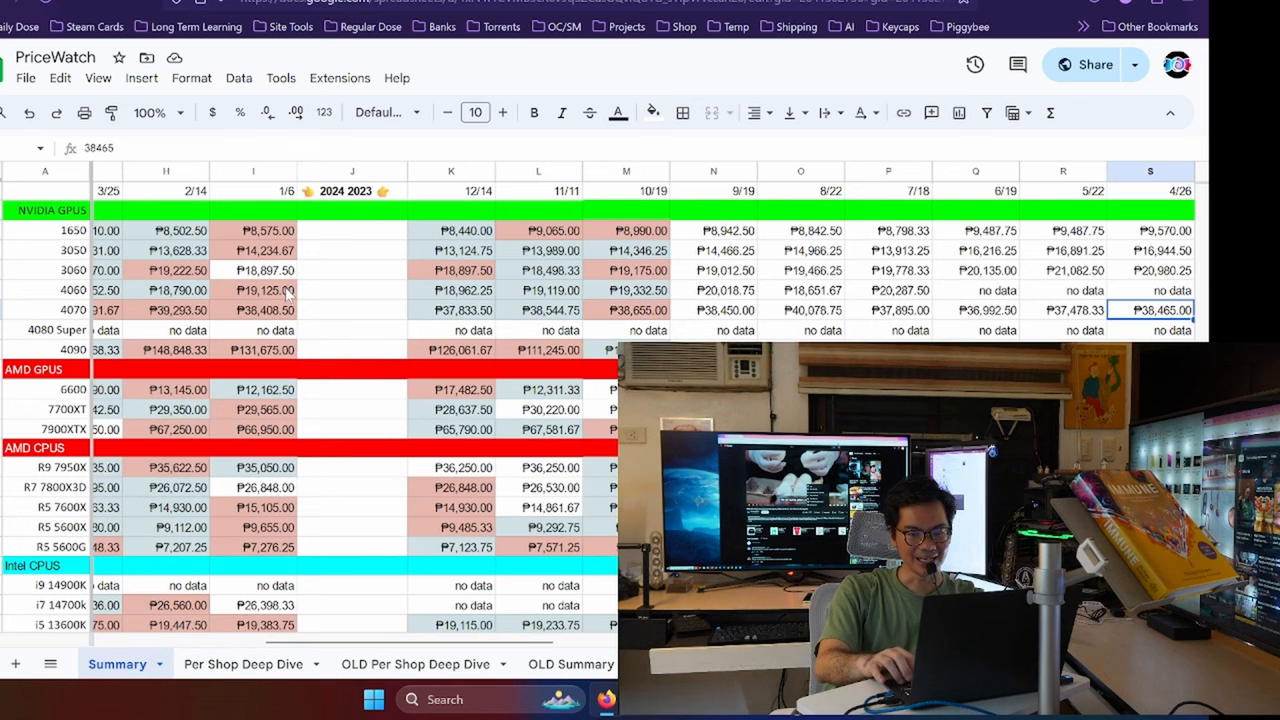
{"action": "left_click", "coordinate": [800, 310]}
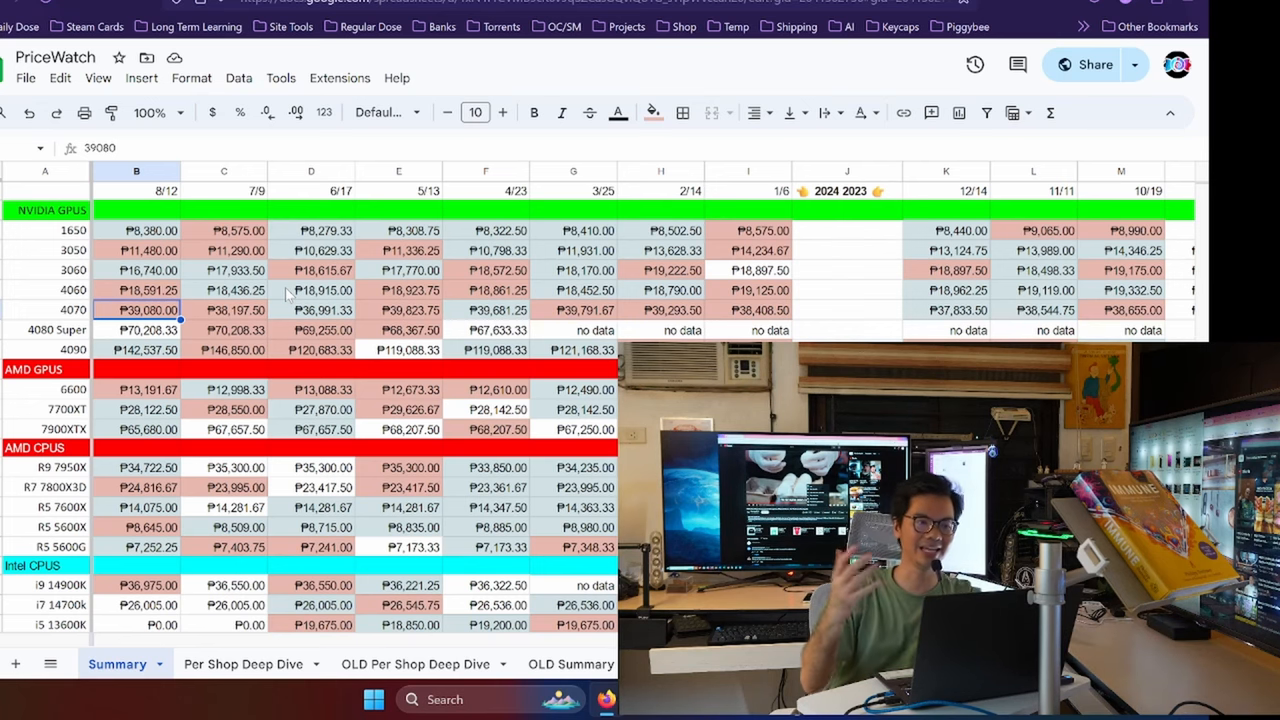
{"action": "left_click", "coordinate": [136, 330]}
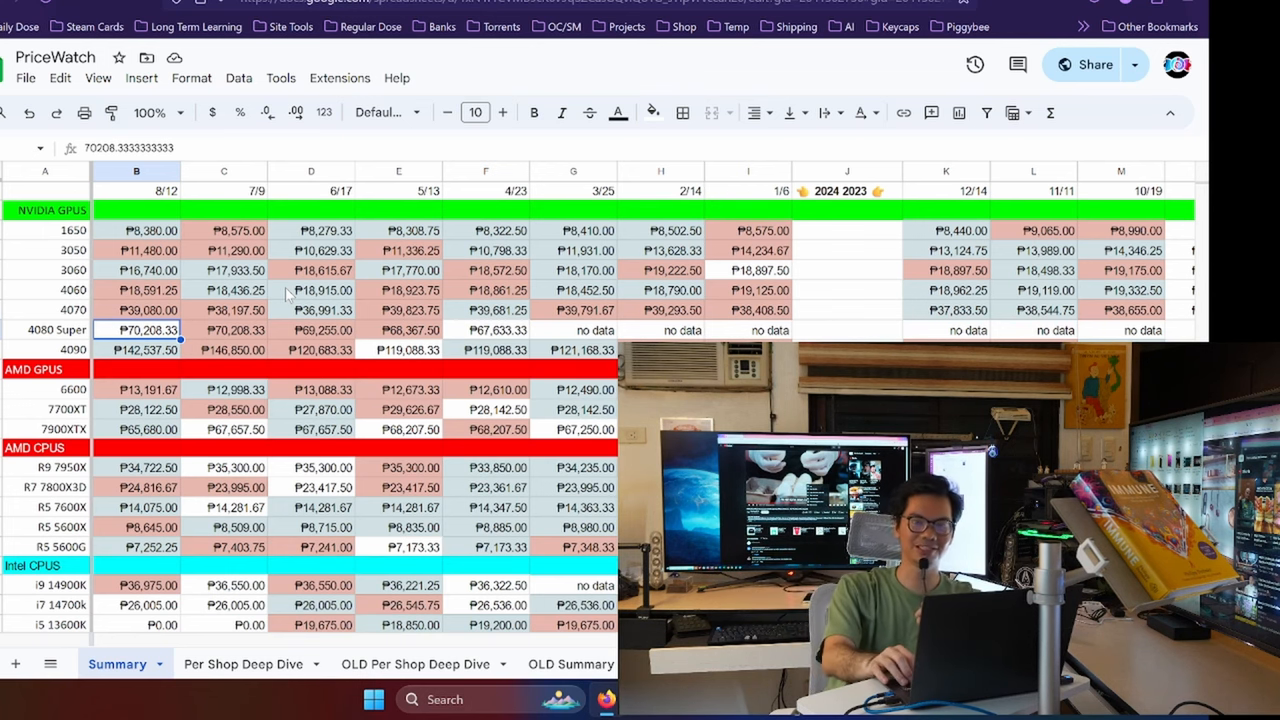
{"action": "left_click", "coordinate": [136, 349]}
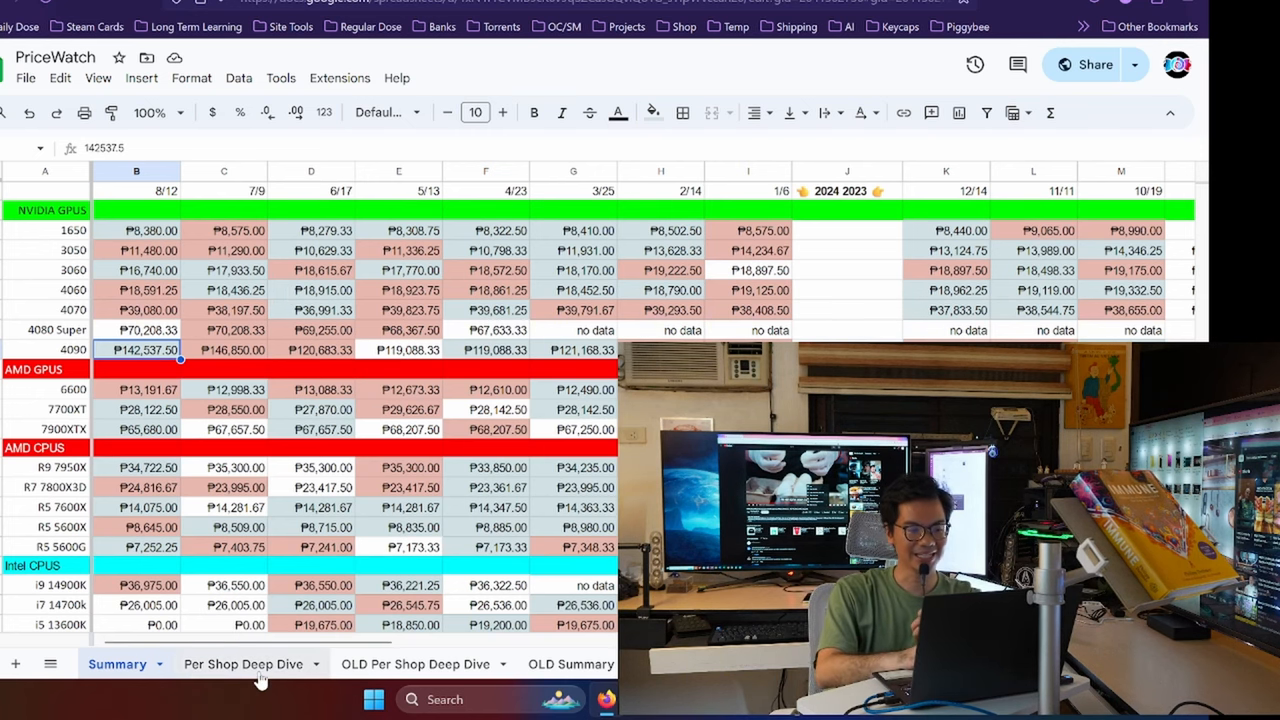
On Per Shop Deep Dive, check the Asus ROG Matrix 4090, Joker's red 1650, and 12-Aug date
{"action": "left_click", "coordinate": [242, 663]}
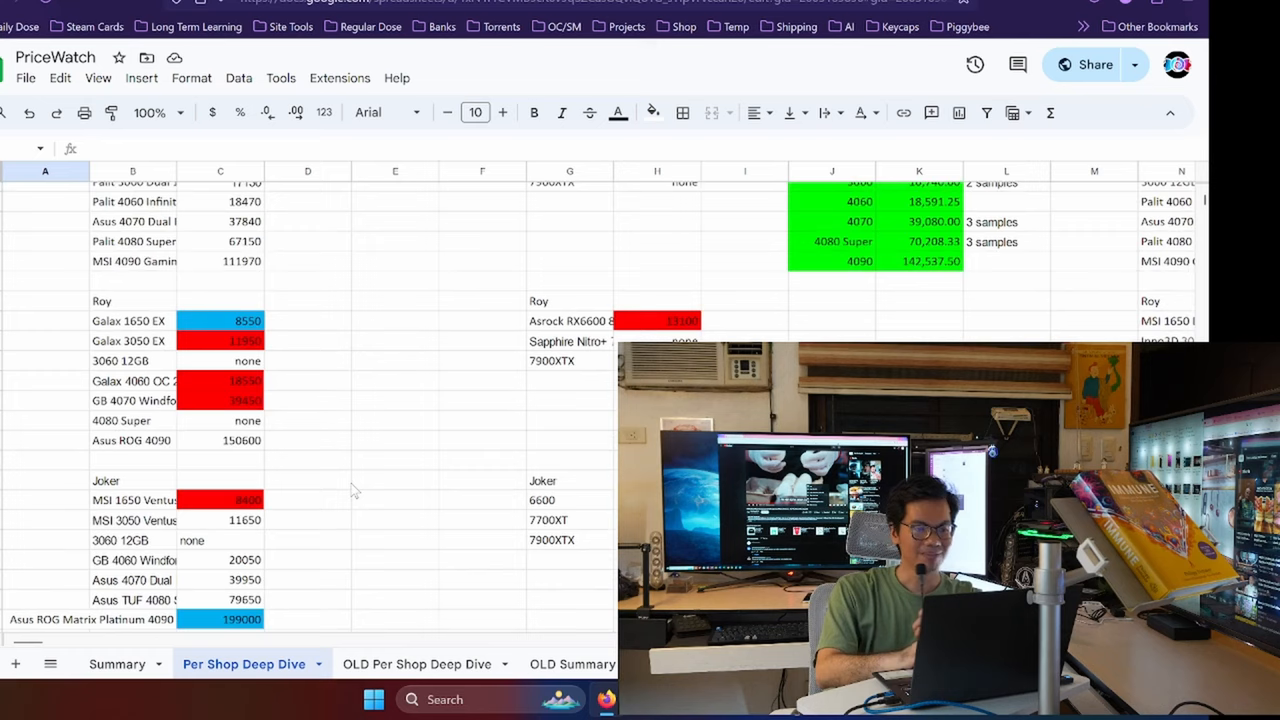
{"action": "scroll", "scroll_direction": "down", "scroll_amount": 3}
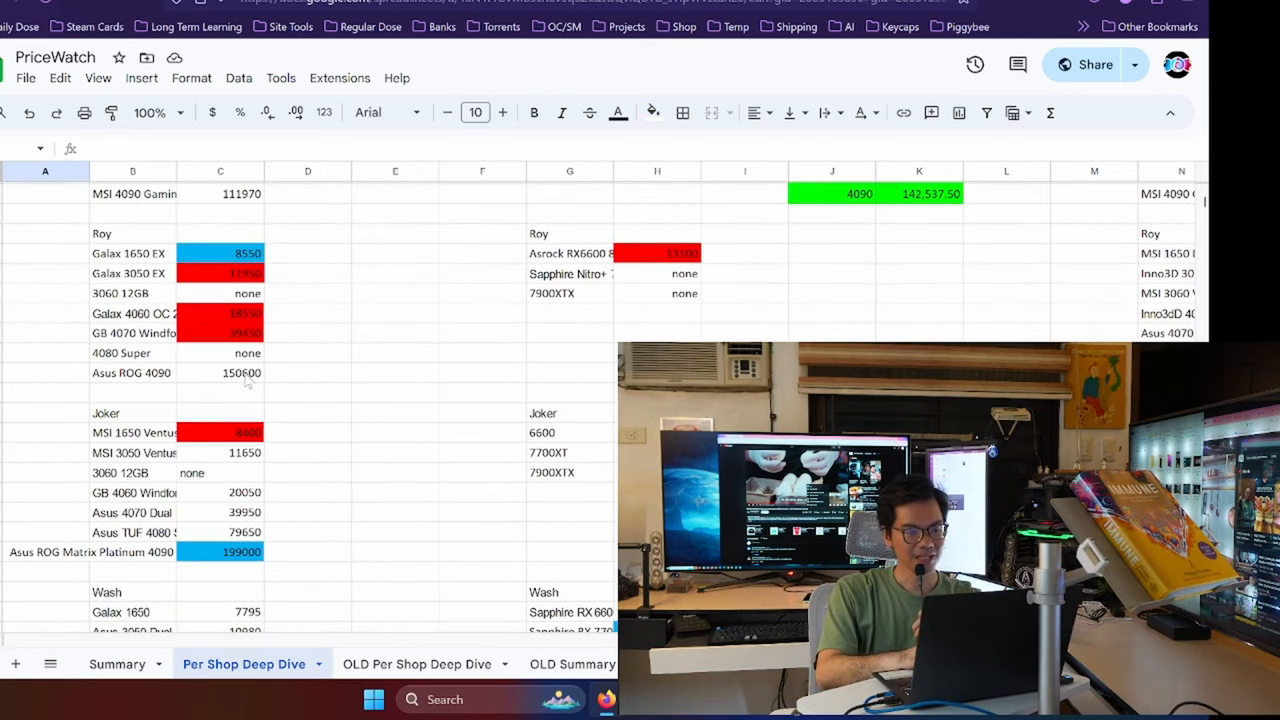
{"action": "left_click", "coordinate": [240, 552]}
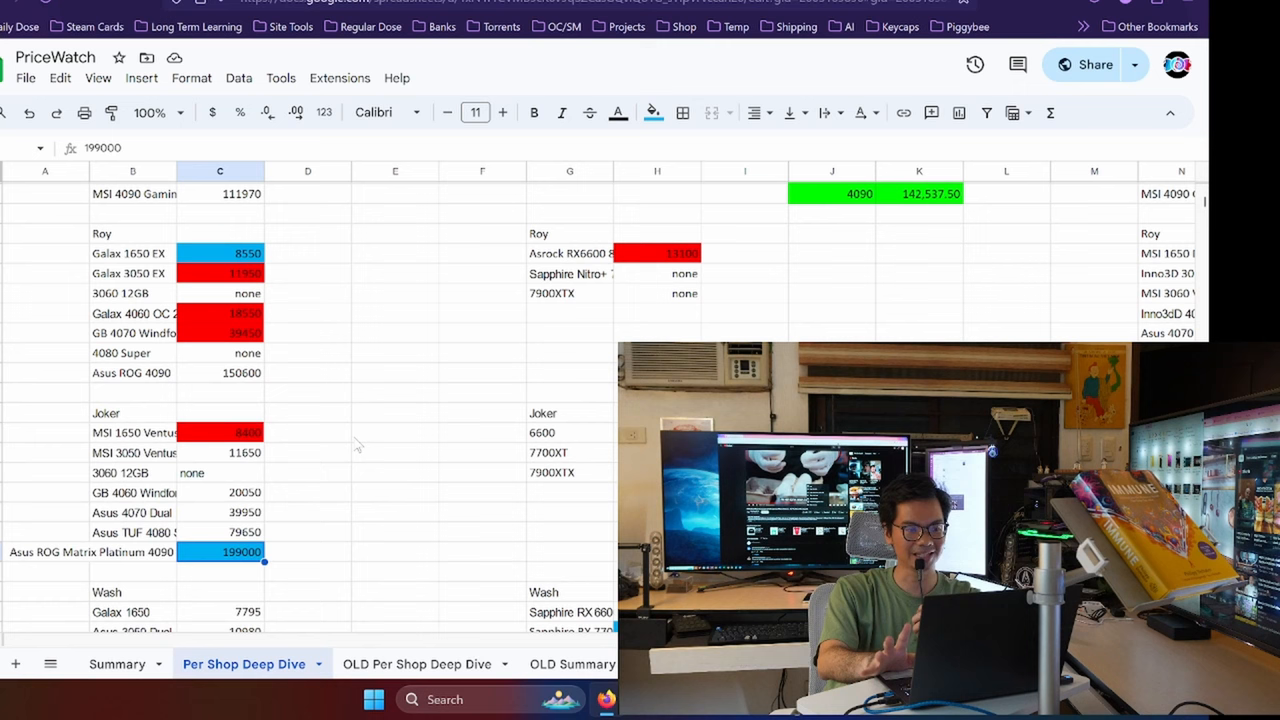
{"action": "left_click", "coordinate": [219, 432]}
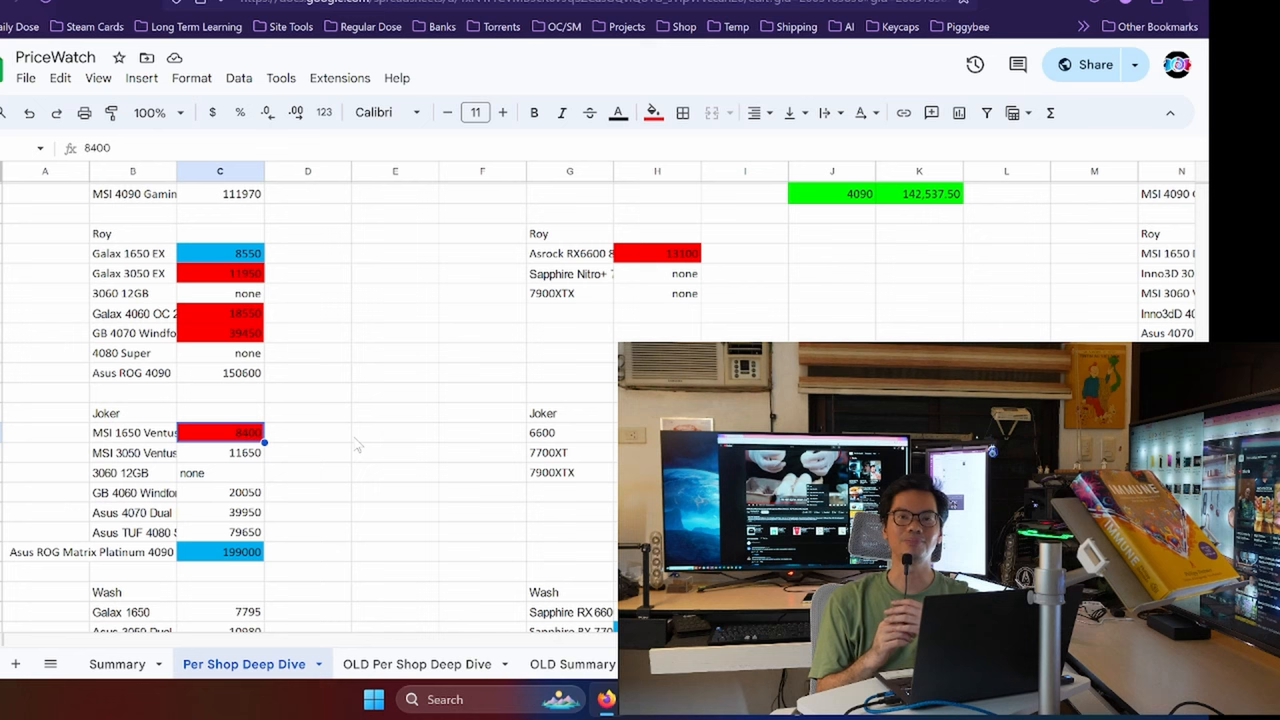
{"action": "left_click", "coordinate": [133, 432]}
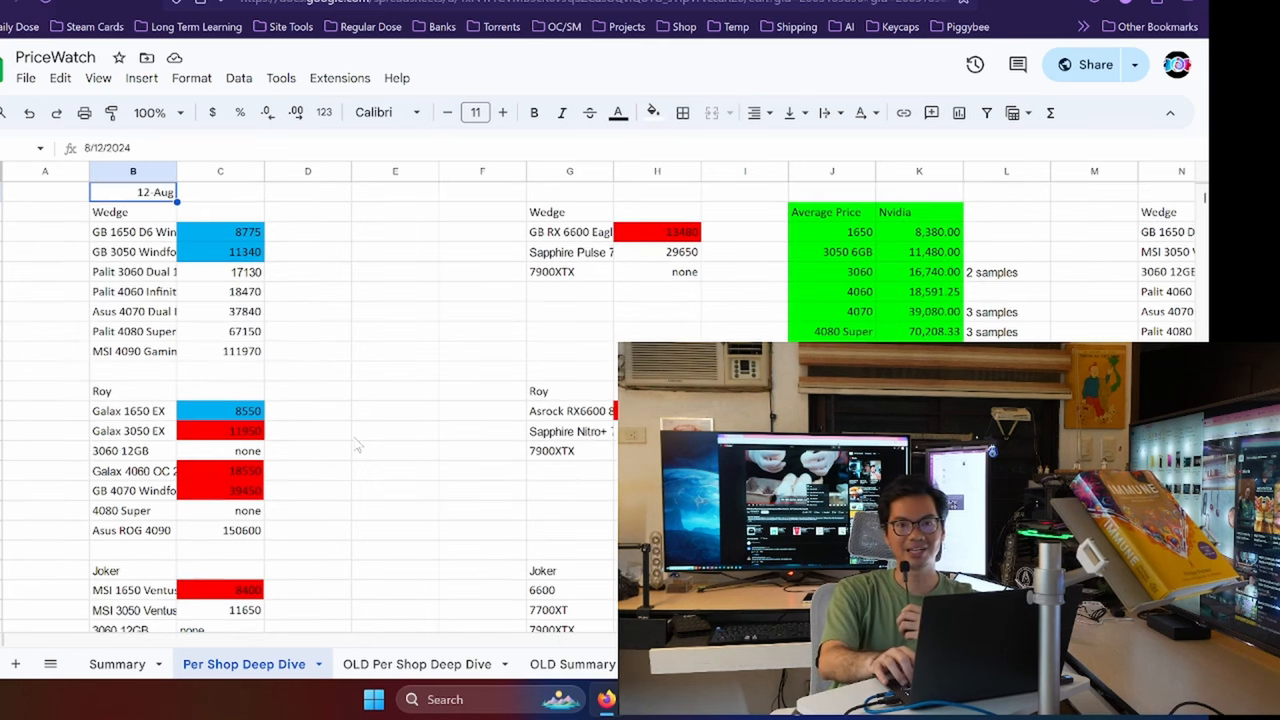
{"action": "left_click", "coordinate": [45, 211]}
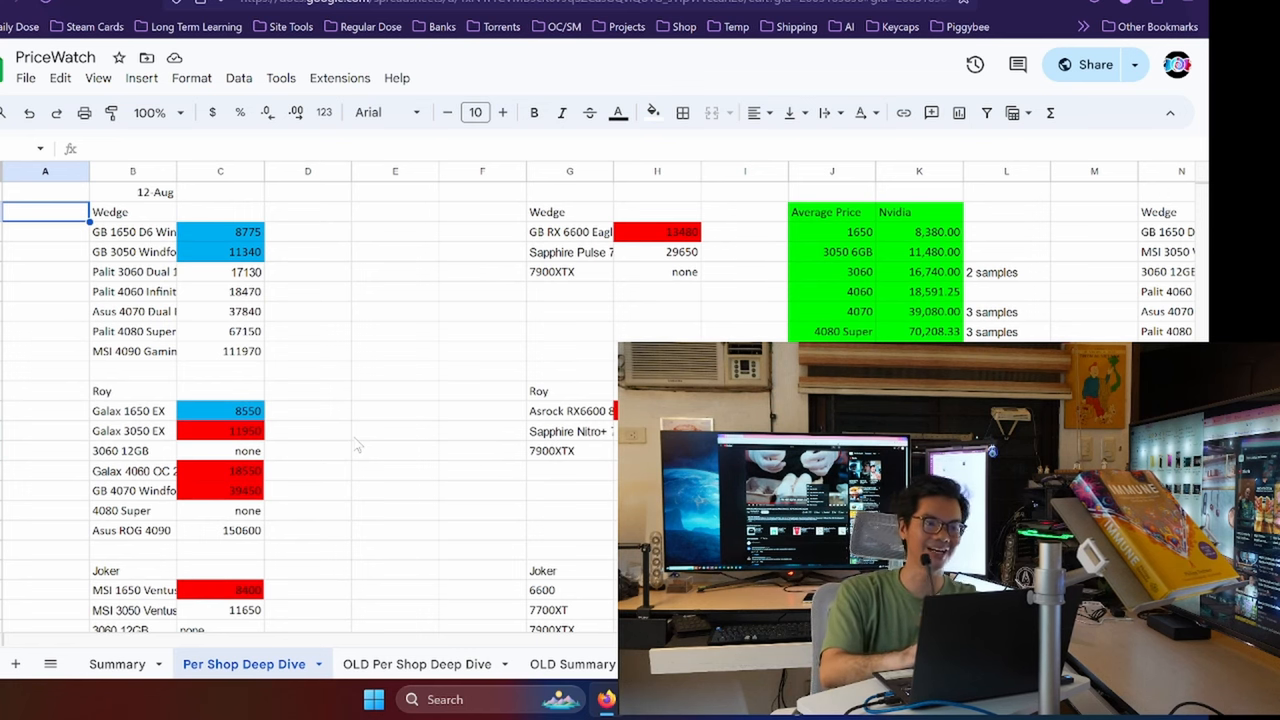
{"action": "scroll", "scroll_direction": "down", "scroll_amount": 3}
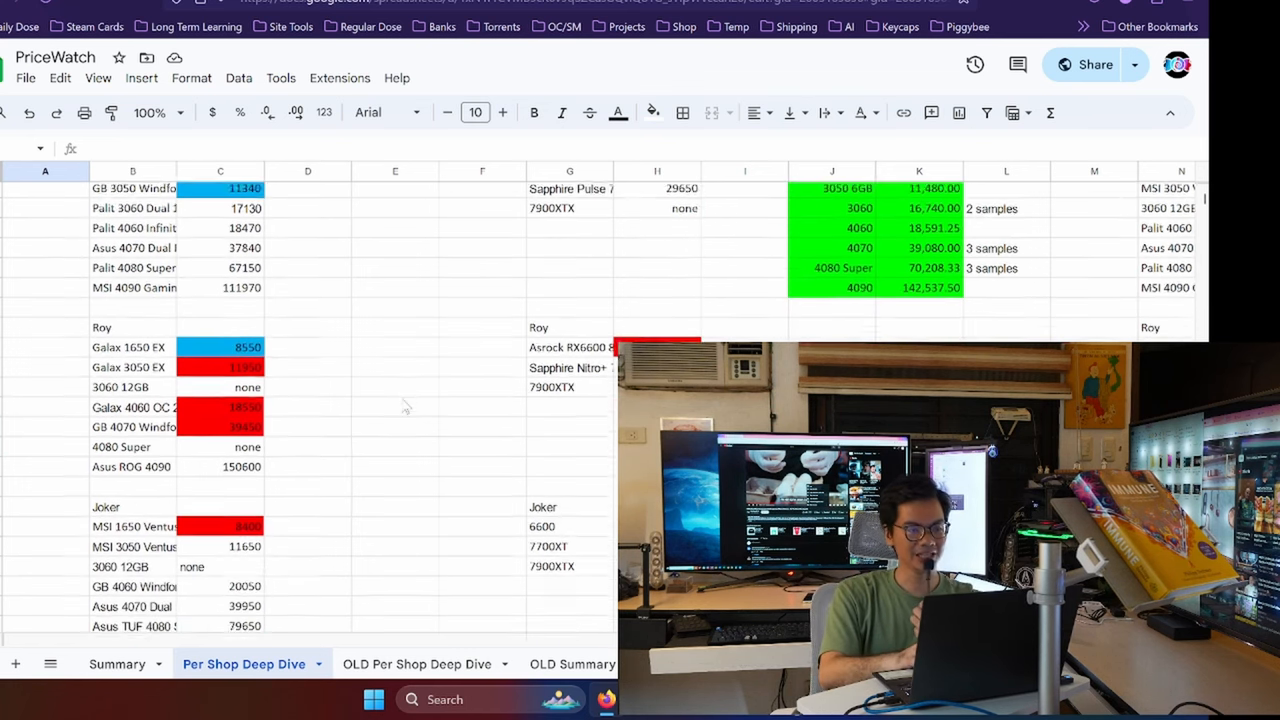
{"action": "scroll", "scroll_direction": "down", "scroll_amount": 3}
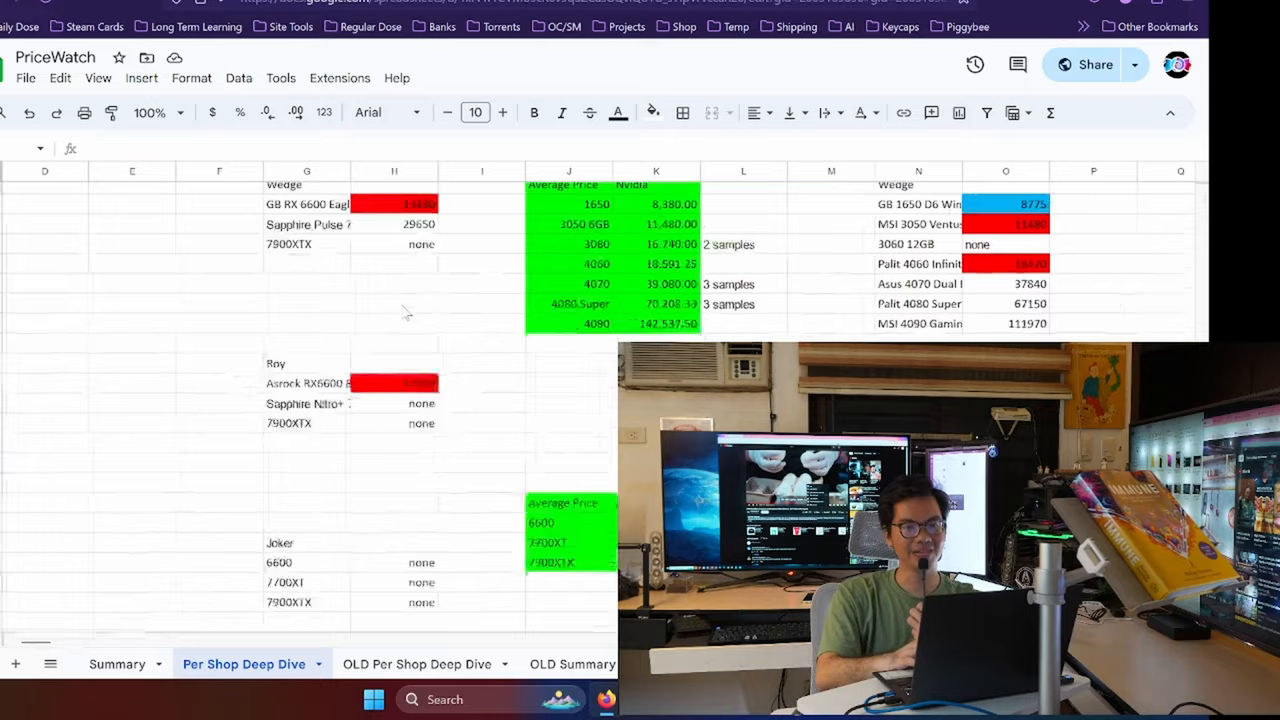
{"action": "scroll", "scroll_direction": "right", "scroll_amount": 3}
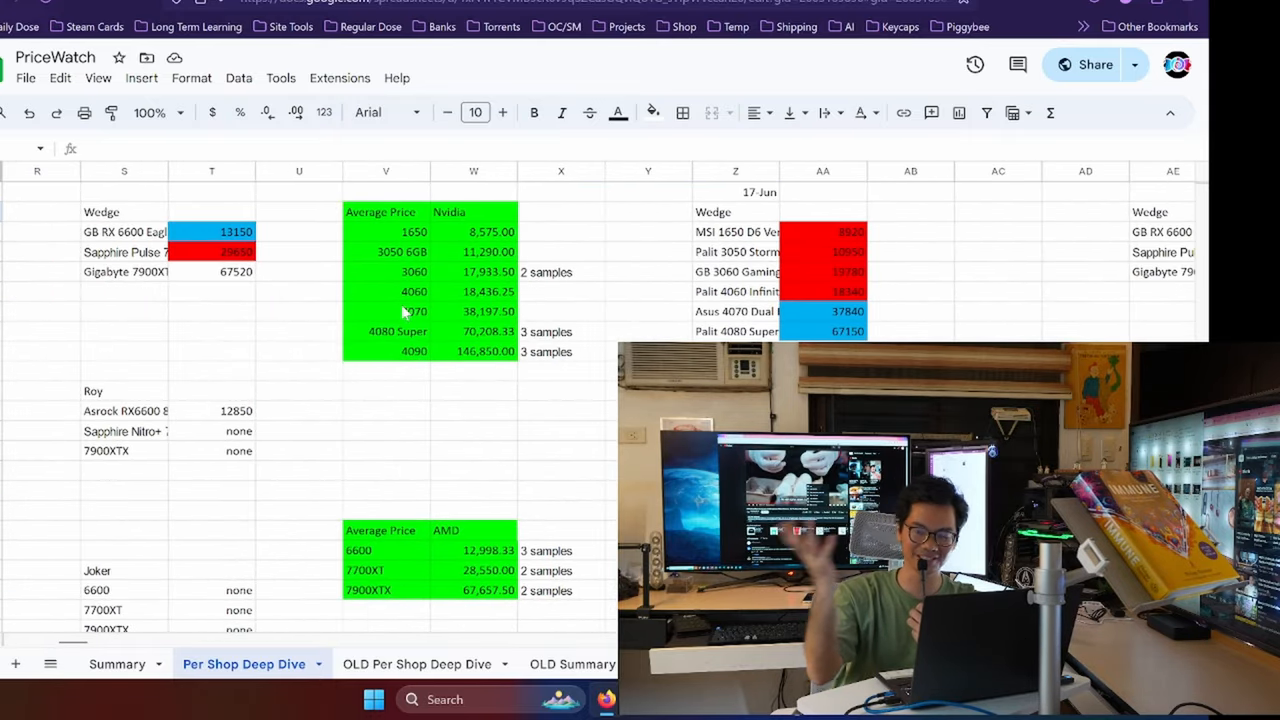
{"action": "scroll", "scroll_direction": "left", "scroll_amount": 3}
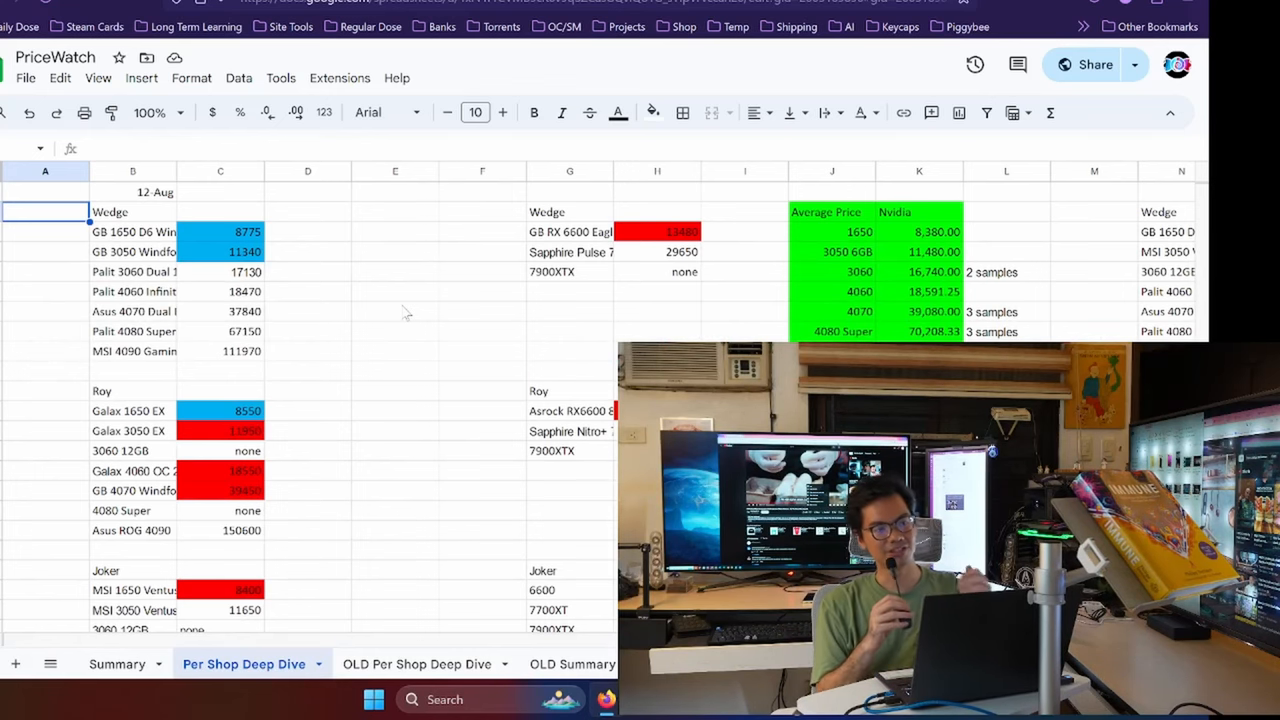
{"action": "scroll", "scroll_direction": "down", "scroll_amount": 3}
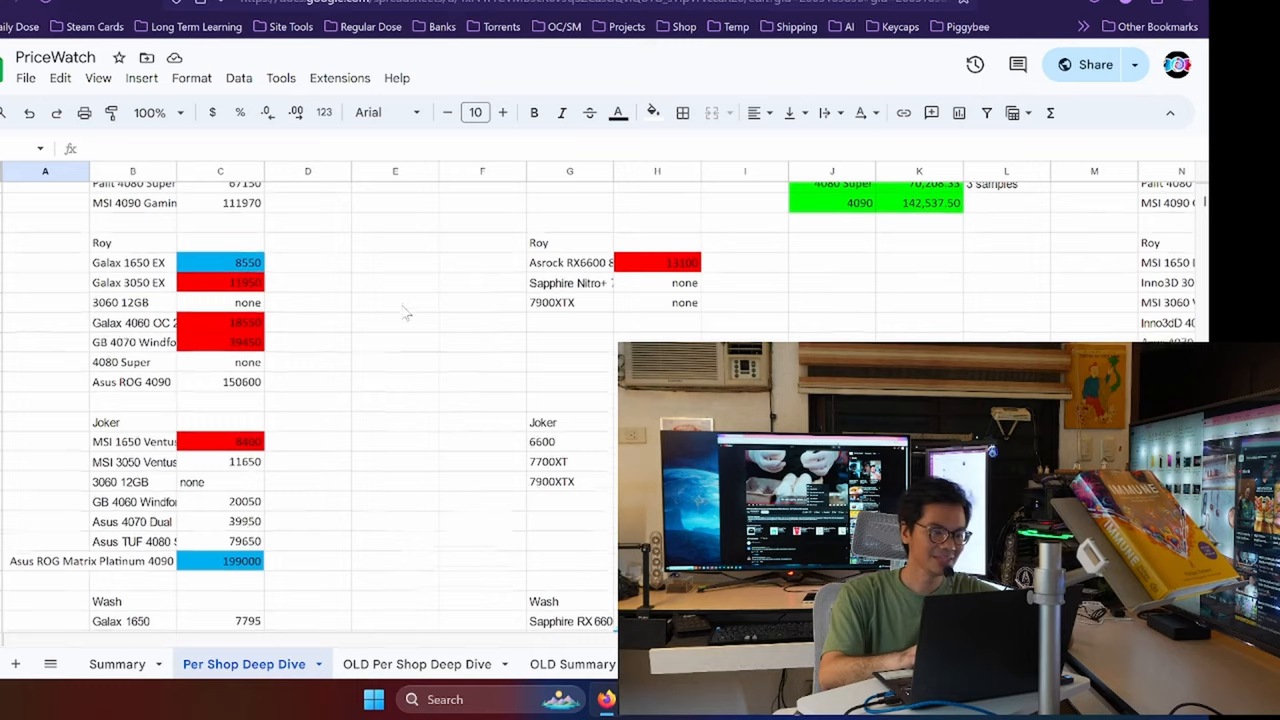
{"action": "scroll", "scroll_direction": "down", "scroll_amount": 3}
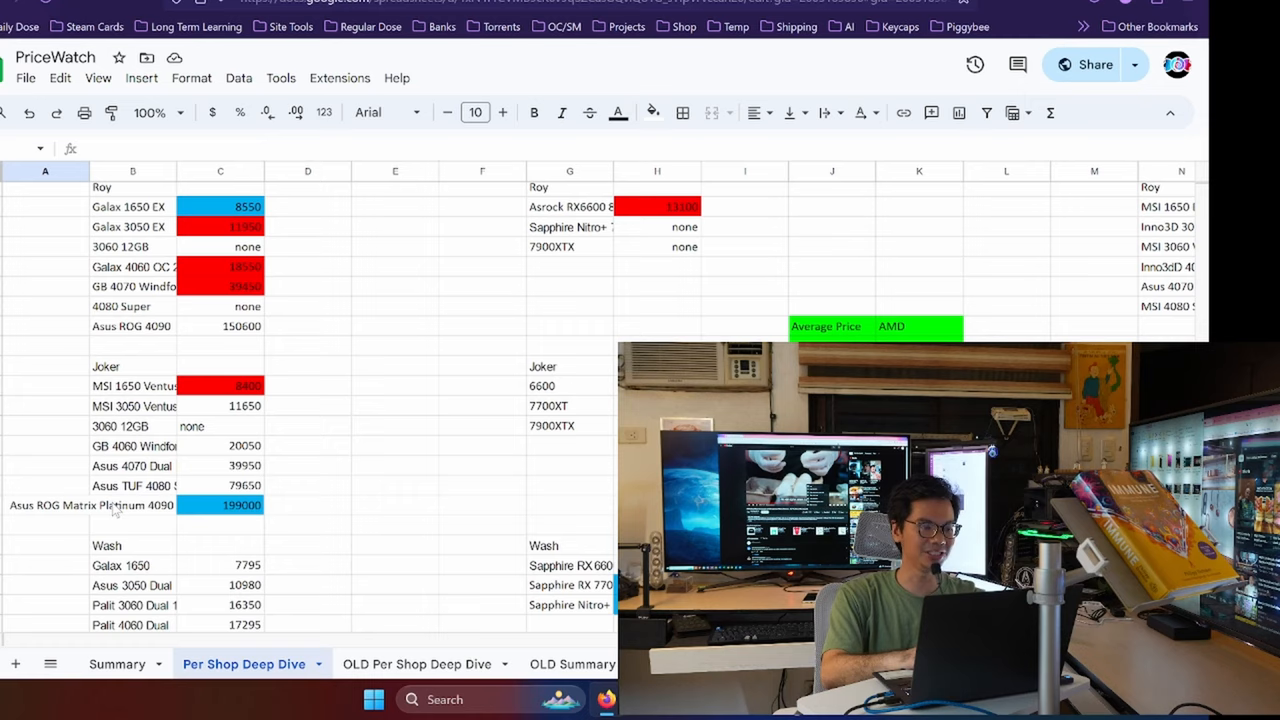
{"action": "scroll", "scroll_direction": "down", "scroll_amount": 3}
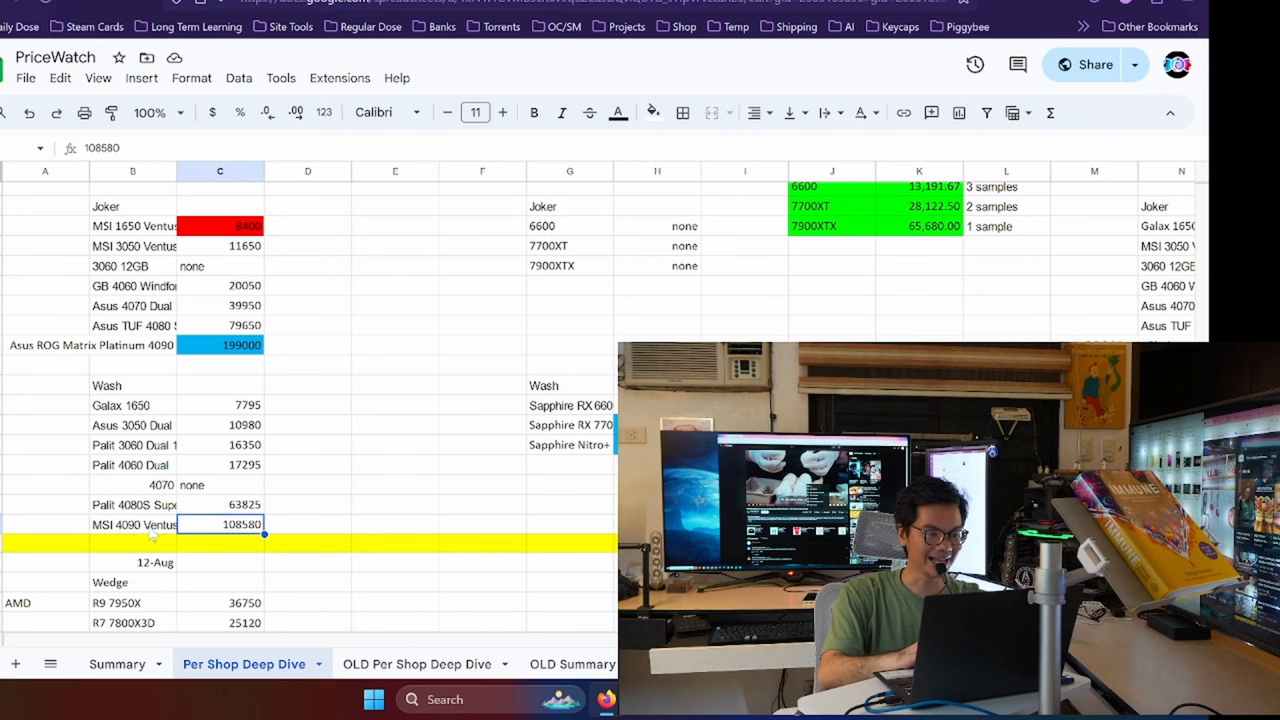
{"action": "scroll", "scroll_direction": "right", "scroll_amount": 3}
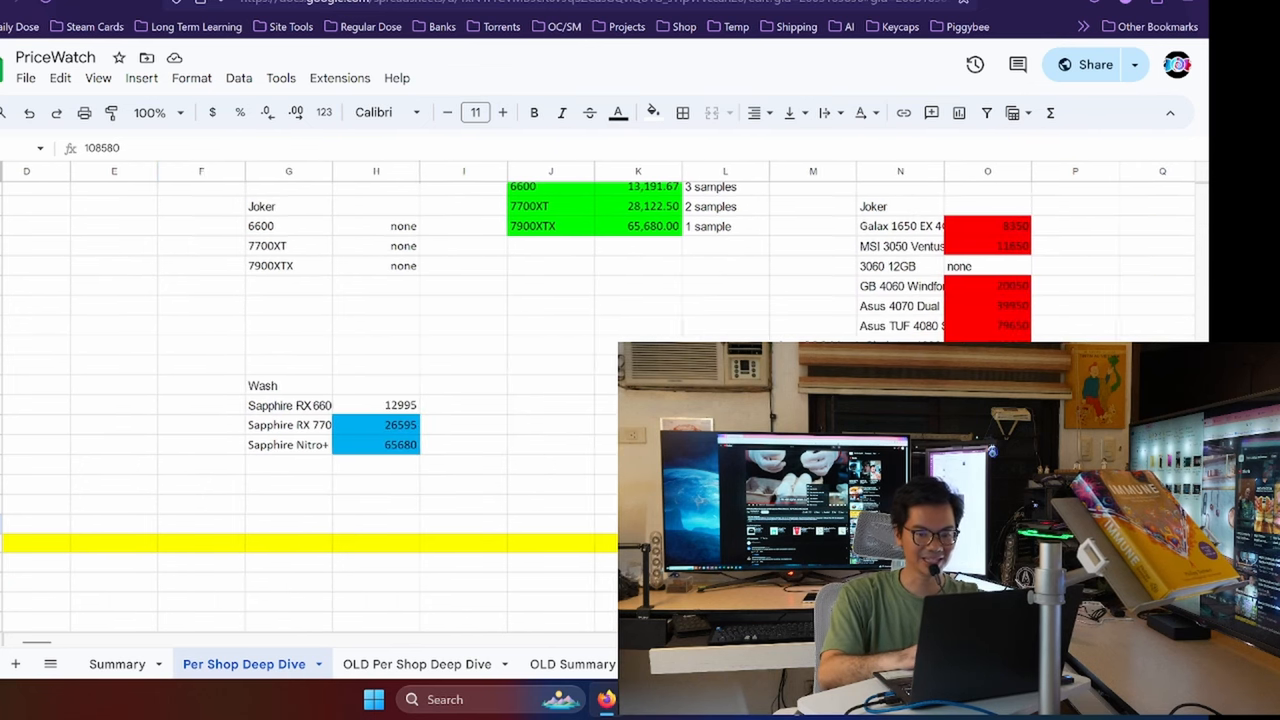
{"action": "left_click", "coordinate": [984, 171]}
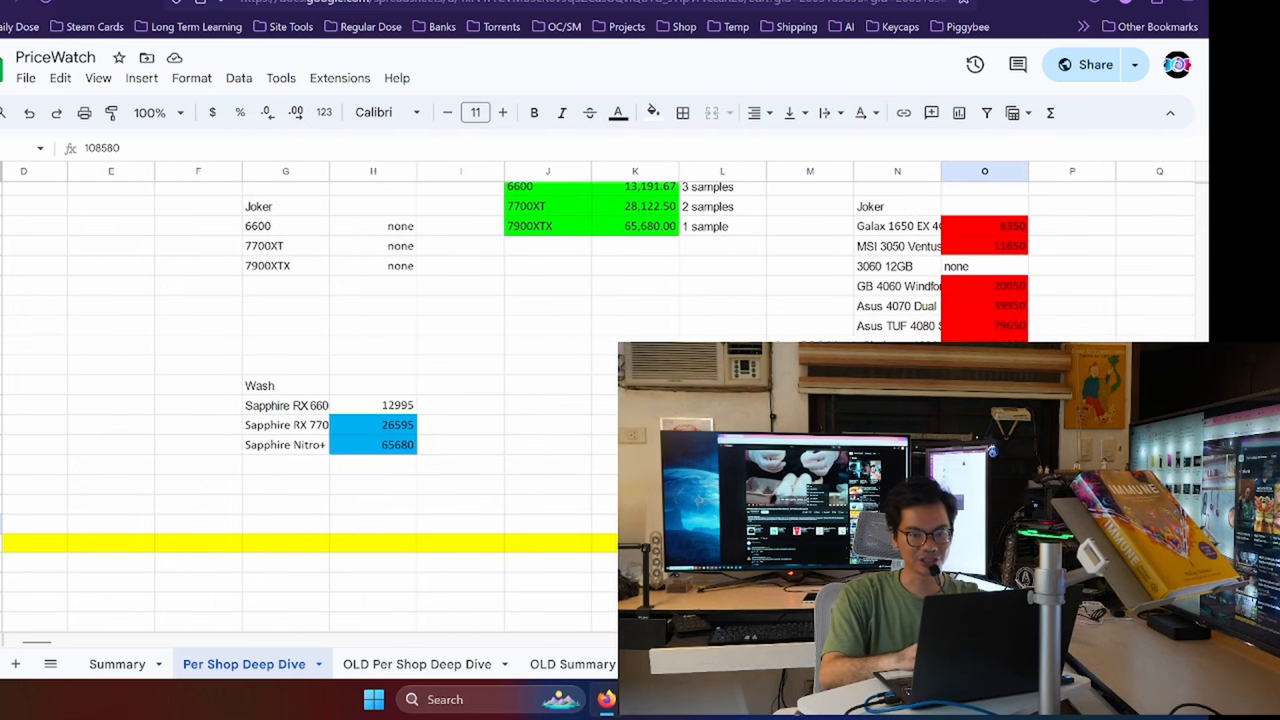
{"action": "scroll", "scroll_direction": "right", "scroll_amount": 3}
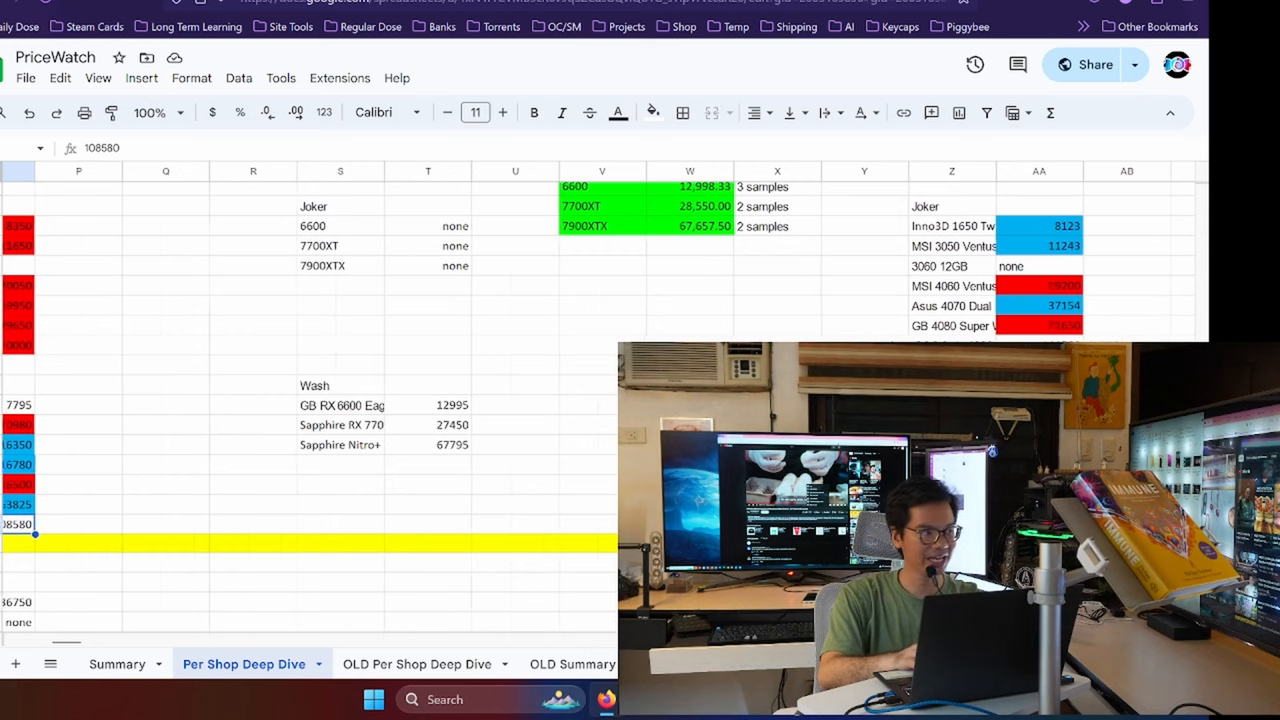
{"action": "scroll", "scroll_direction": "right", "scroll_amount": 3}
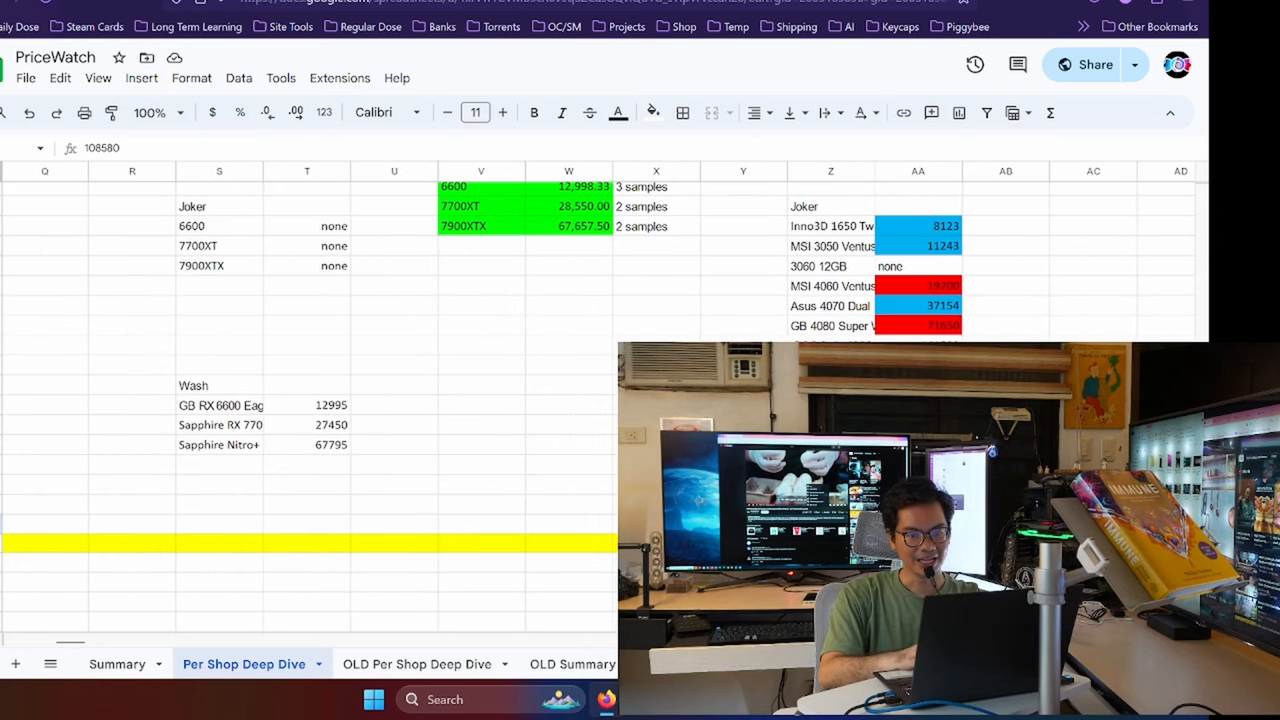
{"action": "scroll", "scroll_direction": "right", "scroll_amount": 3}
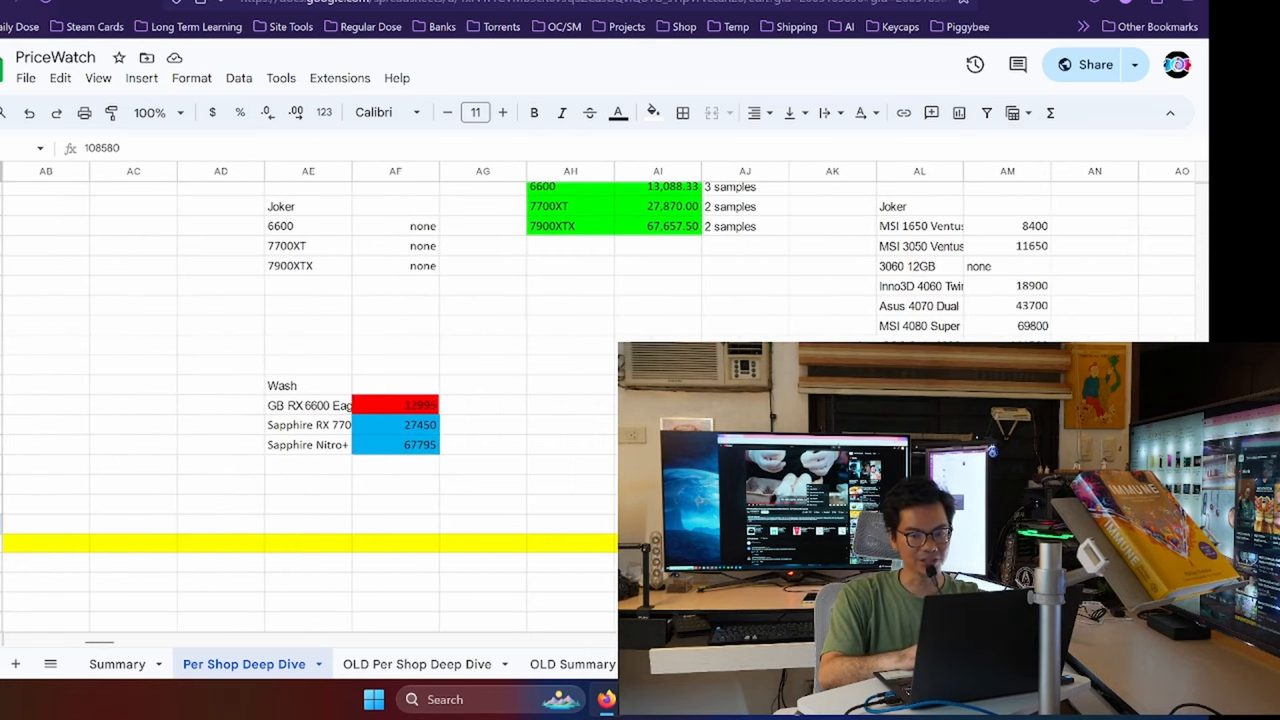
{"action": "left_click", "coordinate": [1006, 170]}
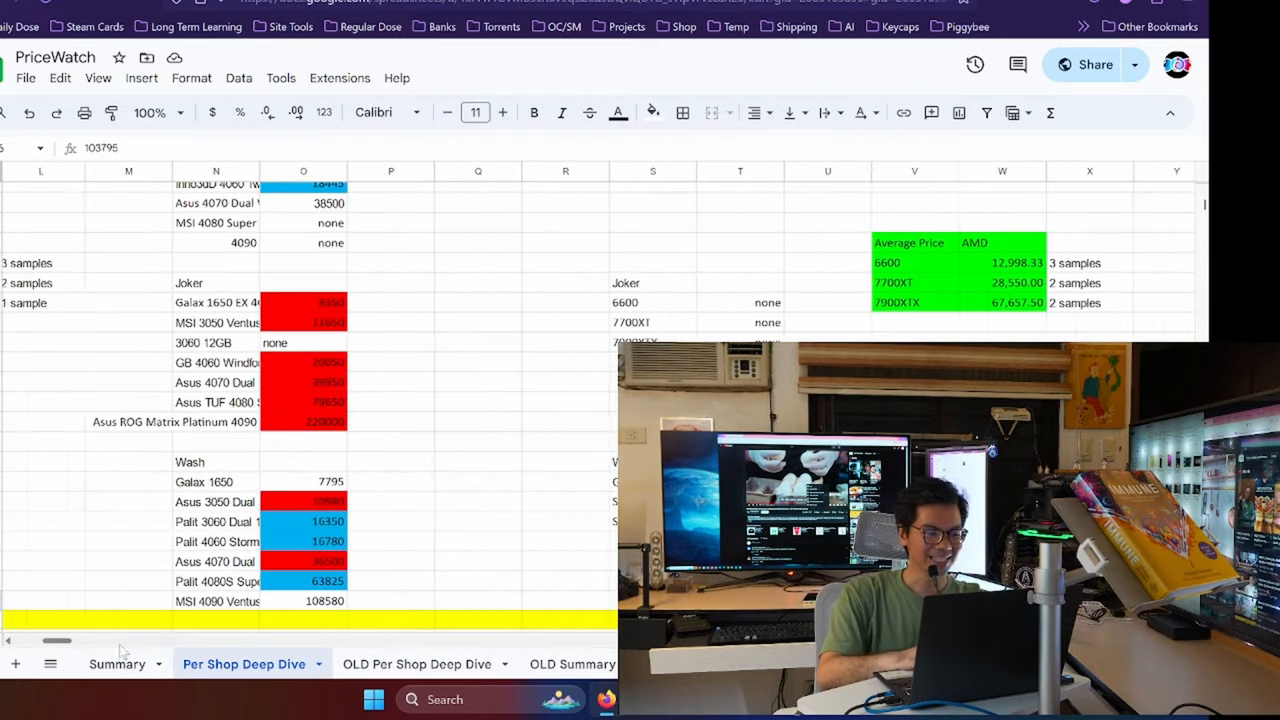
Return to the Summary tab and select a cell among the 8/12 averages
{"action": "left_click", "coordinate": [116, 664]}
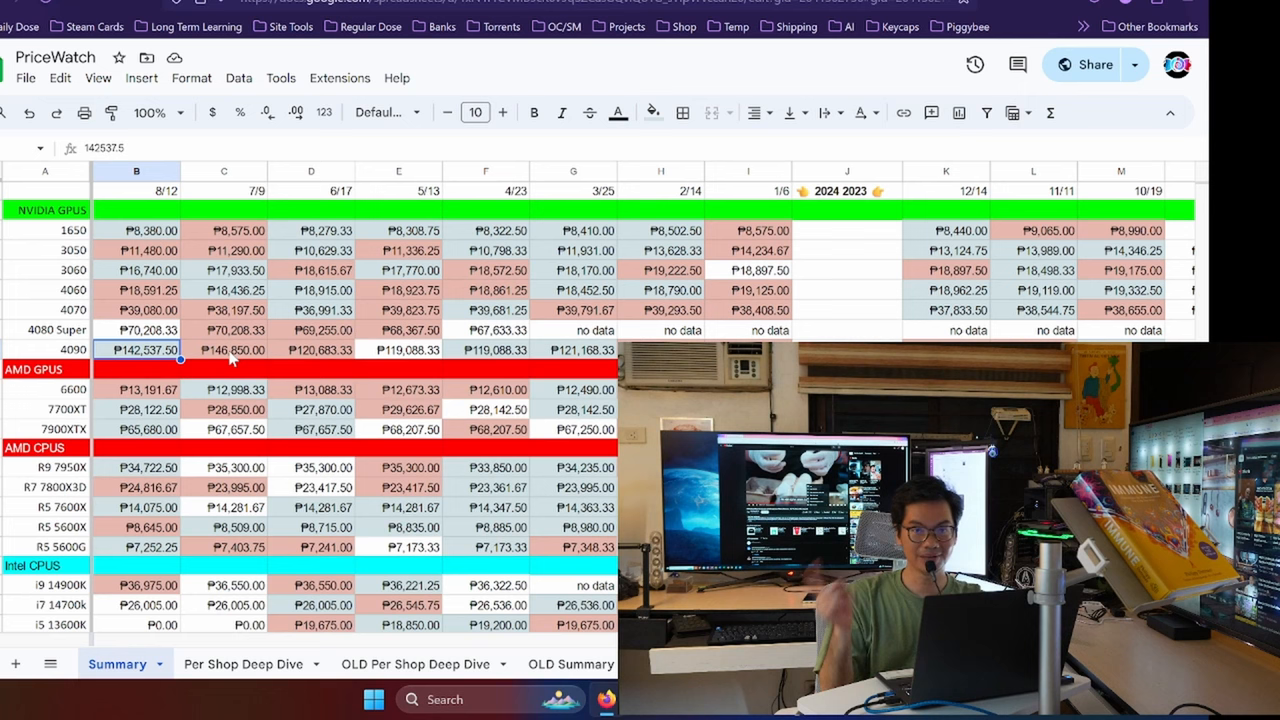
{"action": "left_click", "coordinate": [223, 350]}
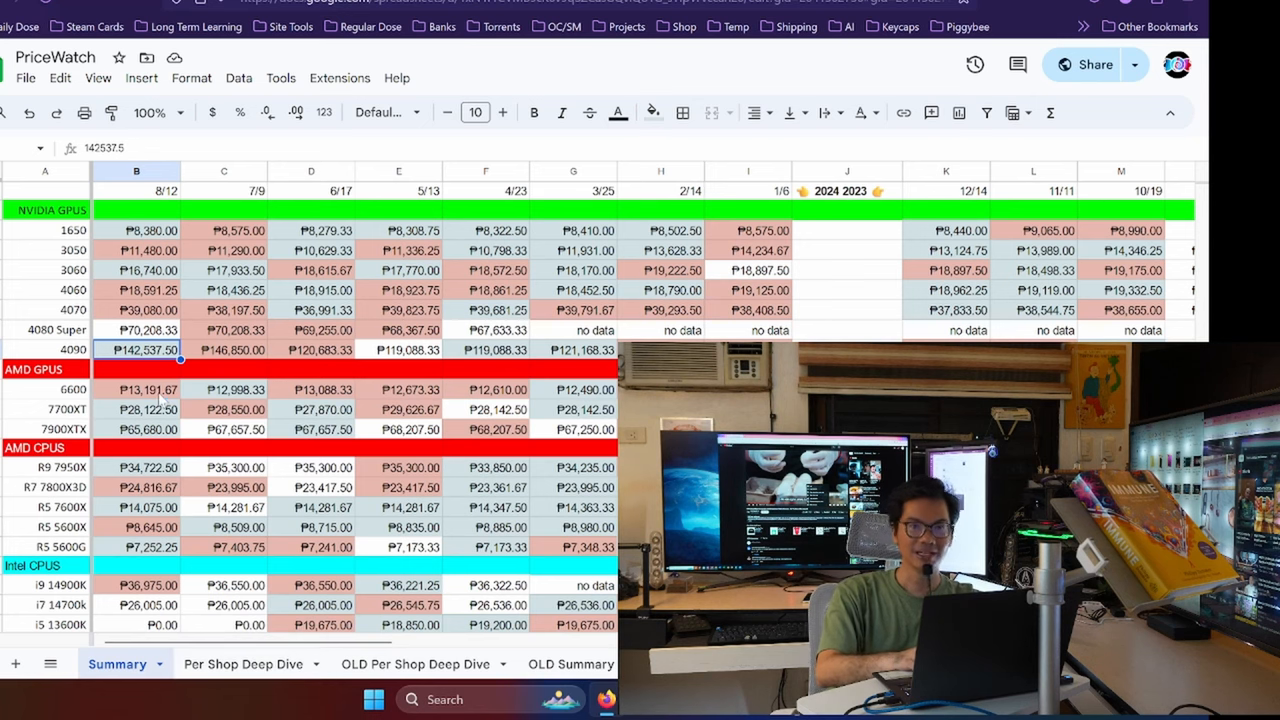
{"action": "left_click", "coordinate": [136, 389]}
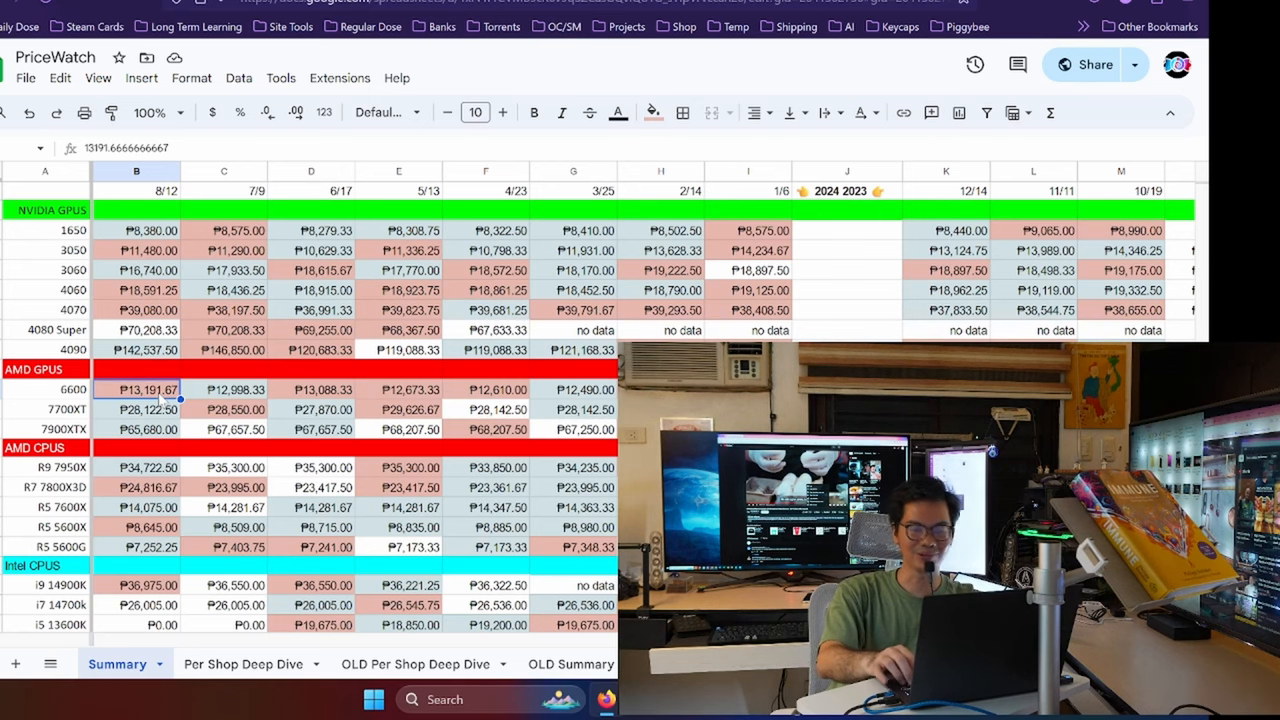
{"action": "left_click", "coordinate": [311, 389]}
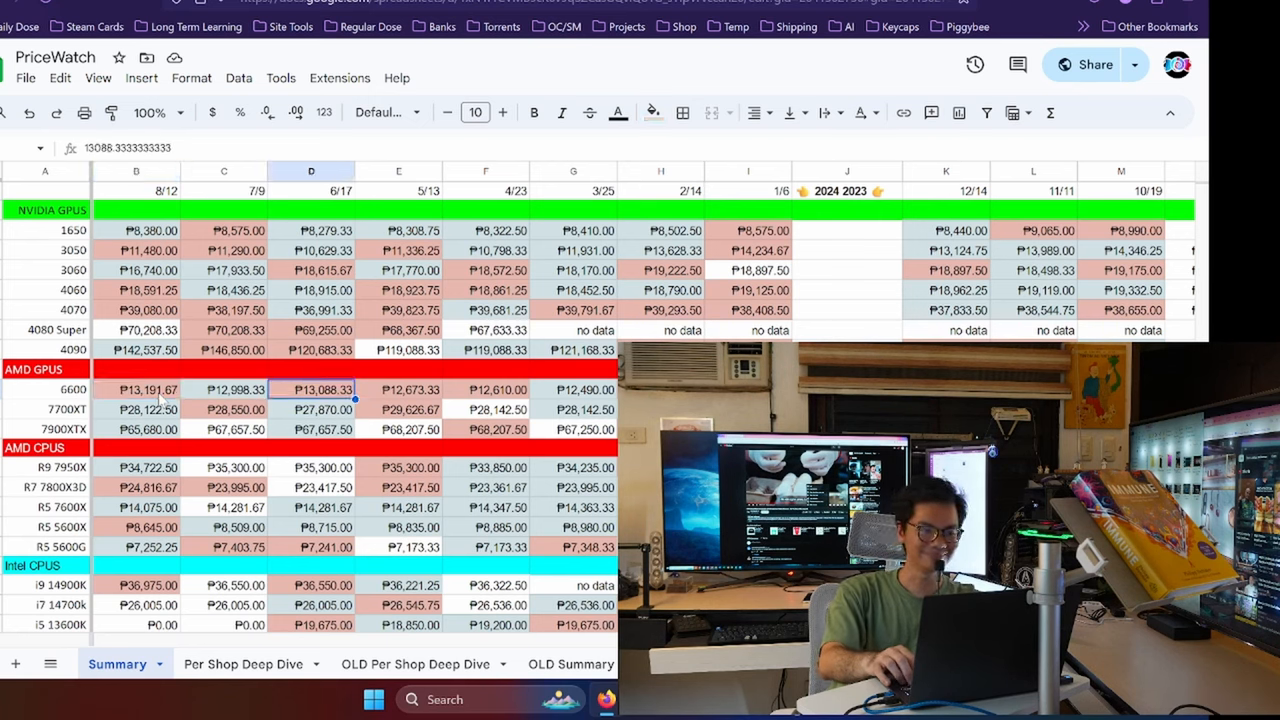
{"action": "left_click", "coordinate": [224, 389]}
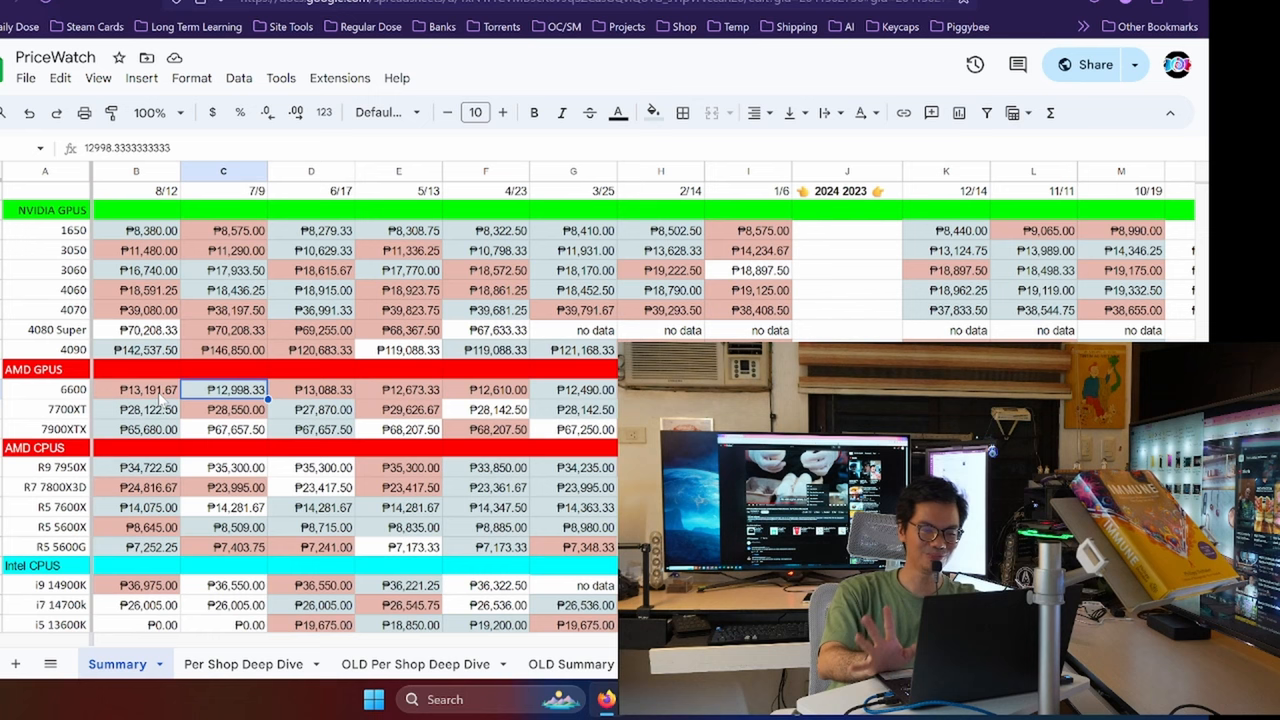
{"action": "left_click", "coordinate": [136, 389]}
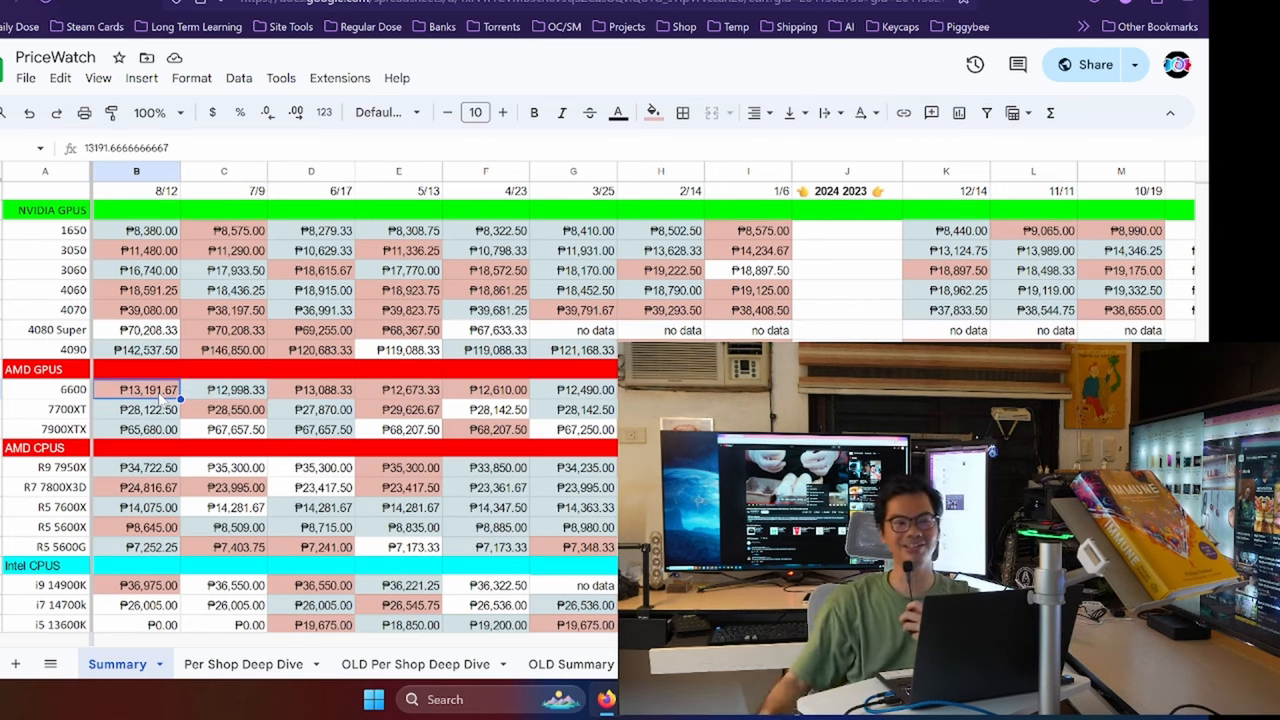
{"action": "left_click", "coordinate": [136, 270]}
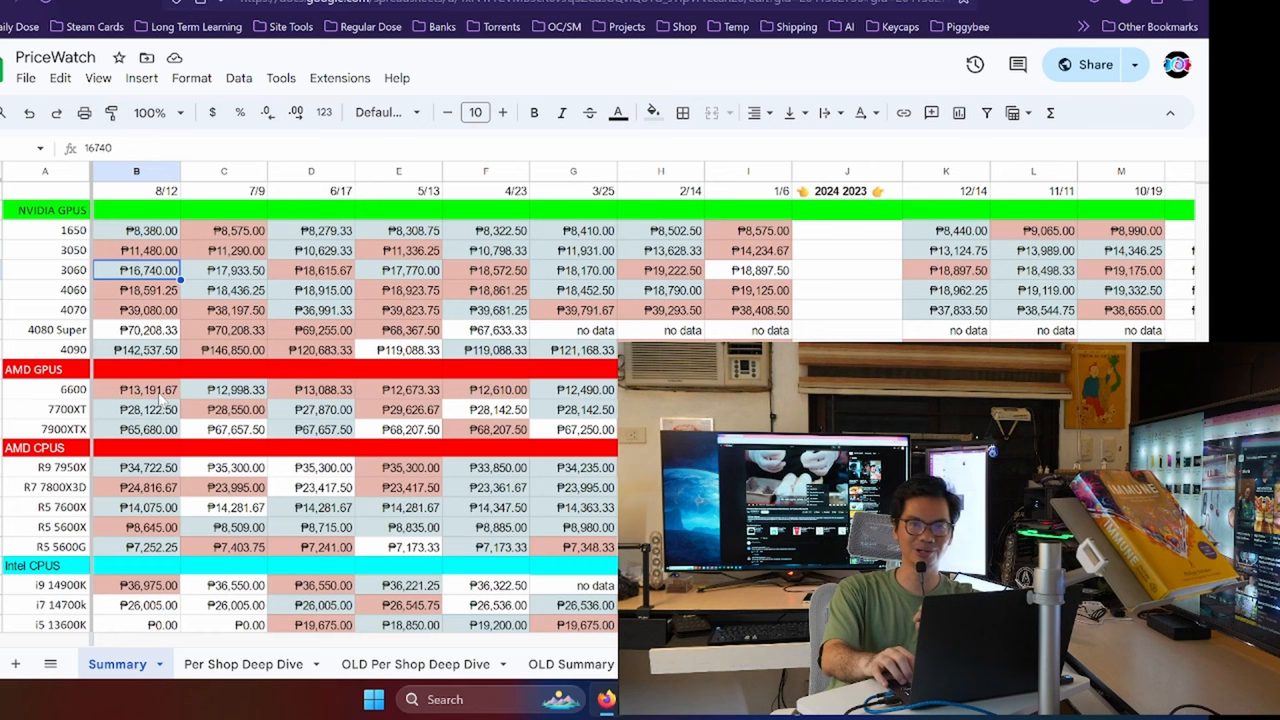
{"action": "left_click", "coordinate": [137, 309]}
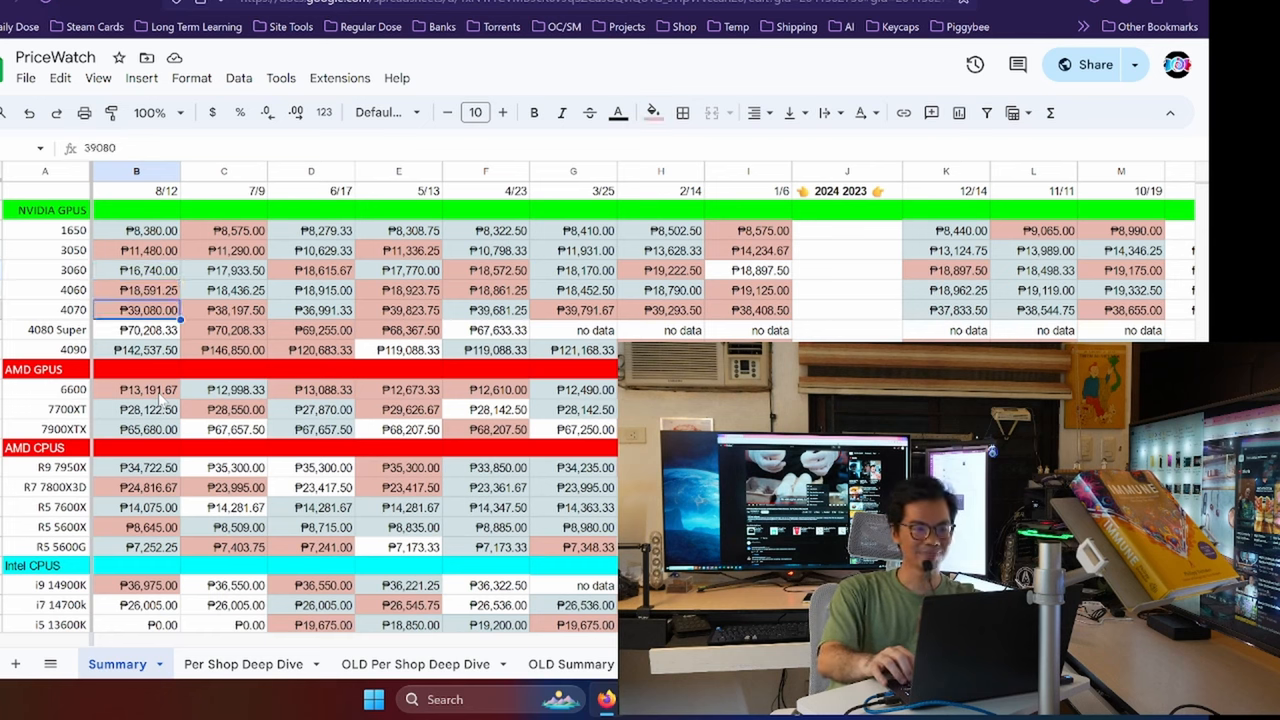
{"action": "left_click", "coordinate": [136, 349]}
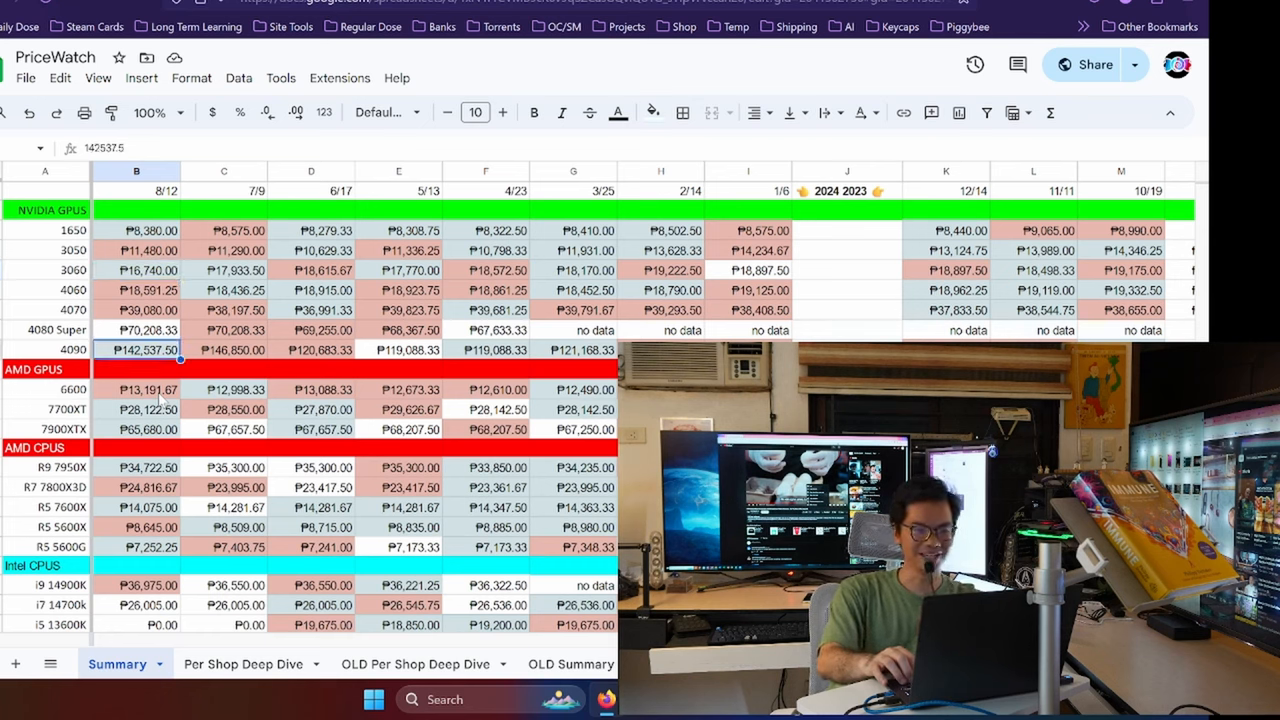
{"action": "left_click", "coordinate": [136, 389]}
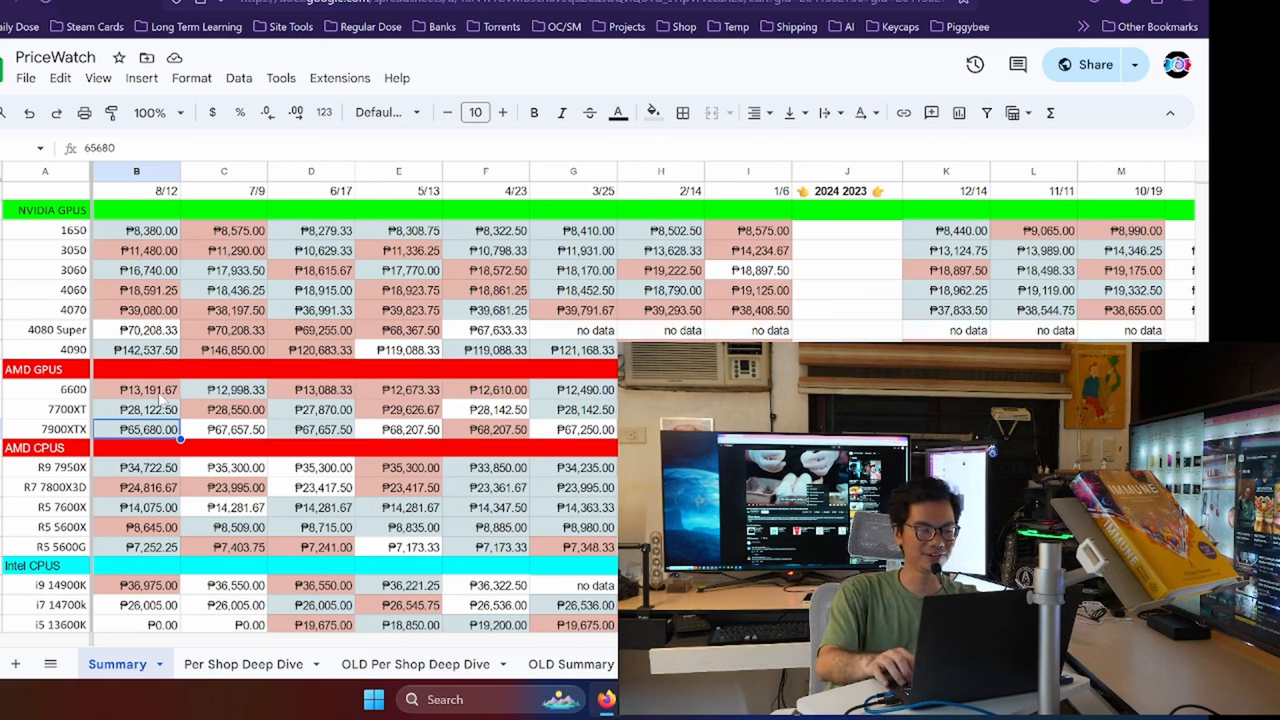
{"action": "left_click", "coordinate": [136, 467]}
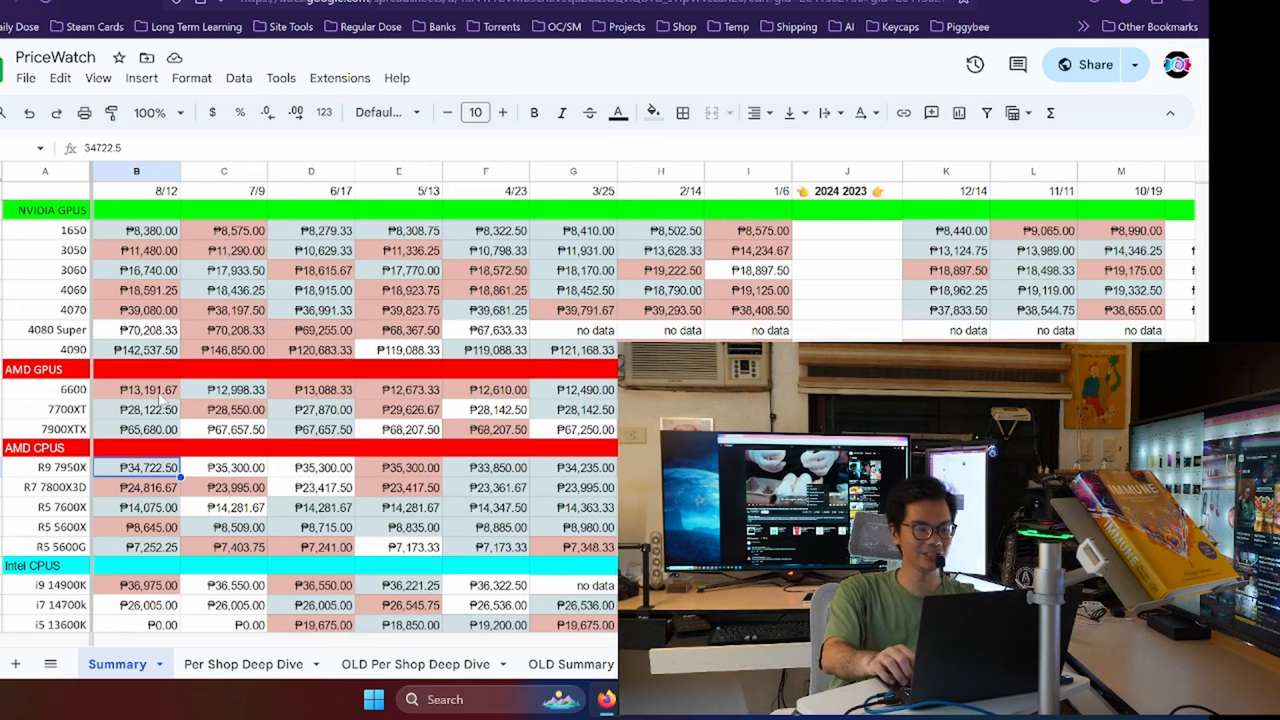
{"action": "left_click", "coordinate": [136, 487]}
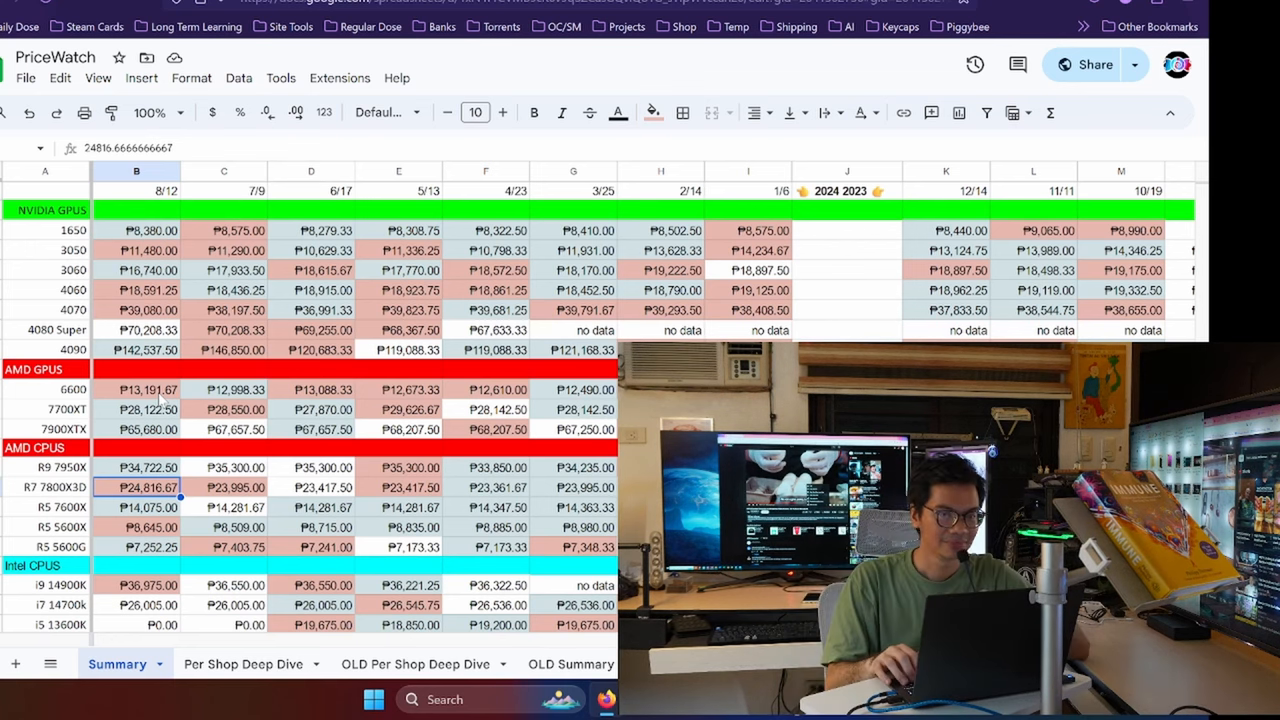
{"action": "left_click", "coordinate": [136, 507]}
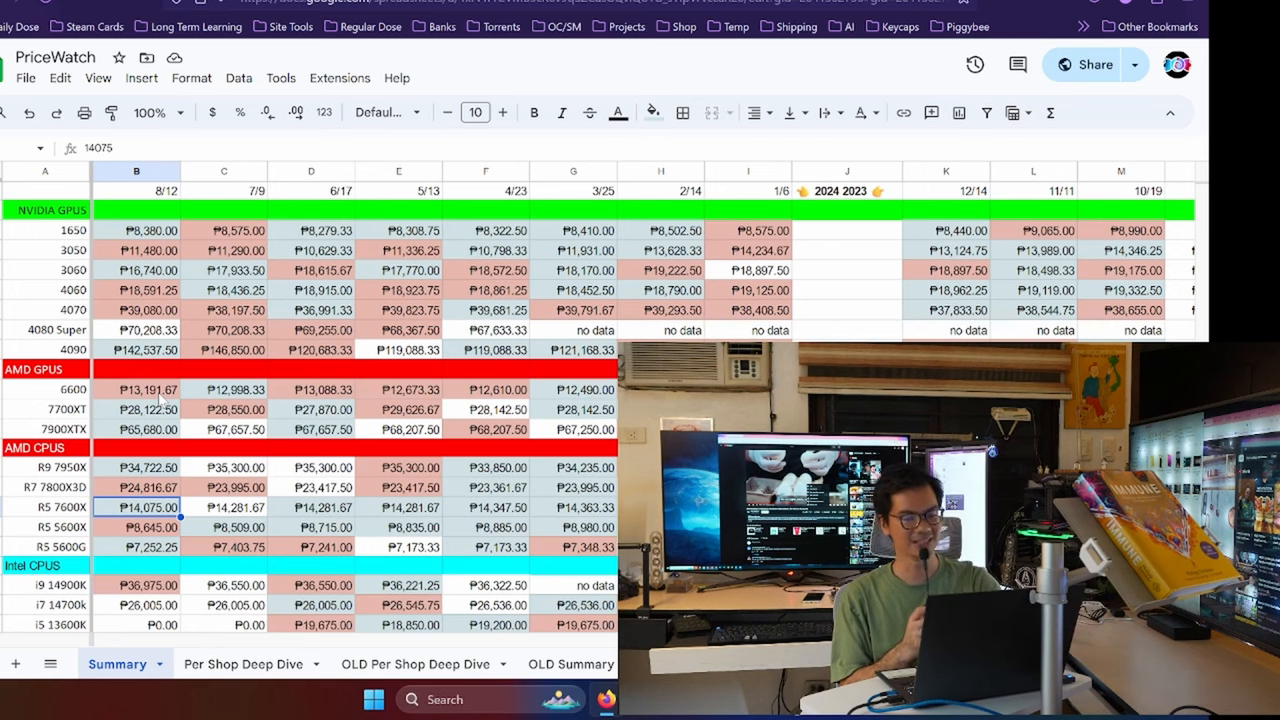
{"action": "left_click", "coordinate": [136, 527]}
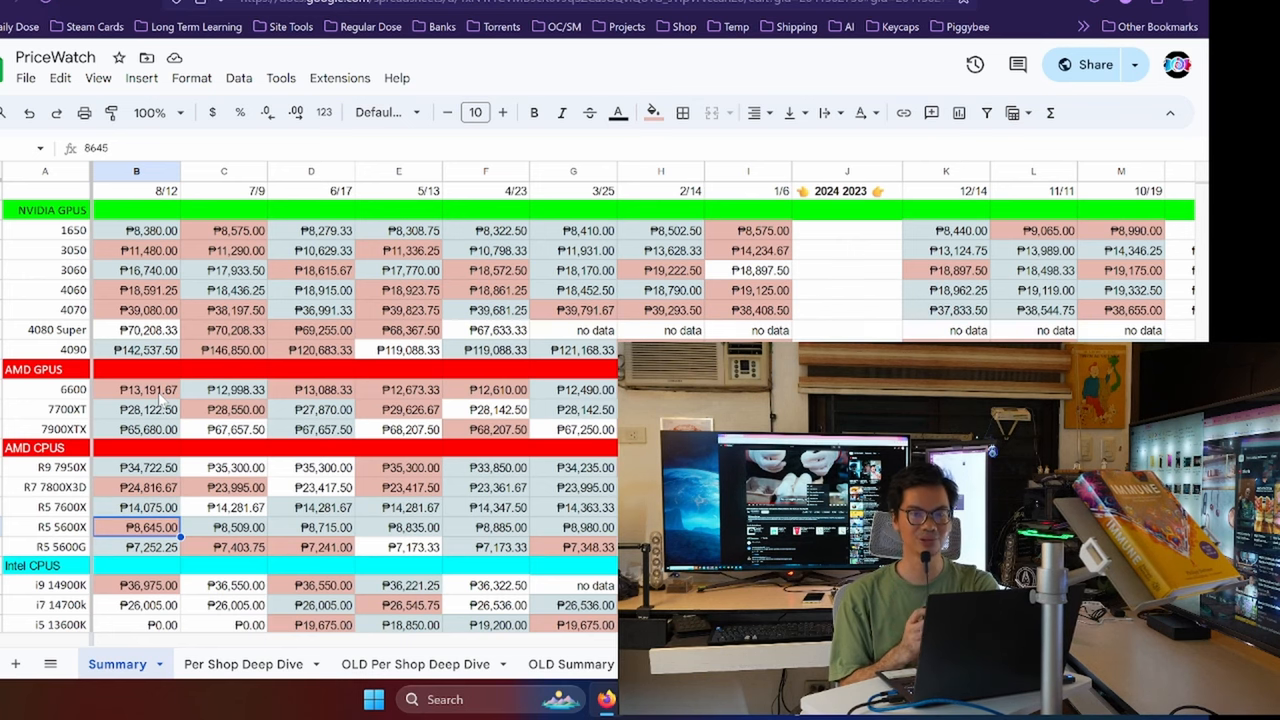
{"action": "left_click", "coordinate": [136, 507]}
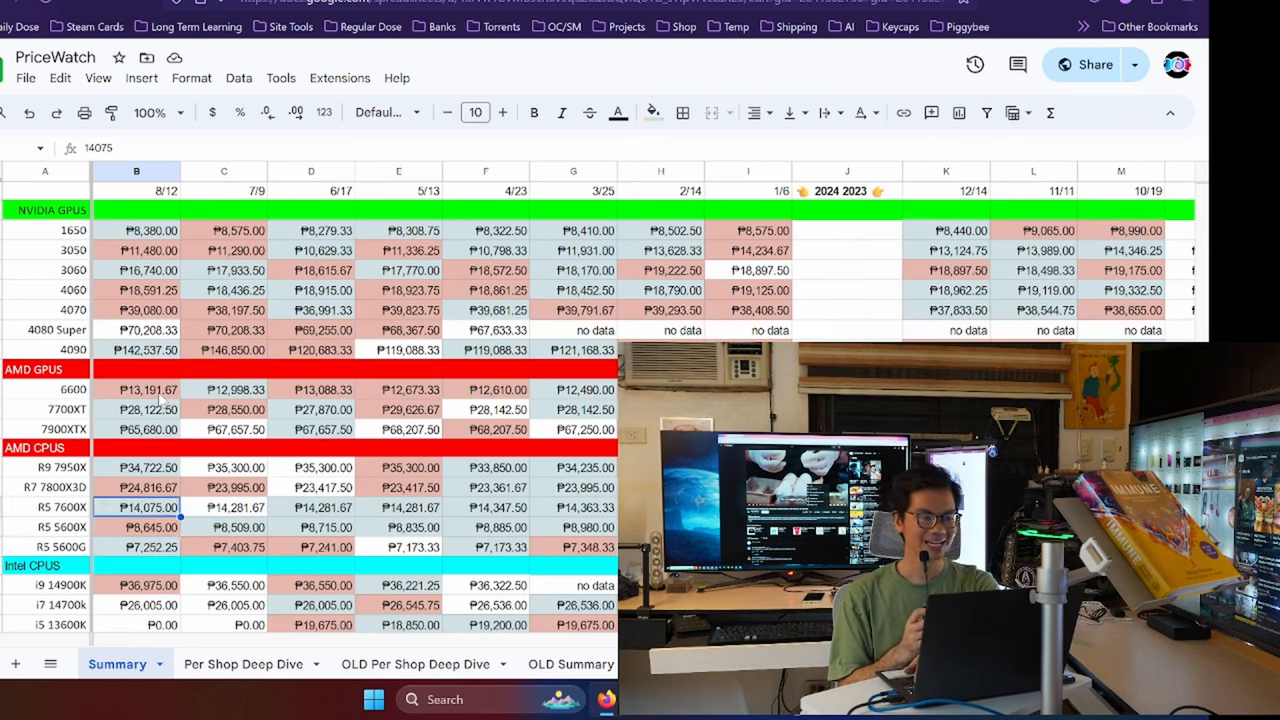
{"action": "left_click", "coordinate": [150, 527]}
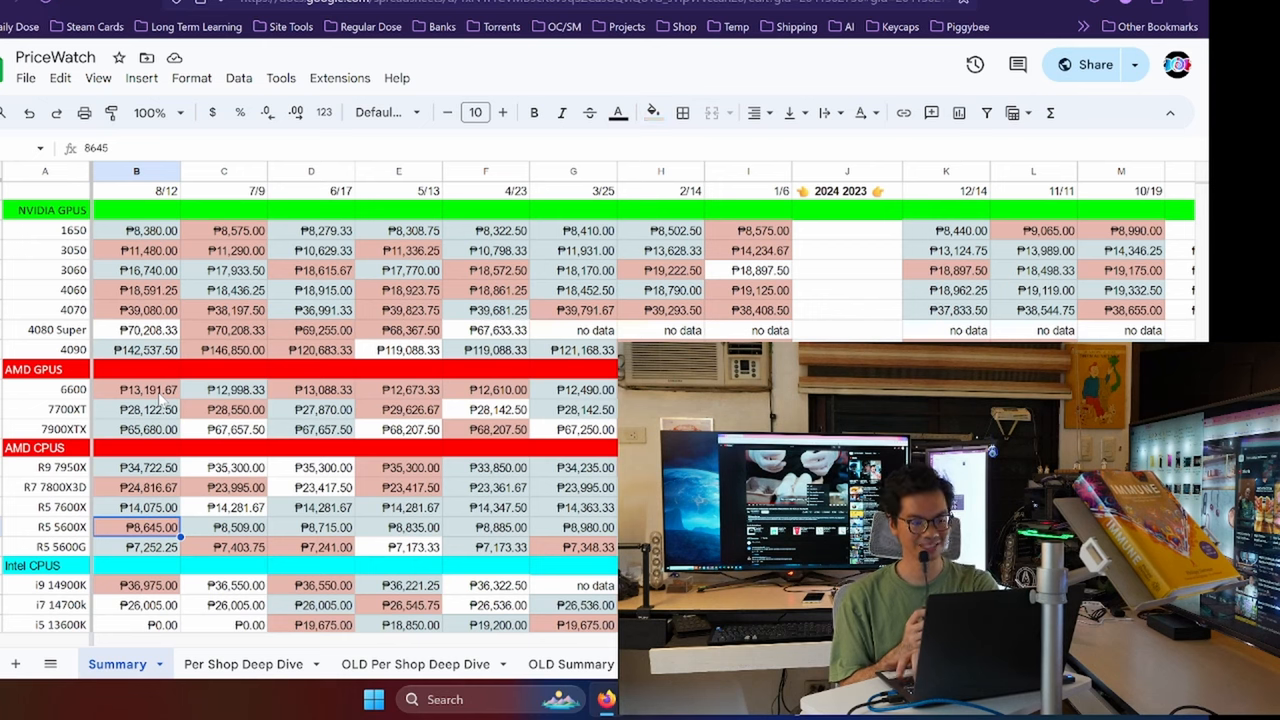
{"action": "left_click", "coordinate": [150, 507]}
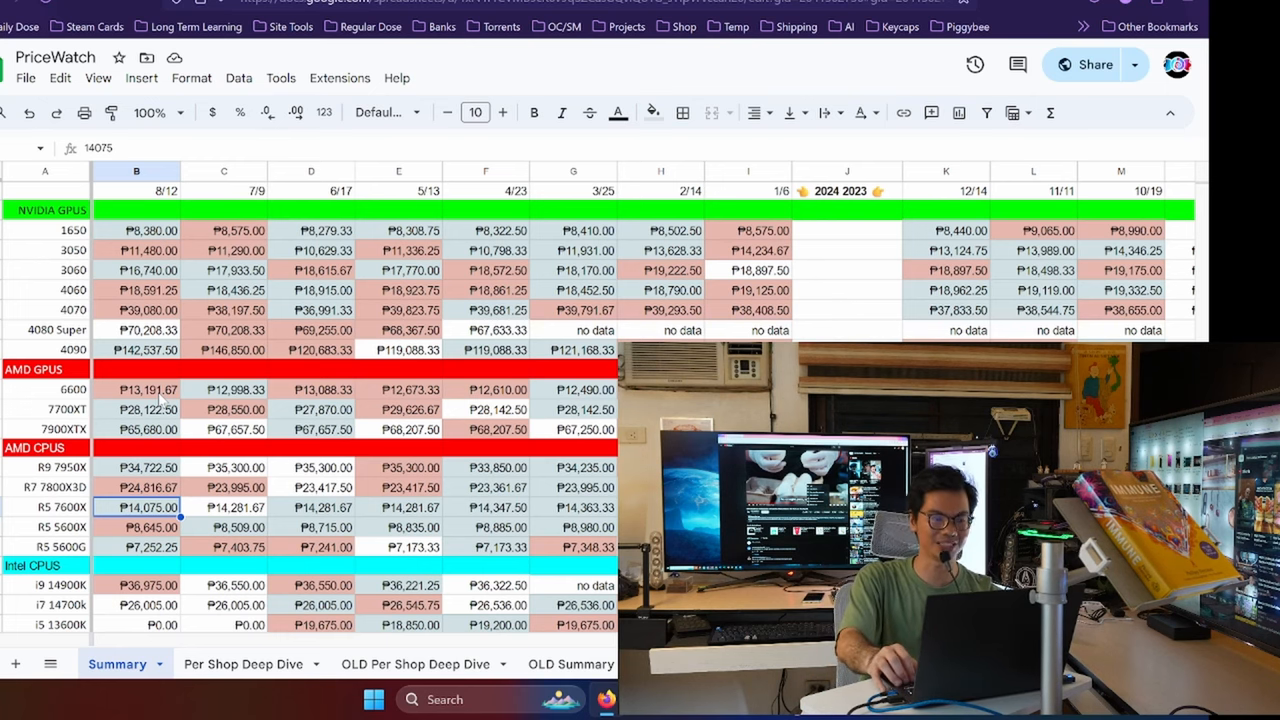
{"action": "left_click", "coordinate": [136, 527]}
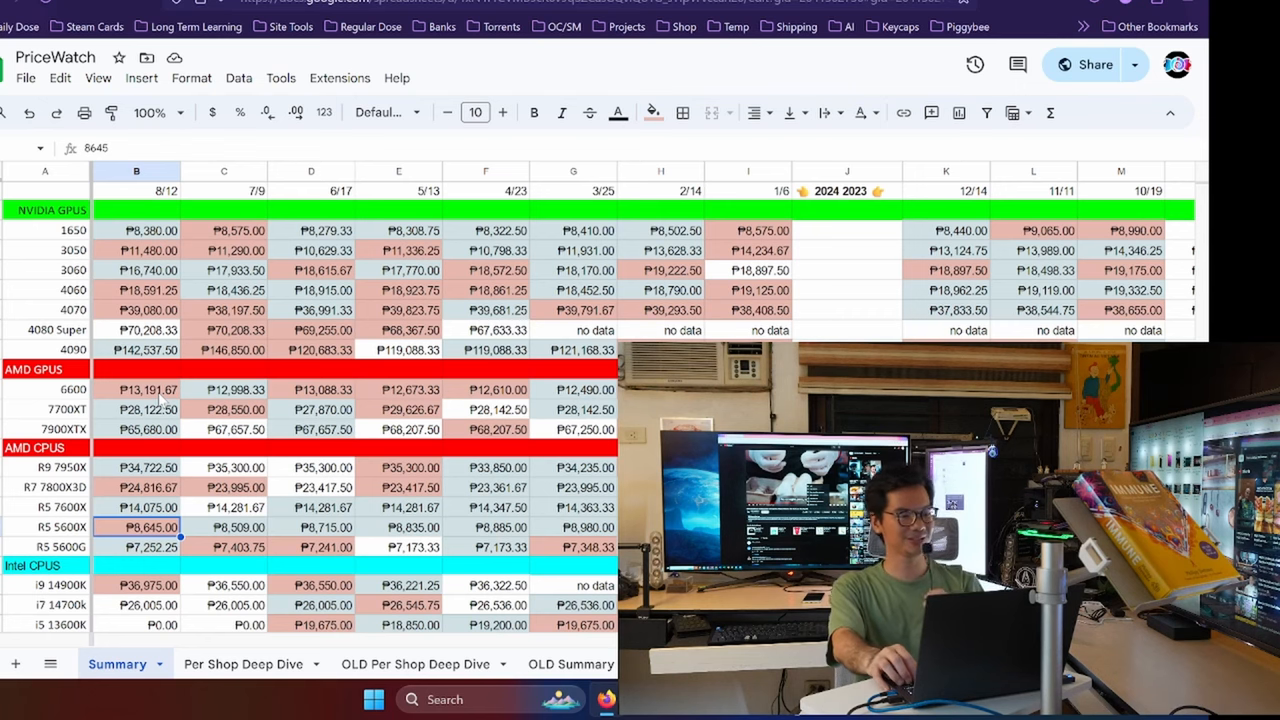
{"action": "left_click", "coordinate": [135, 547]}
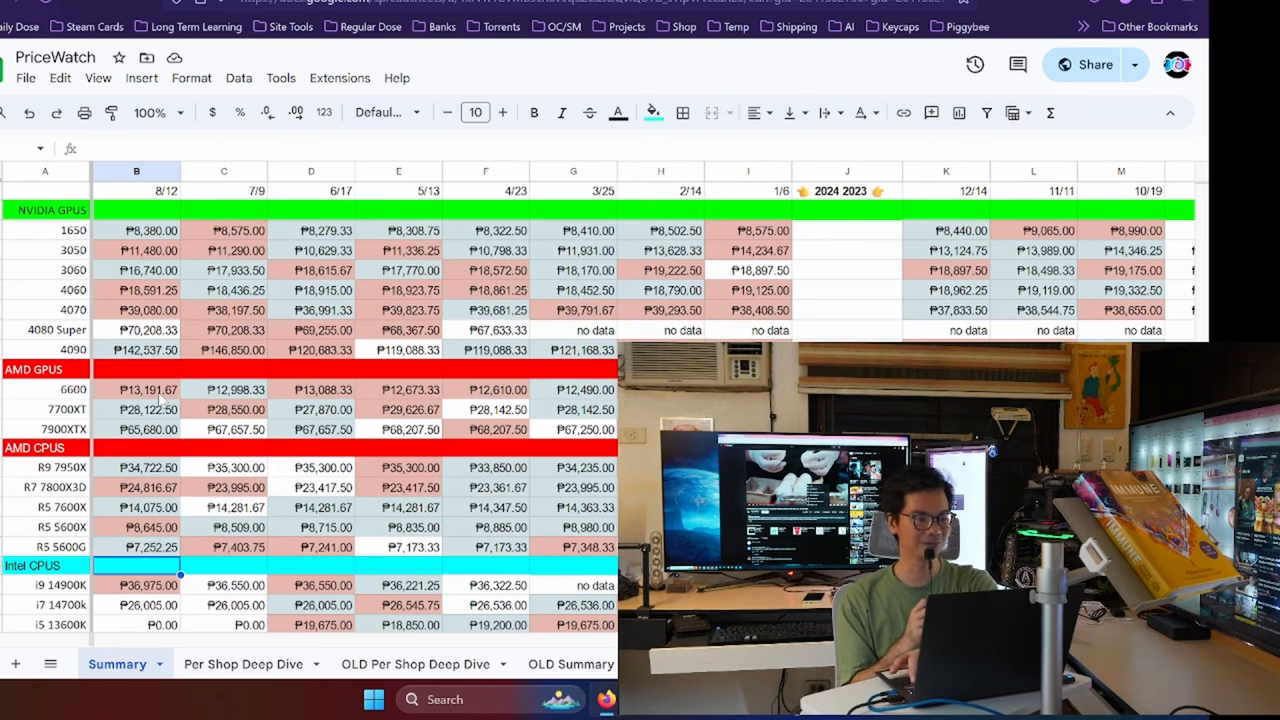
Scroll Summary to read the latest i9 14900K average, then switch to Per Shop Deep Dive
{"action": "scroll", "scroll_direction": "down", "scroll_amount": 3}
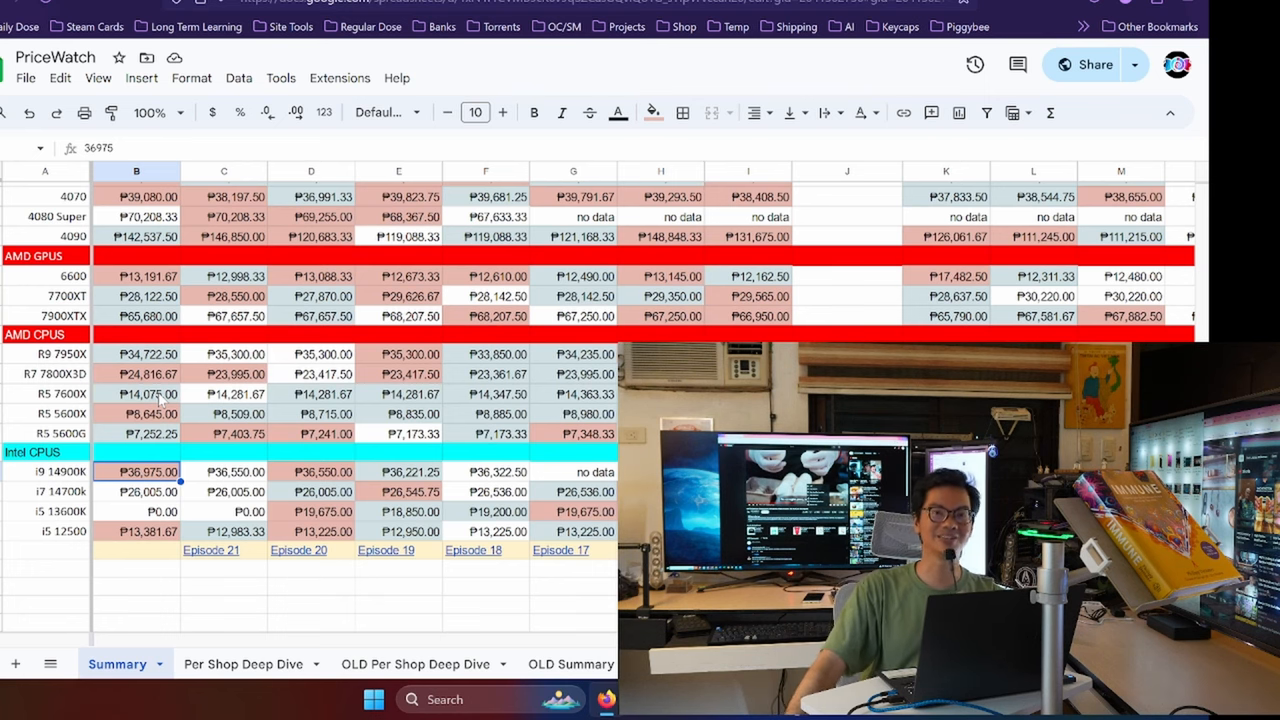
{"action": "left_click", "coordinate": [136, 491]}
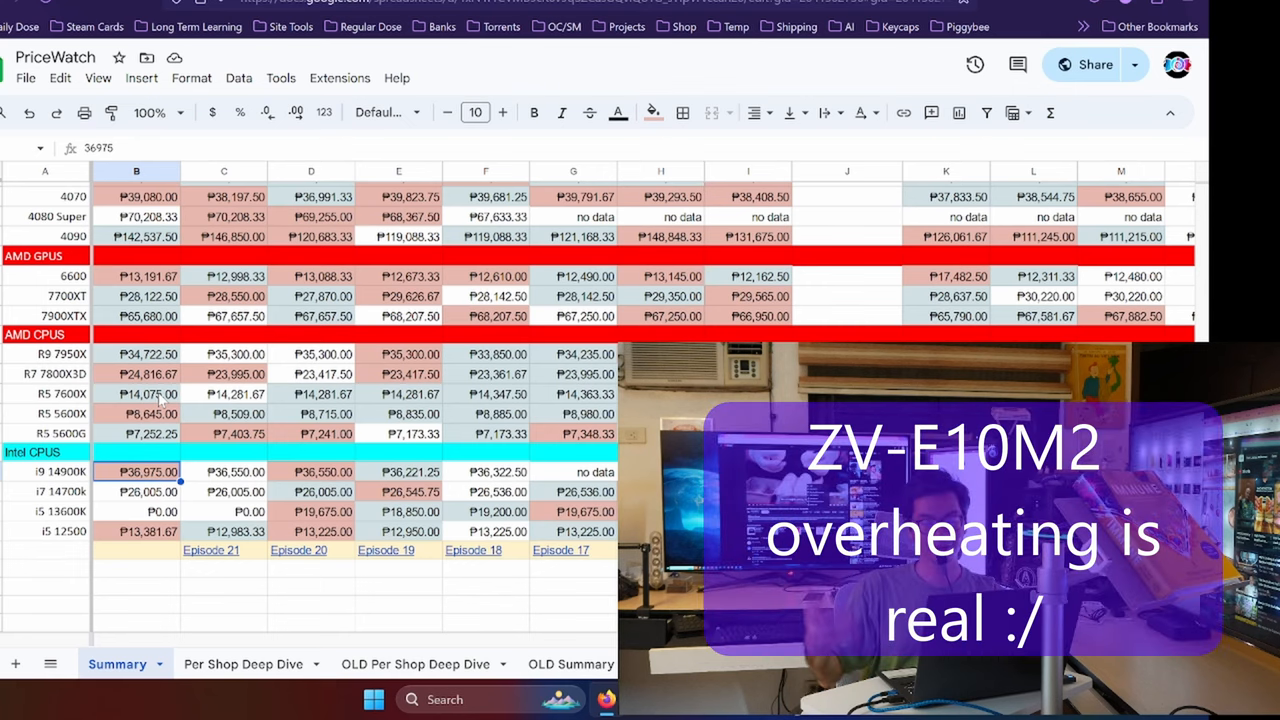
{"action": "left_click", "coordinate": [137, 491]}
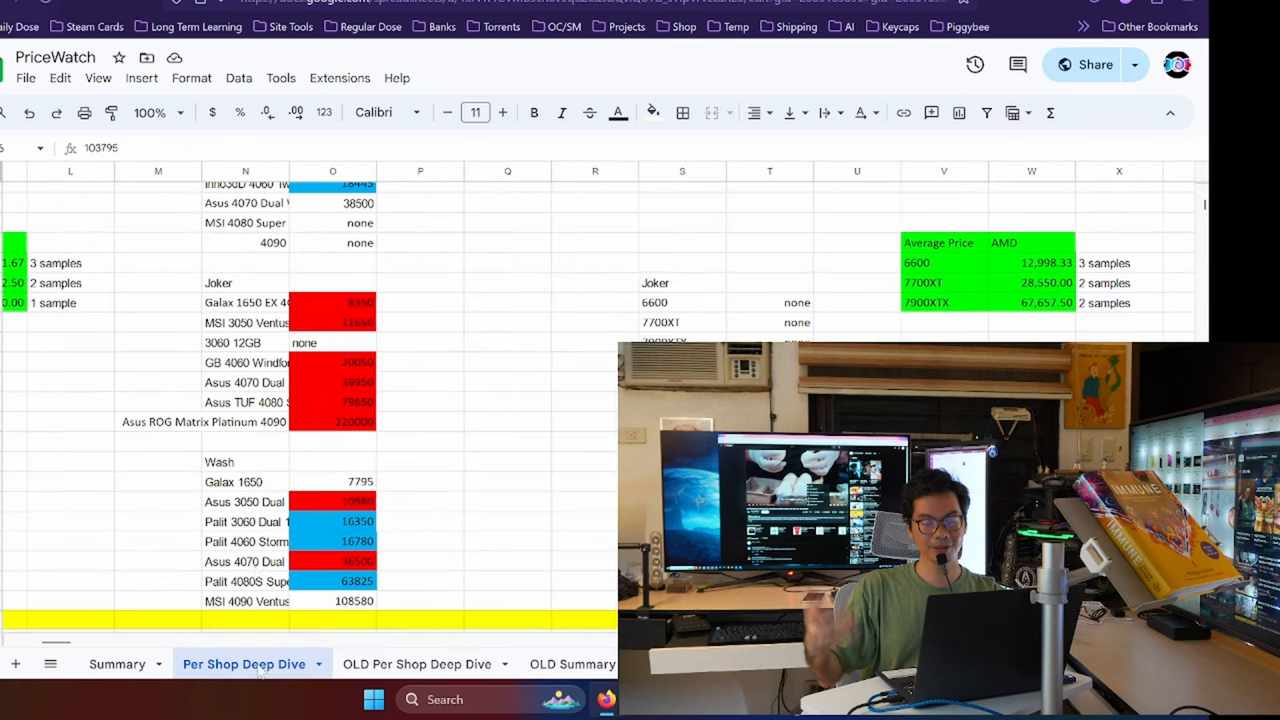
{"action": "scroll", "scroll_direction": "left", "scroll_amount": 3}
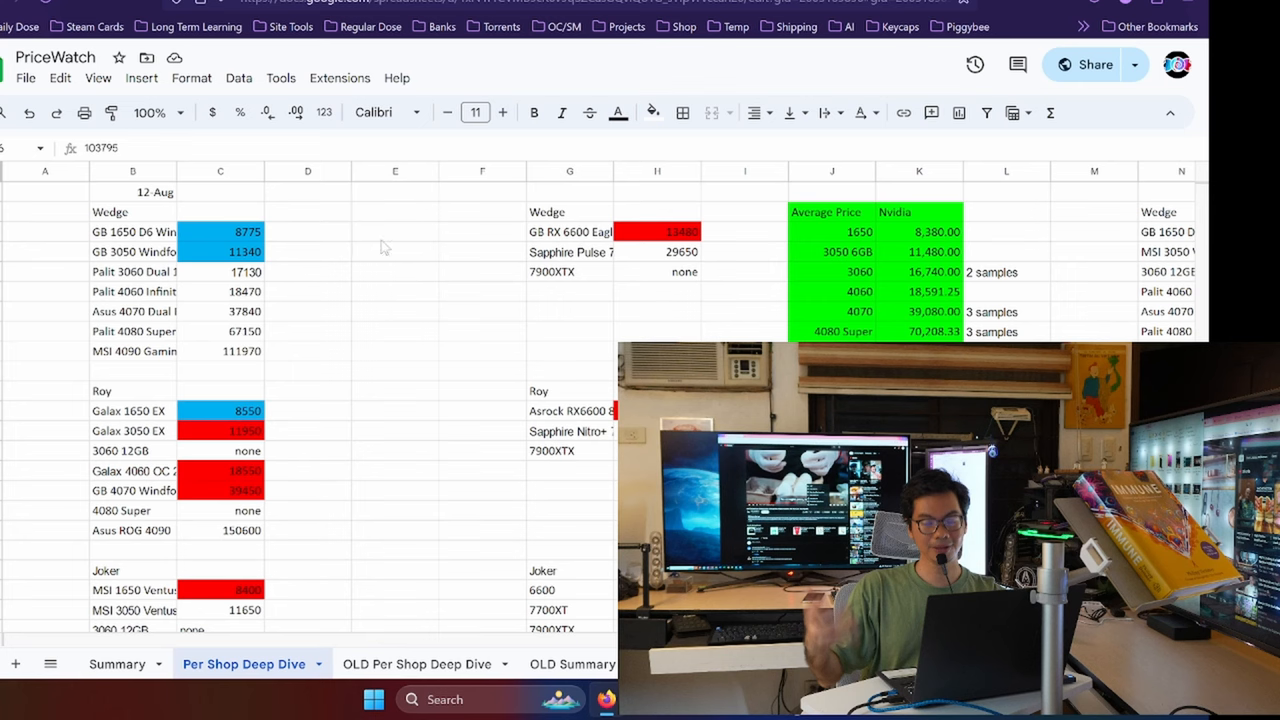
{"action": "left_click", "coordinate": [308, 231]}
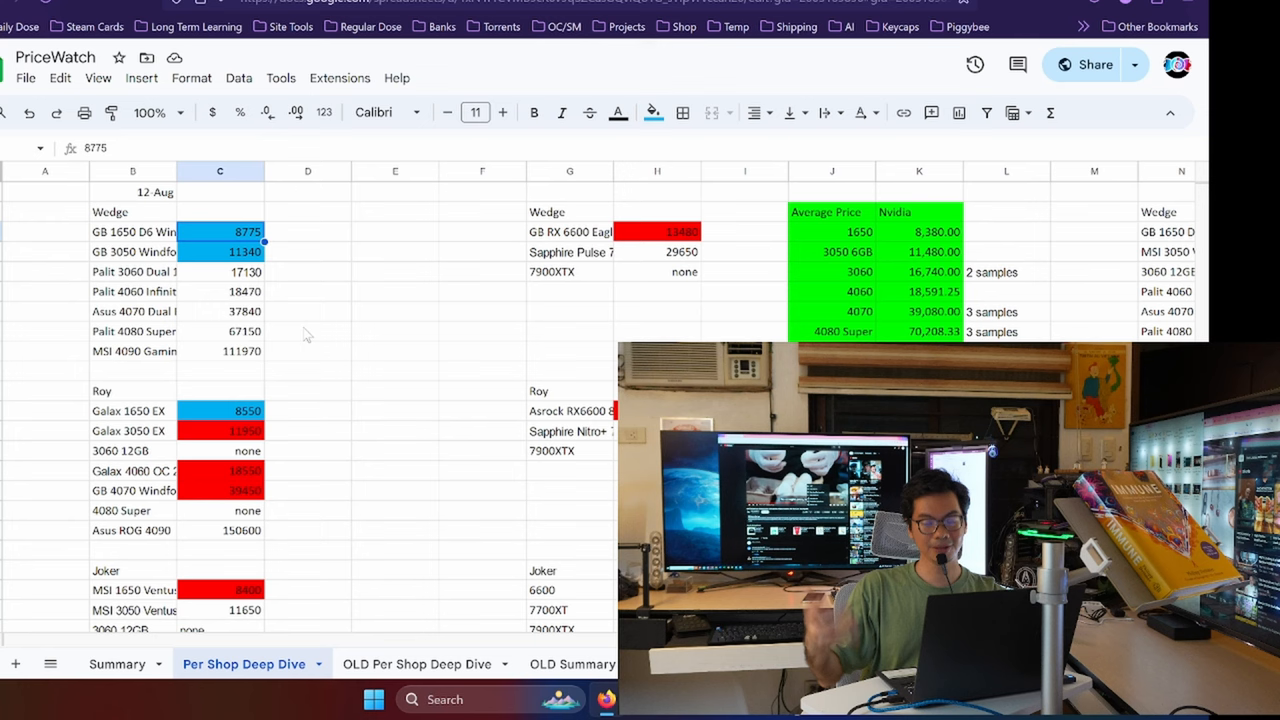
{"action": "left_click", "coordinate": [657, 231]}
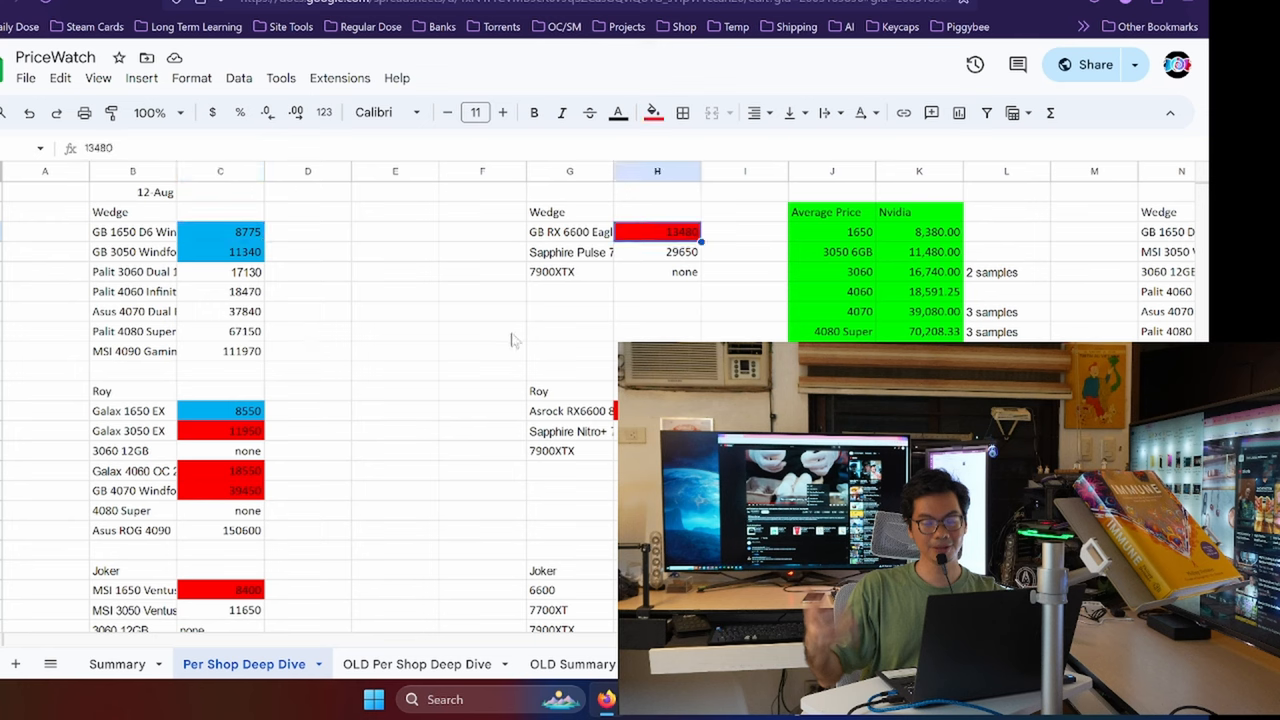
{"action": "scroll", "scroll_direction": "down", "scroll_amount": 3}
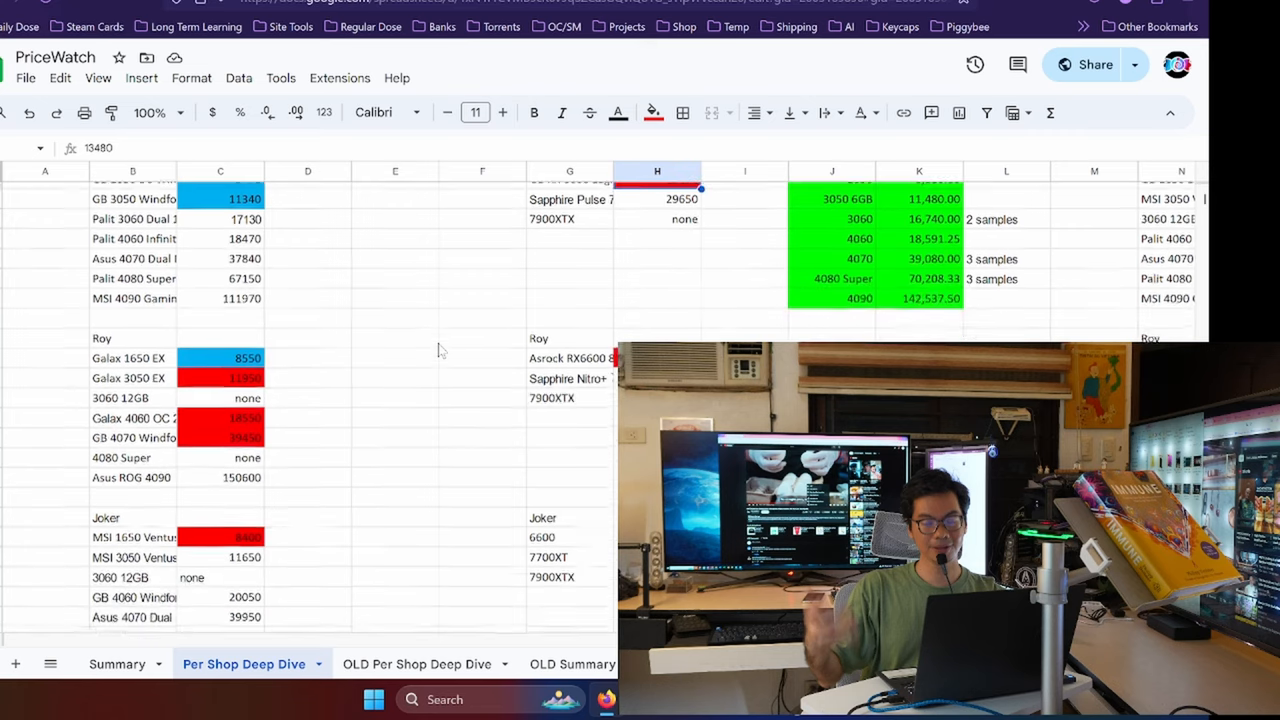
{"action": "scroll", "scroll_direction": "down", "scroll_amount": 3}
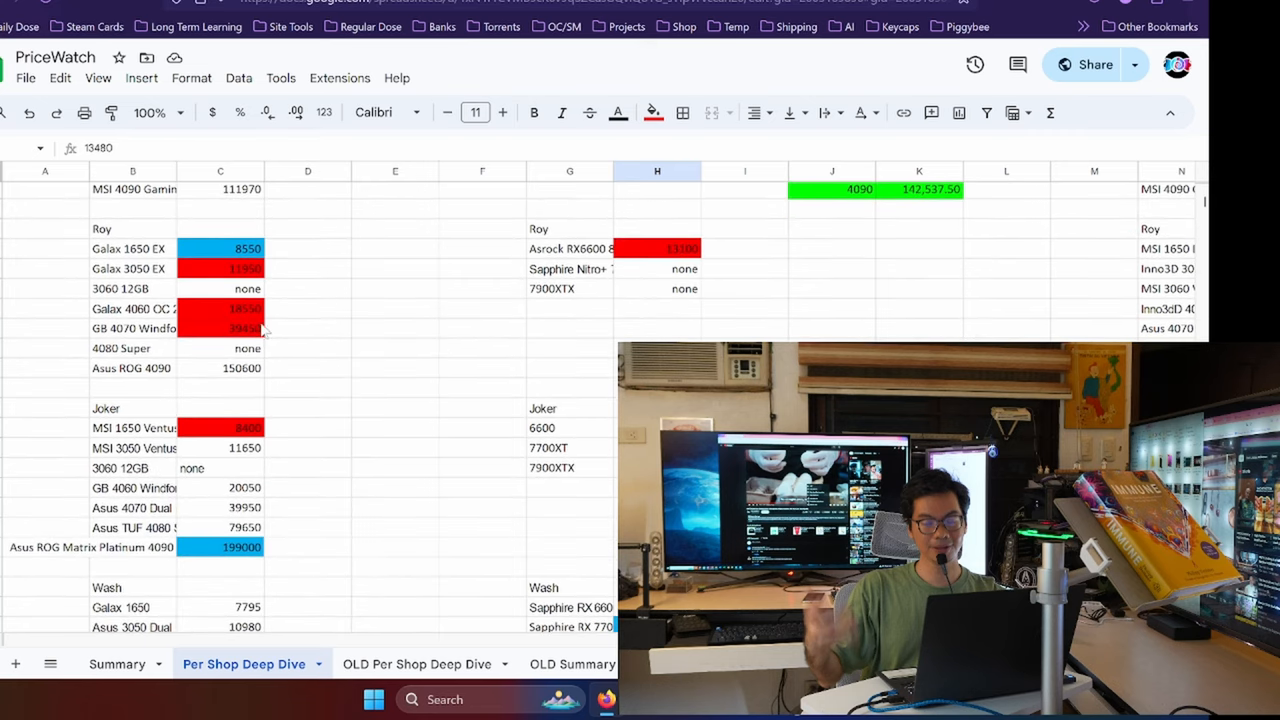
{"action": "left_click", "coordinate": [220, 328]}
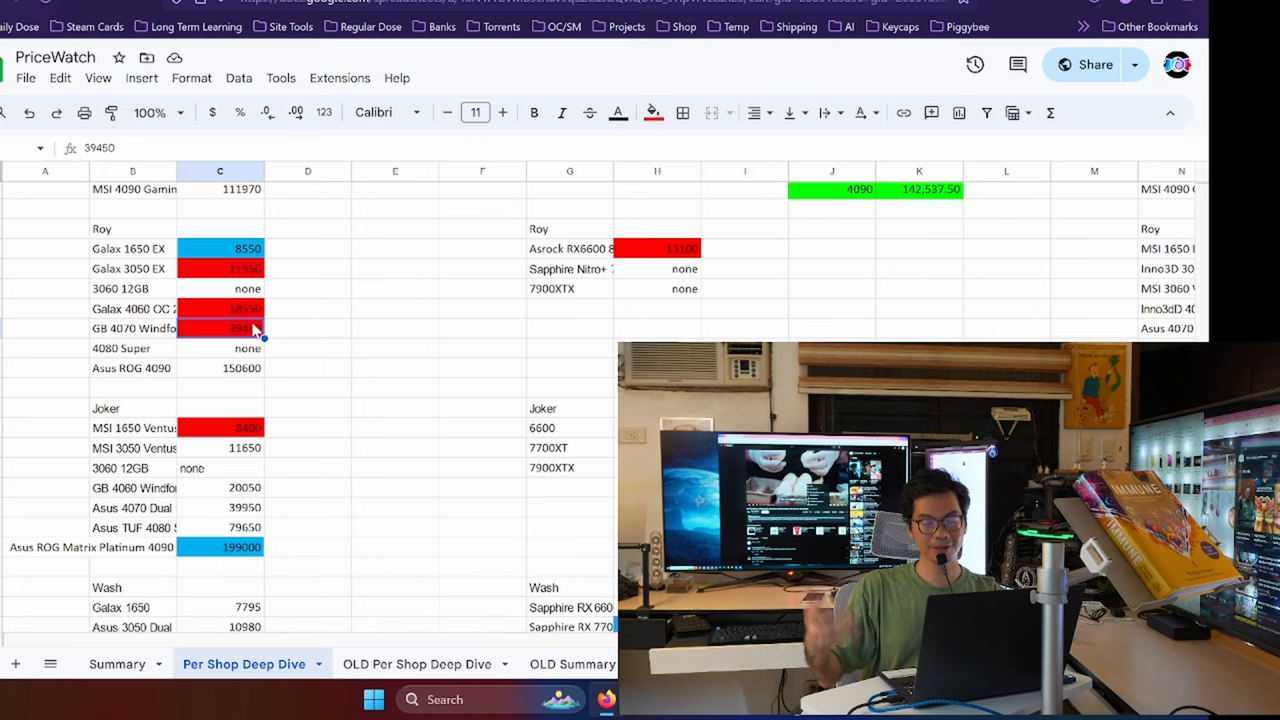
{"action": "left_click", "coordinate": [220, 248]}
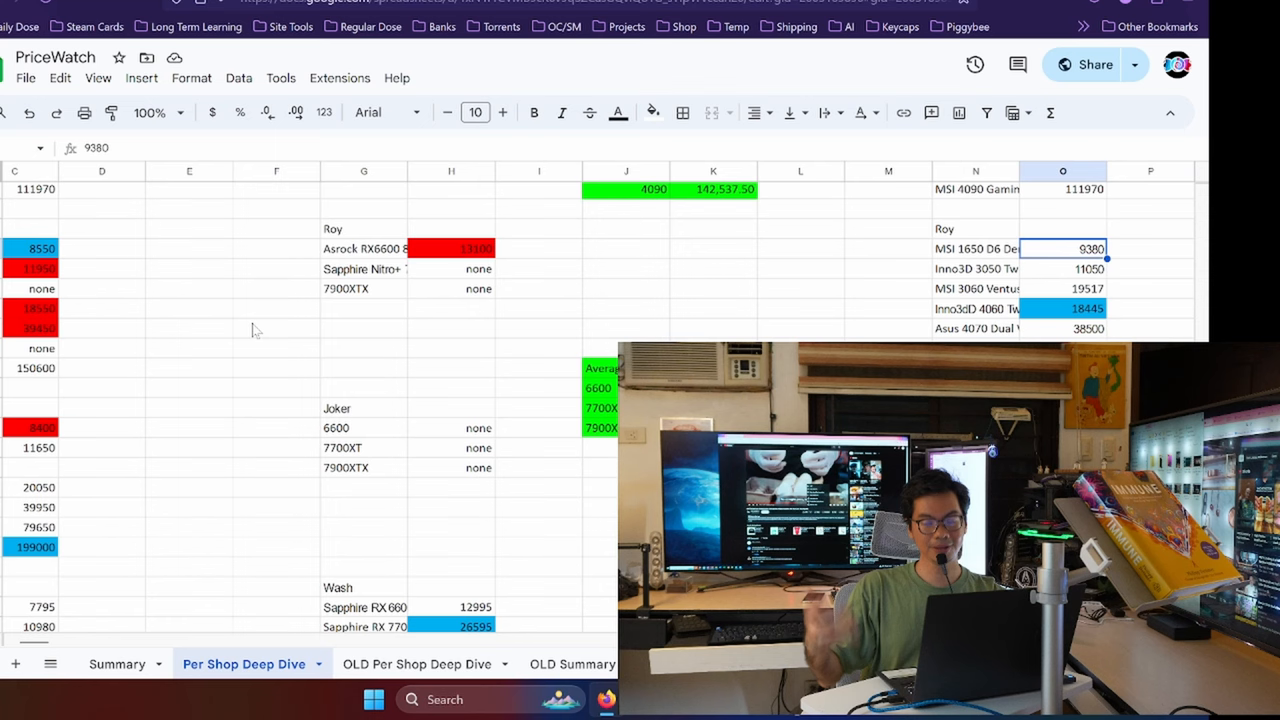
{"action": "left_click", "coordinate": [975, 248]}
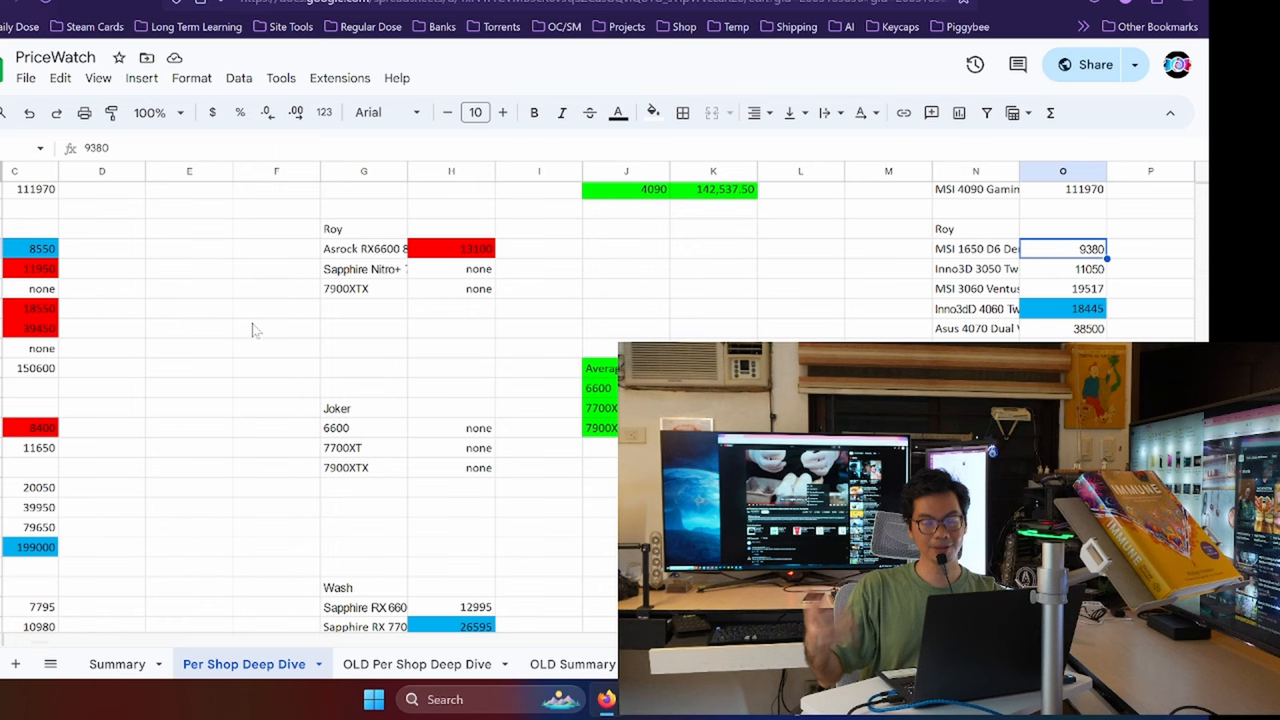
{"action": "left_click", "coordinate": [975, 248]}
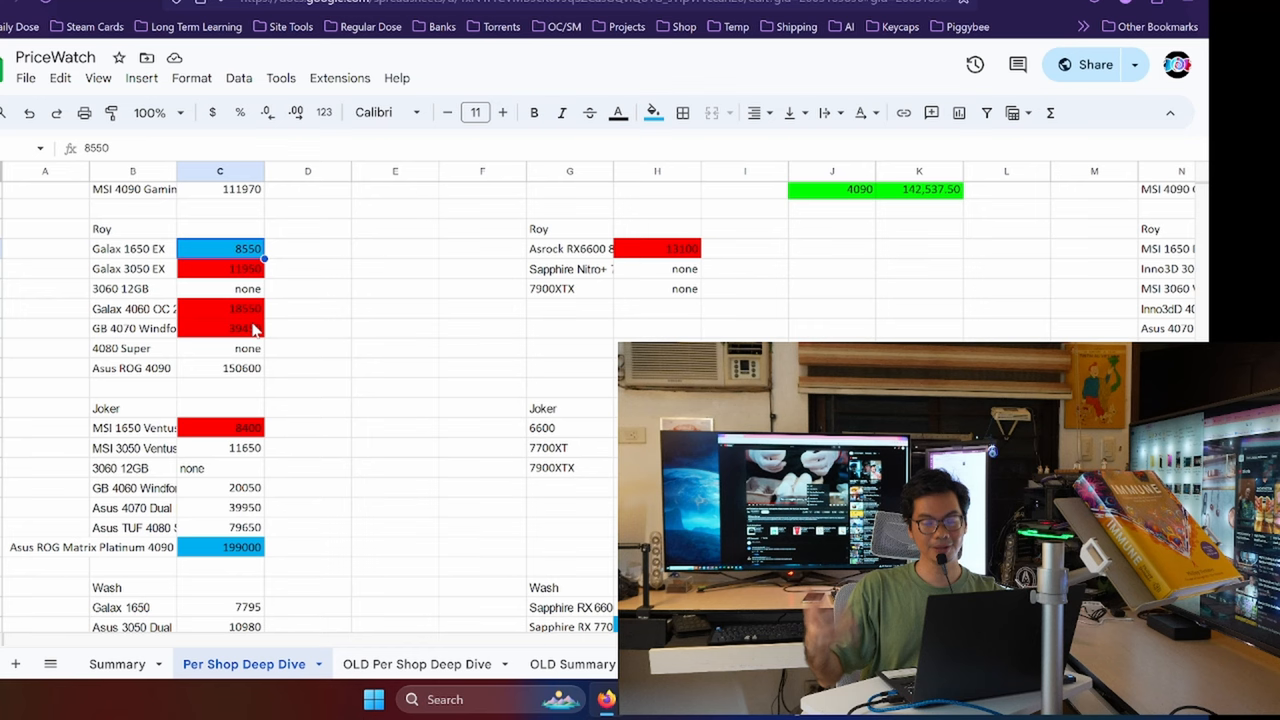
{"action": "left_click", "coordinate": [657, 248]}
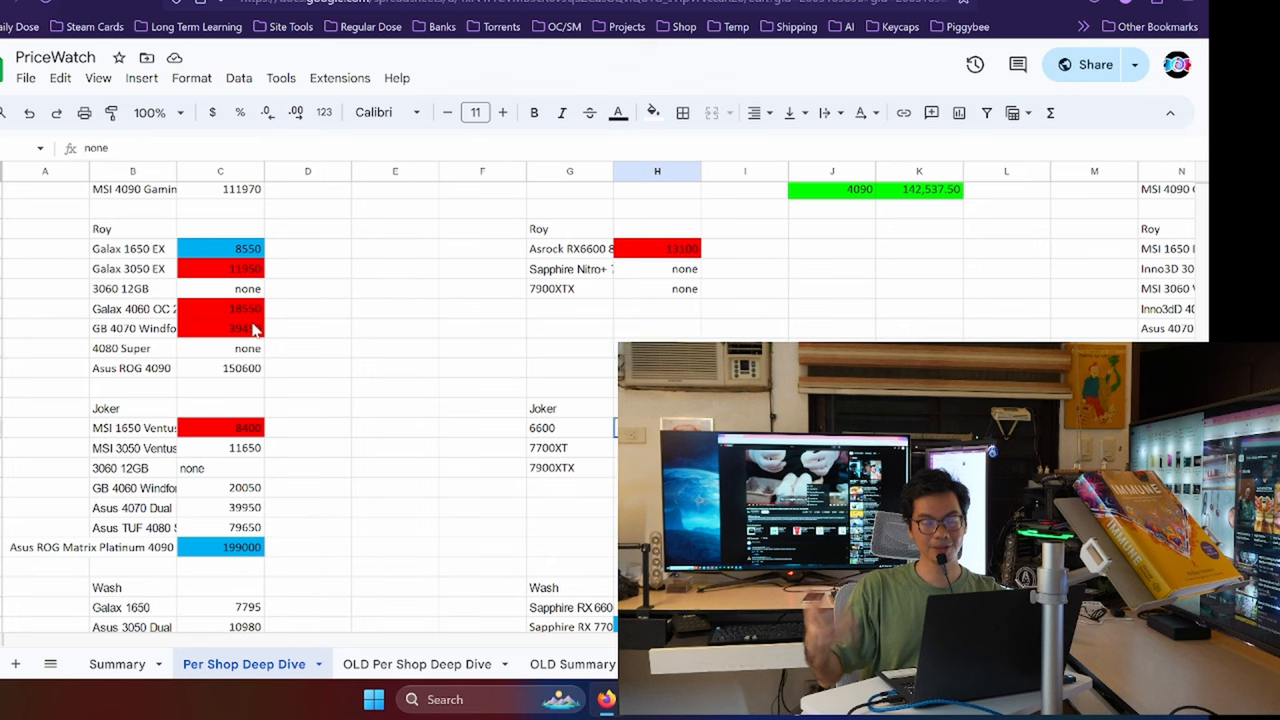
{"action": "left_click", "coordinate": [220, 427]}
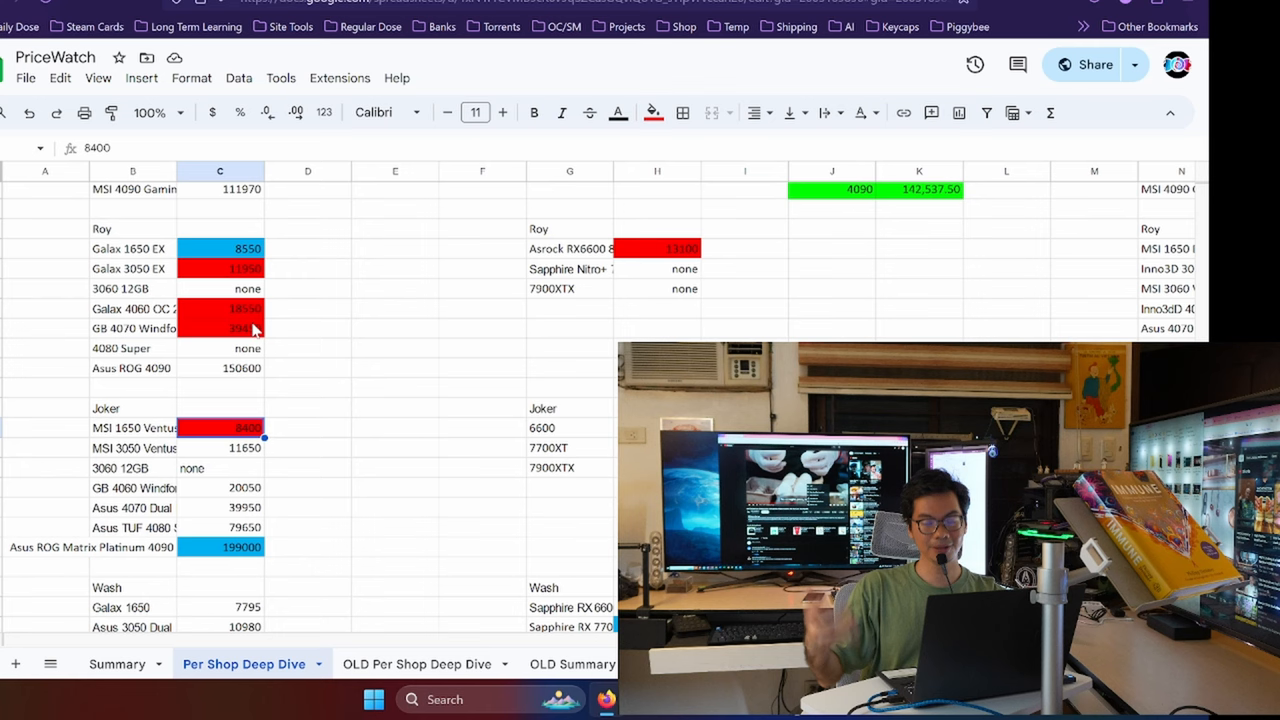
{"action": "mouse_move", "coordinate": [282, 393]}
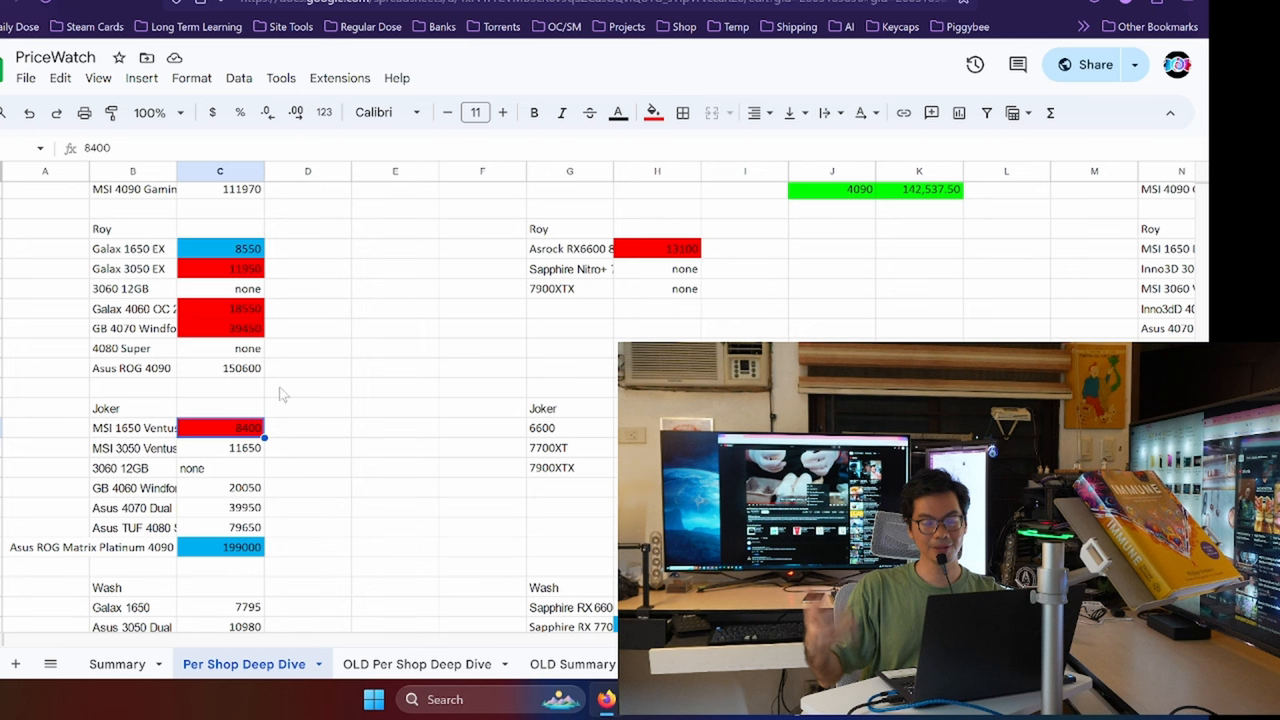
{"action": "scroll", "scroll_direction": "down", "scroll_amount": 3}
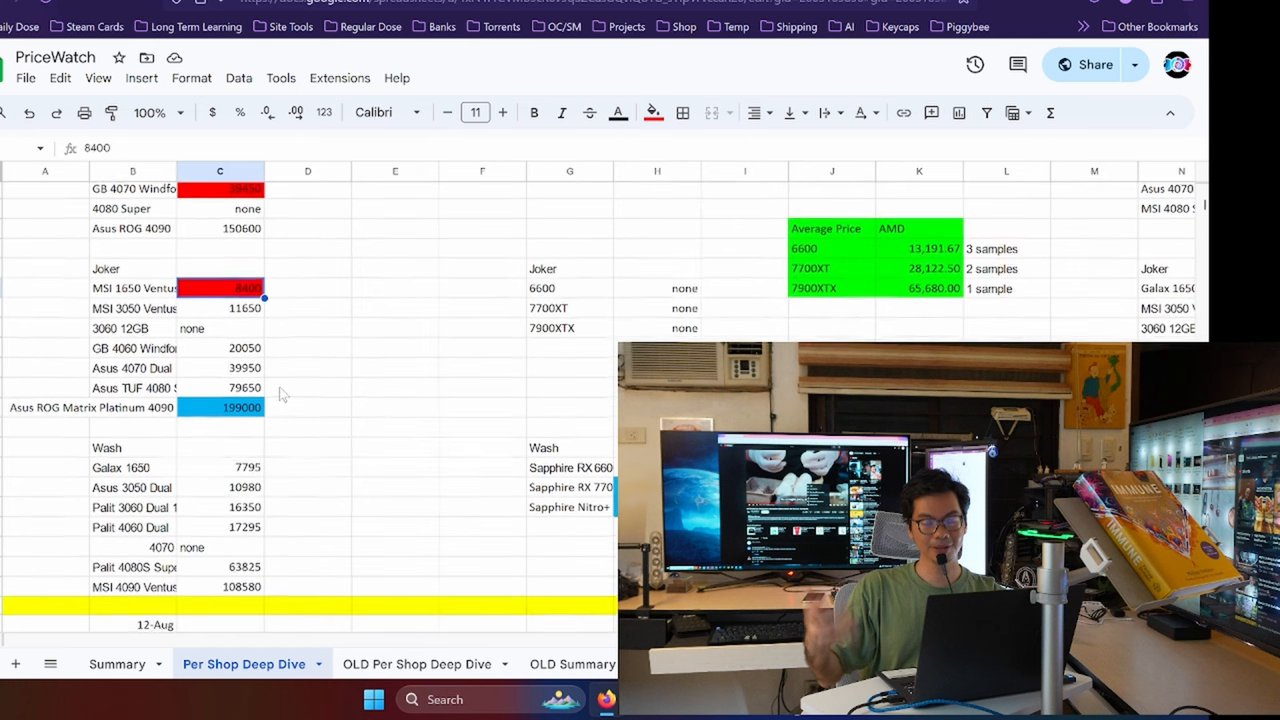
{"action": "left_click", "coordinate": [220, 387]}
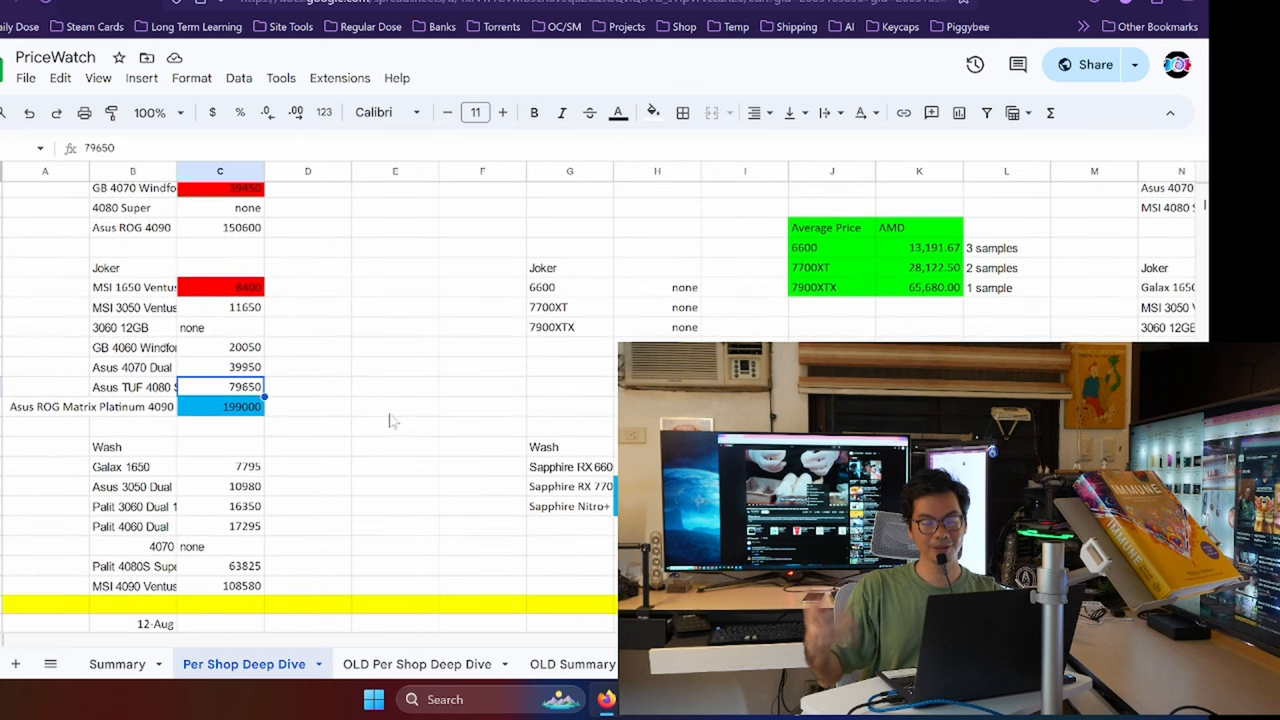
{"action": "left_click", "coordinate": [220, 406]}
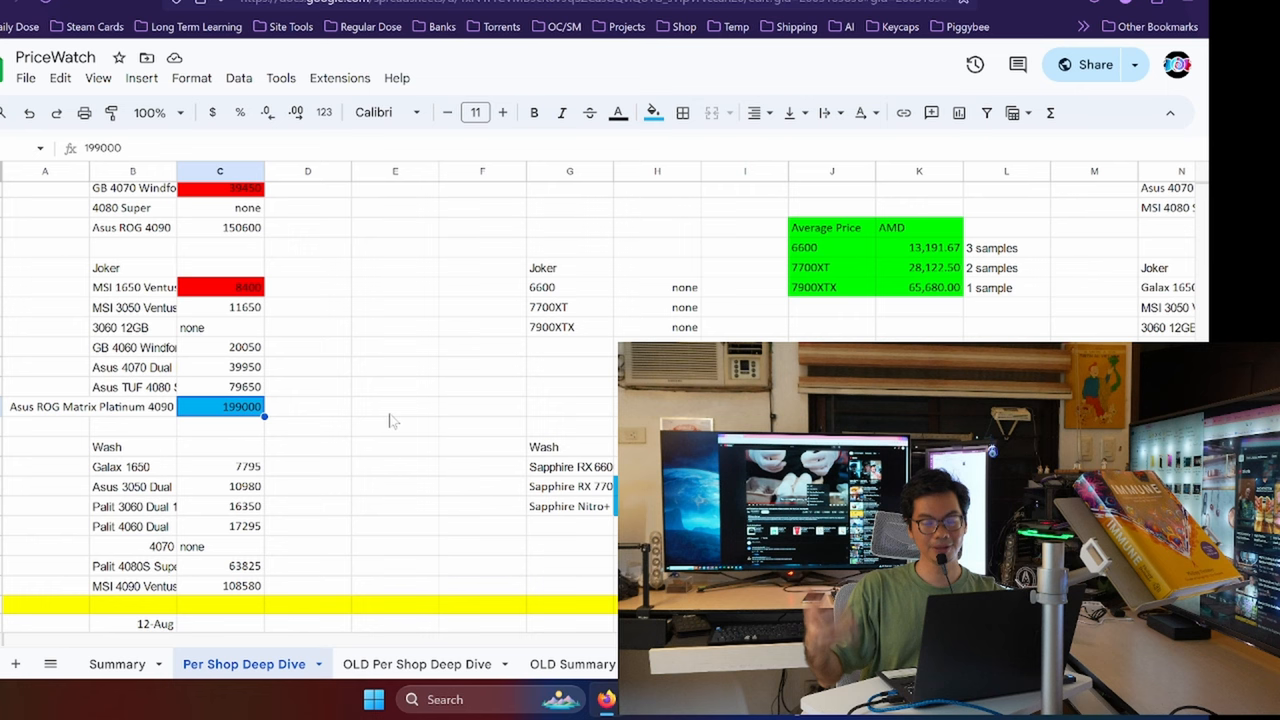
{"action": "left_click", "coordinate": [220, 466]}
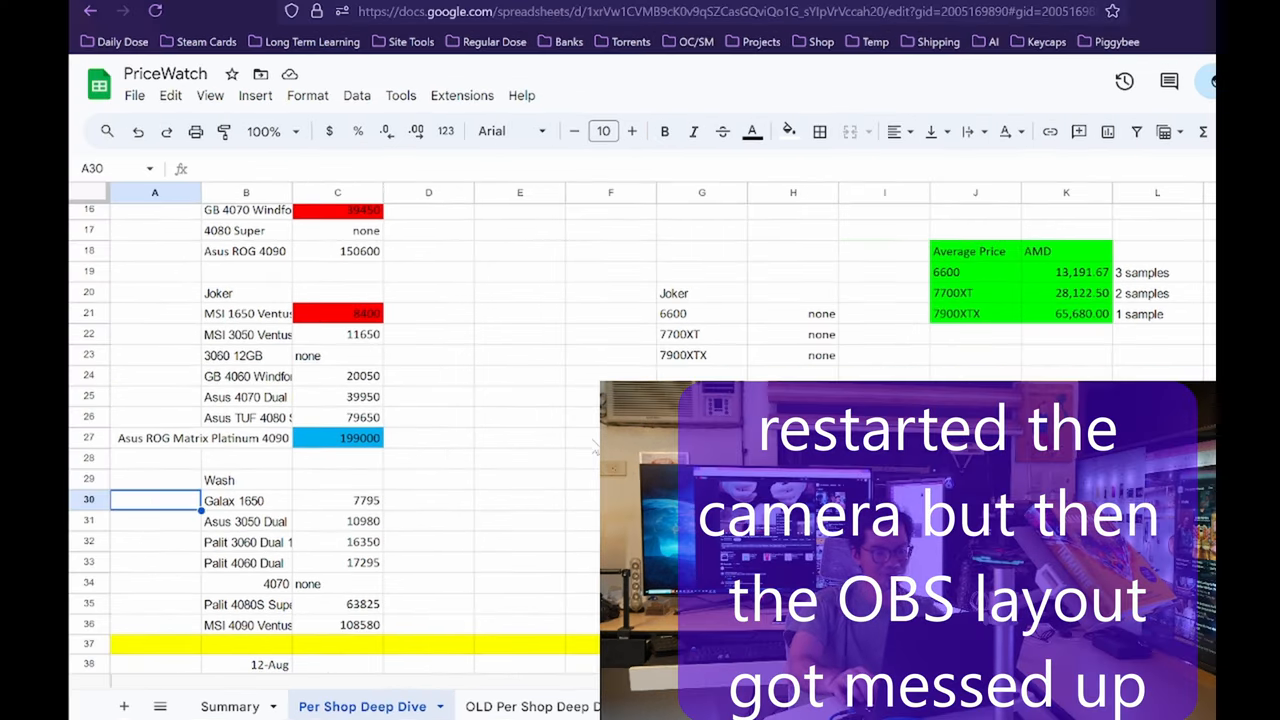
{"action": "left_click", "coordinate": [337, 541]}
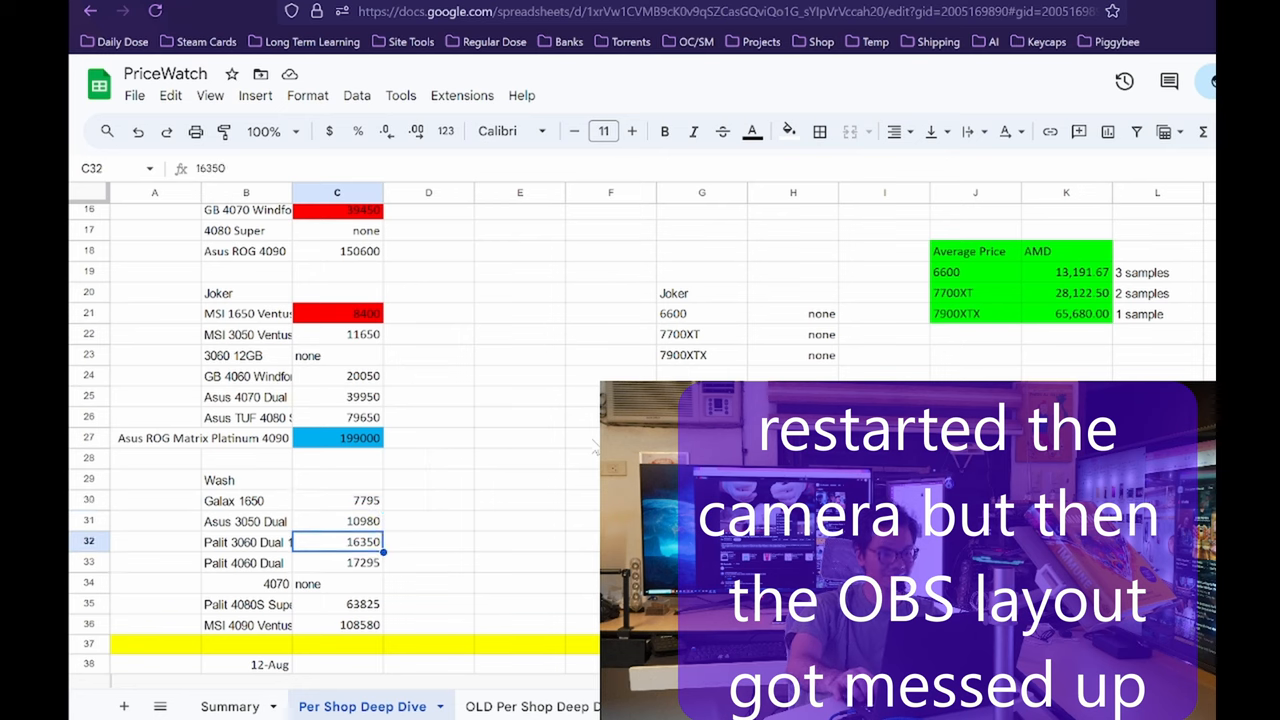
{"action": "left_click", "coordinate": [701, 192]}
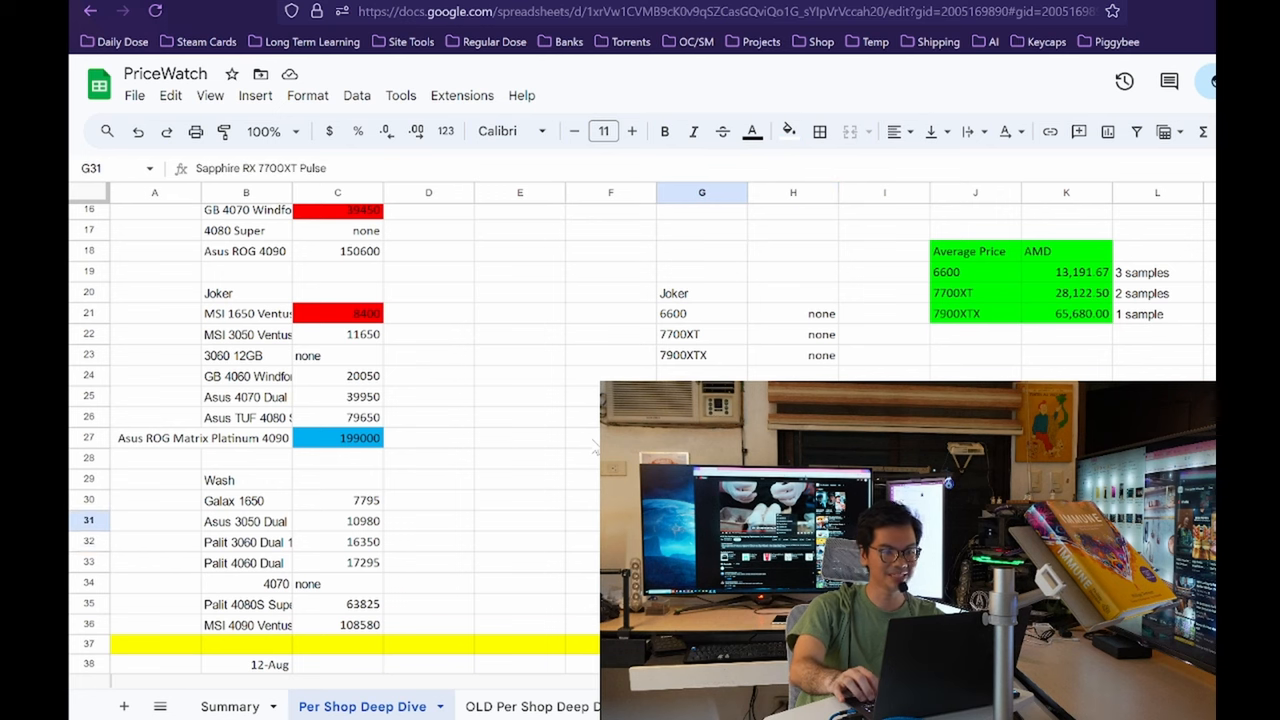
{"action": "scroll", "scroll_direction": "down", "scroll_amount": 3}
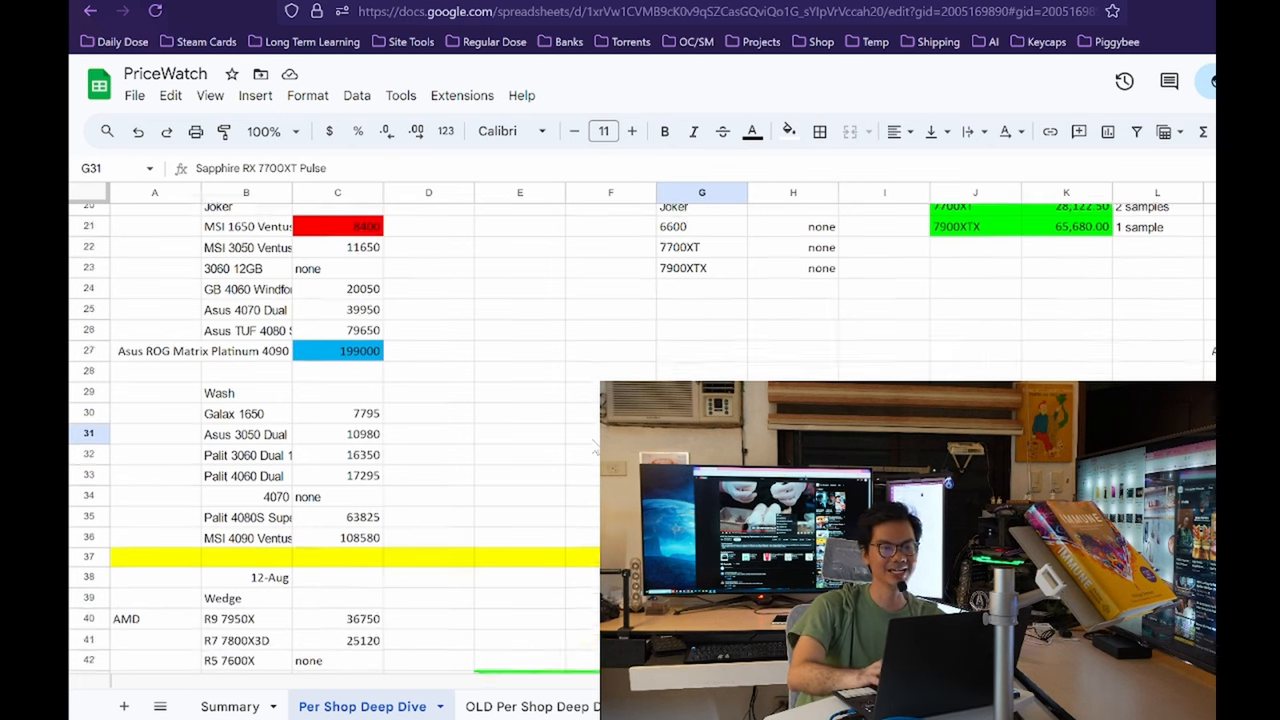
{"action": "scroll", "scroll_direction": "down", "scroll_amount": 3}
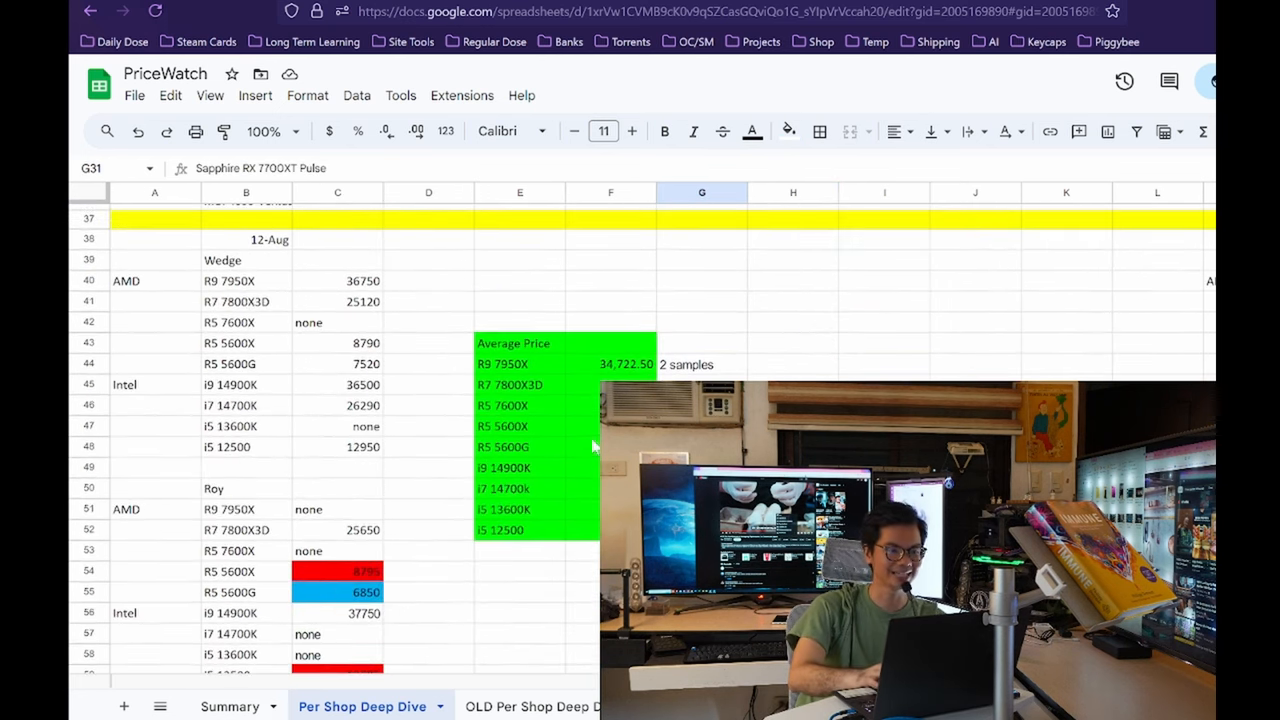
{"action": "left_click", "coordinate": [246, 301]}
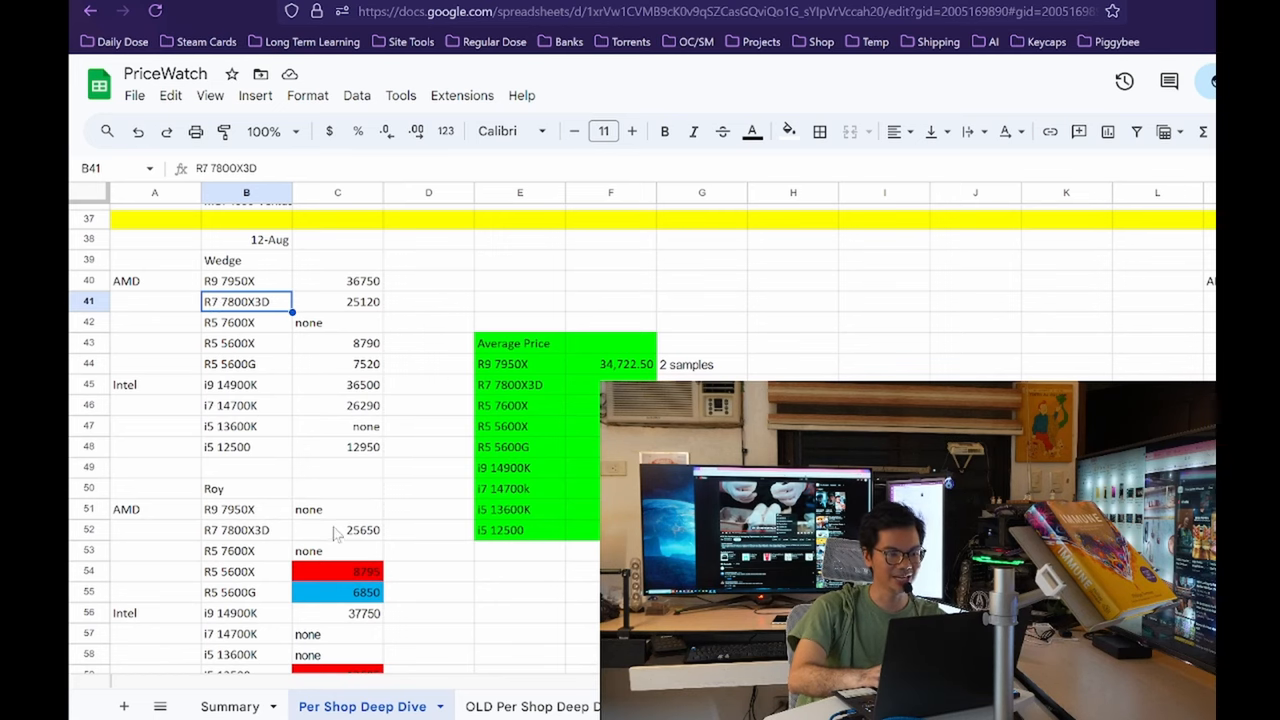
{"action": "scroll", "scroll_direction": "down", "scroll_amount": 3}
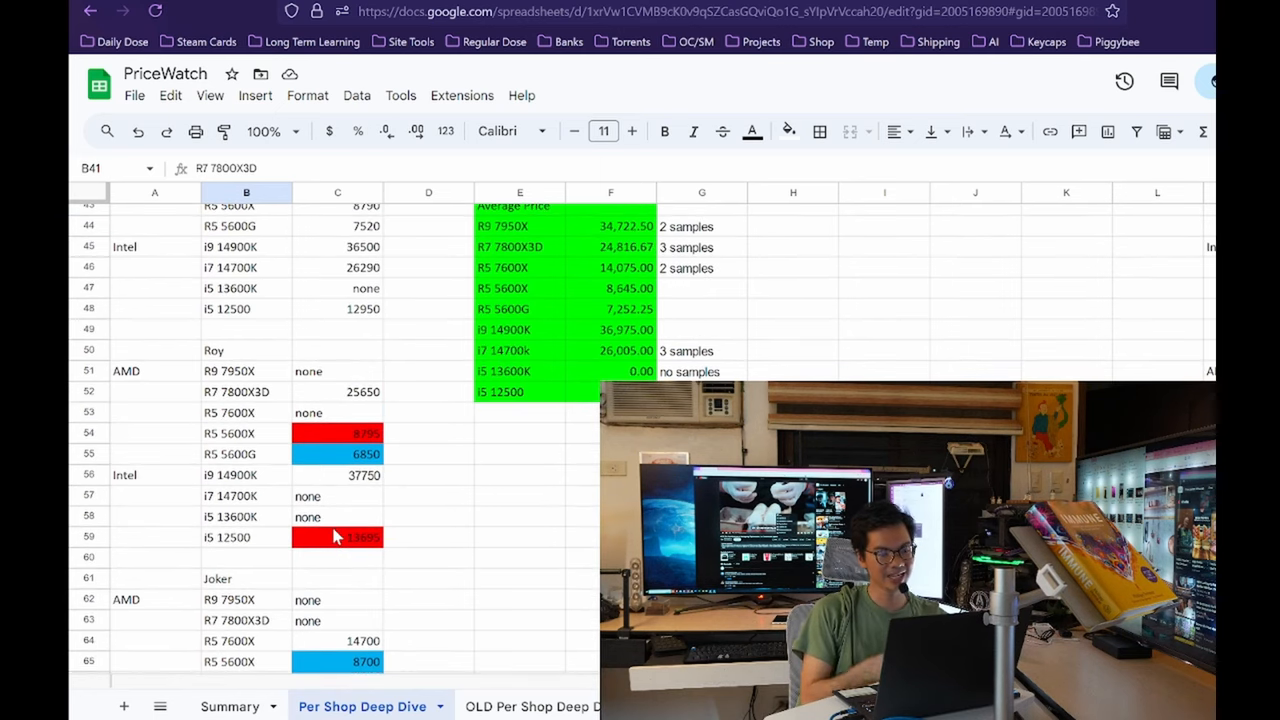
{"action": "left_click", "coordinate": [337, 537]}
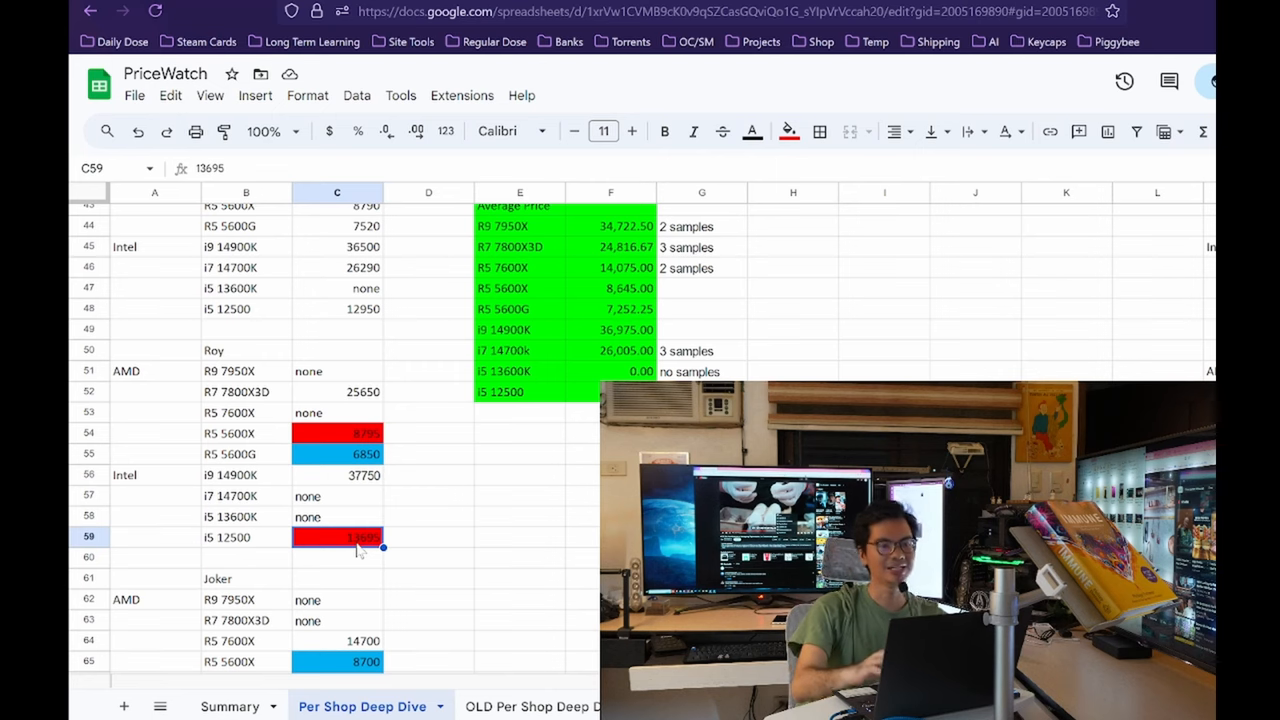
{"action": "left_click", "coordinate": [337, 453]}
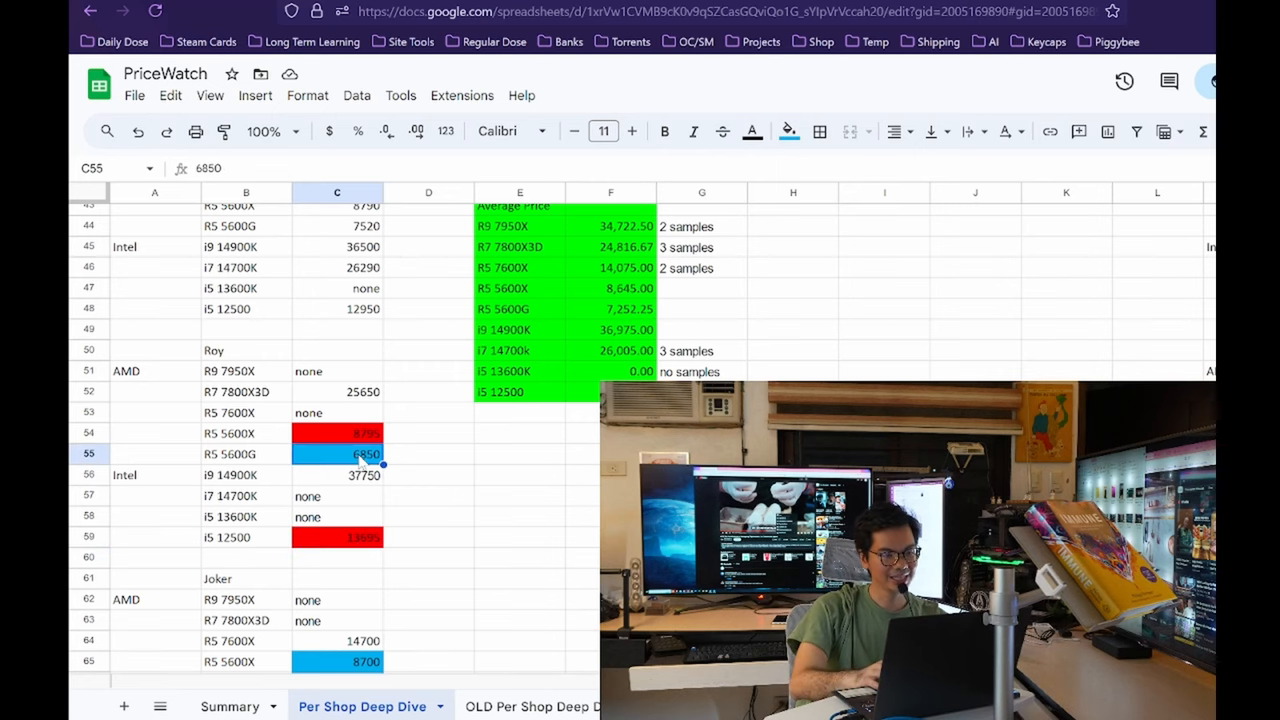
{"action": "scroll", "scroll_direction": "down", "scroll_amount": 3}
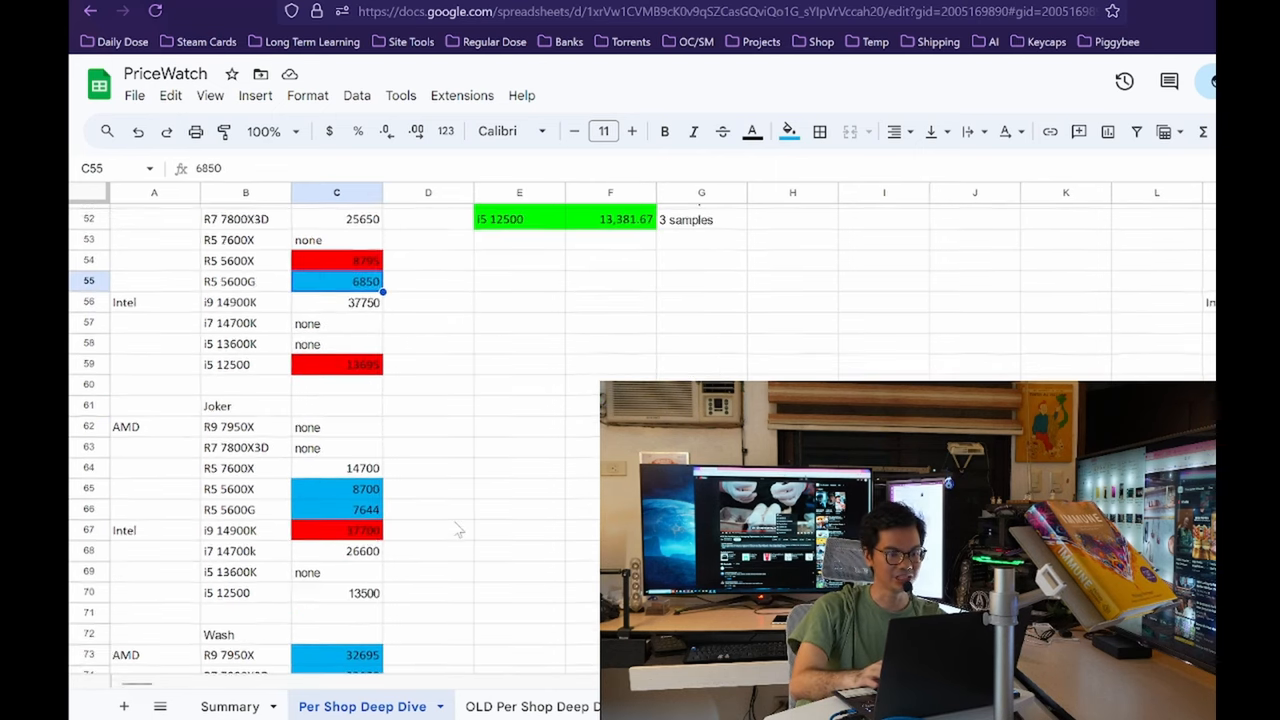
{"action": "scroll", "scroll_direction": "down", "scroll_amount": 3}
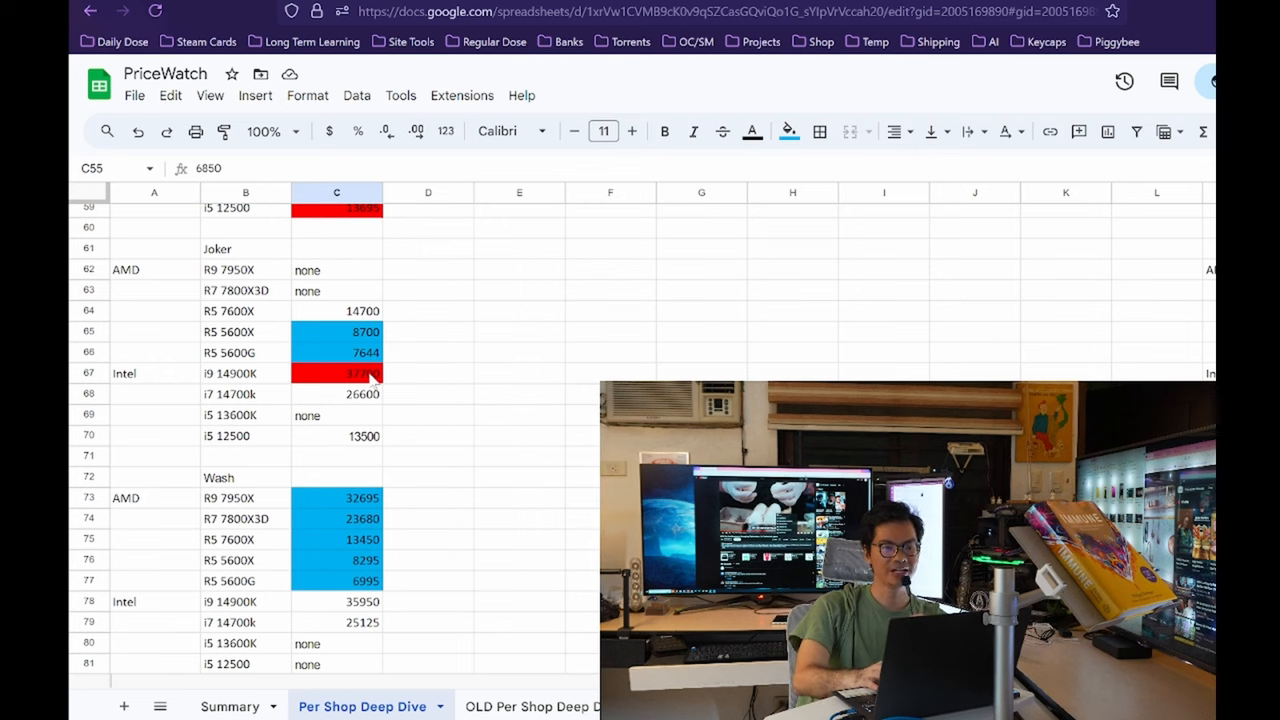
{"action": "left_click", "coordinate": [336, 373]}
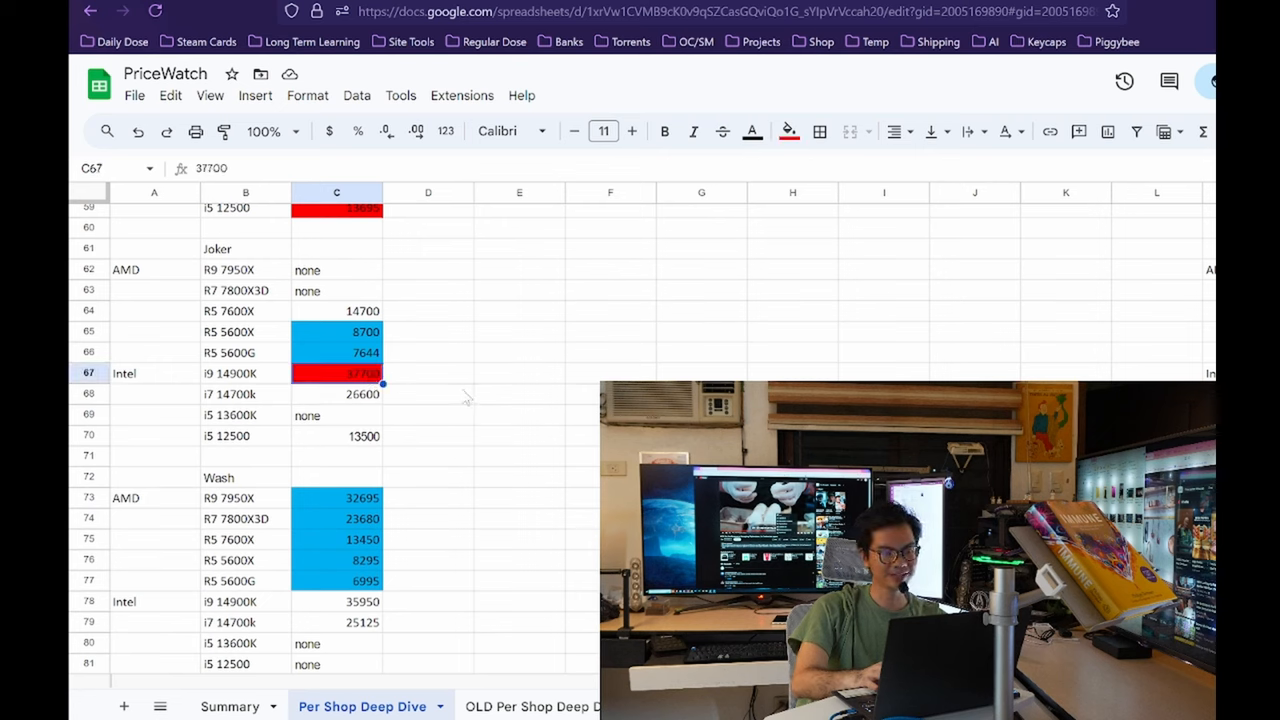
{"action": "left_click", "coordinate": [336, 352]}
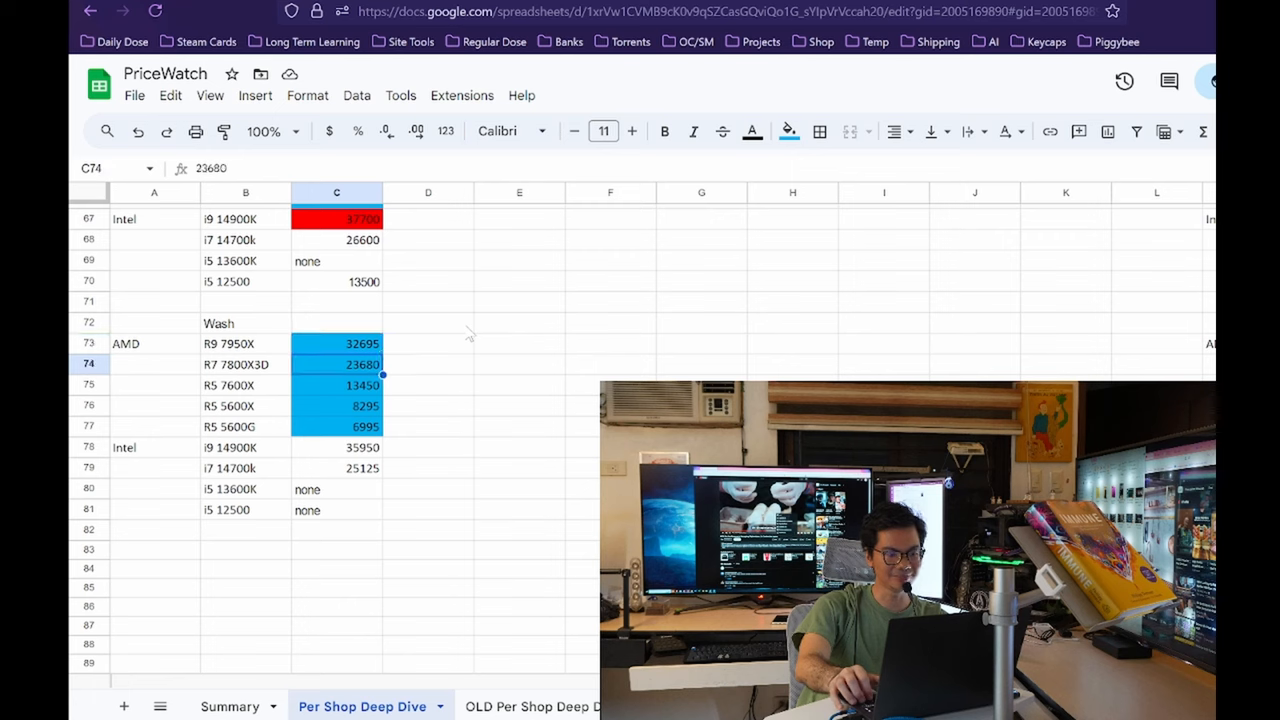
{"action": "left_click", "coordinate": [336, 467]}
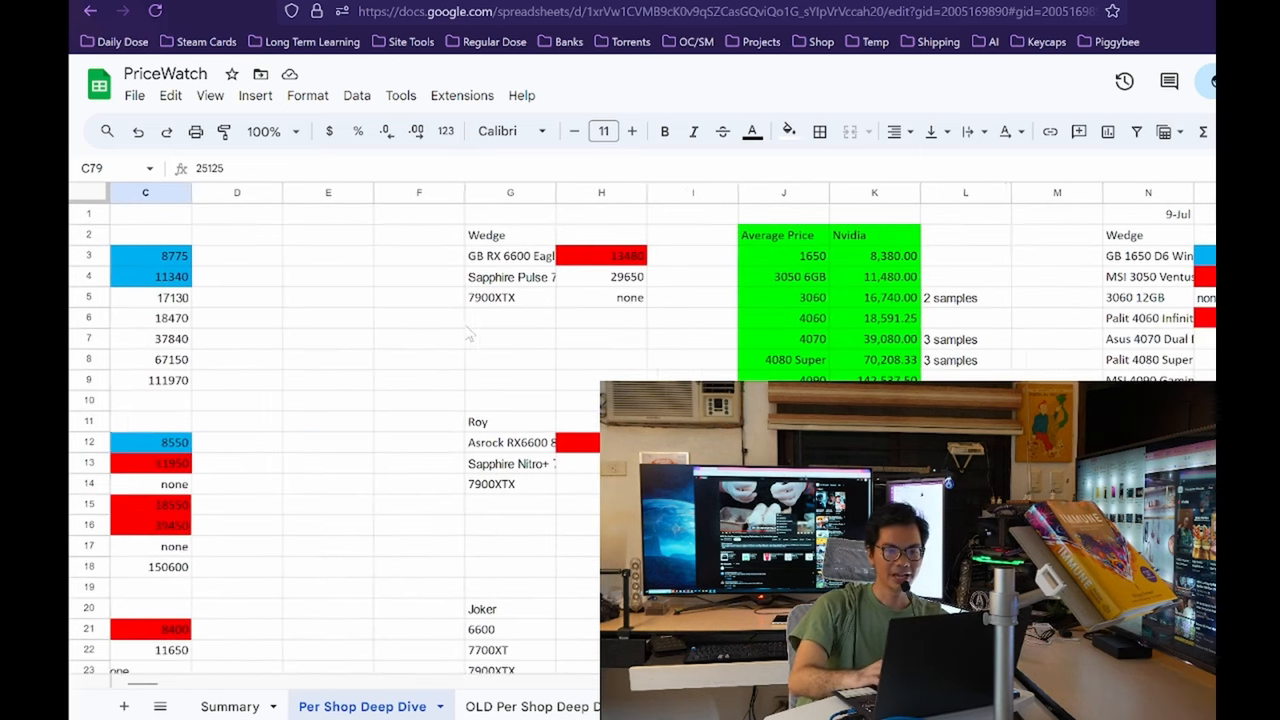
Scroll the Summary tab and select the latest 8/12 average price for the 3050
{"action": "scroll", "scroll_direction": "down", "scroll_amount": 3}
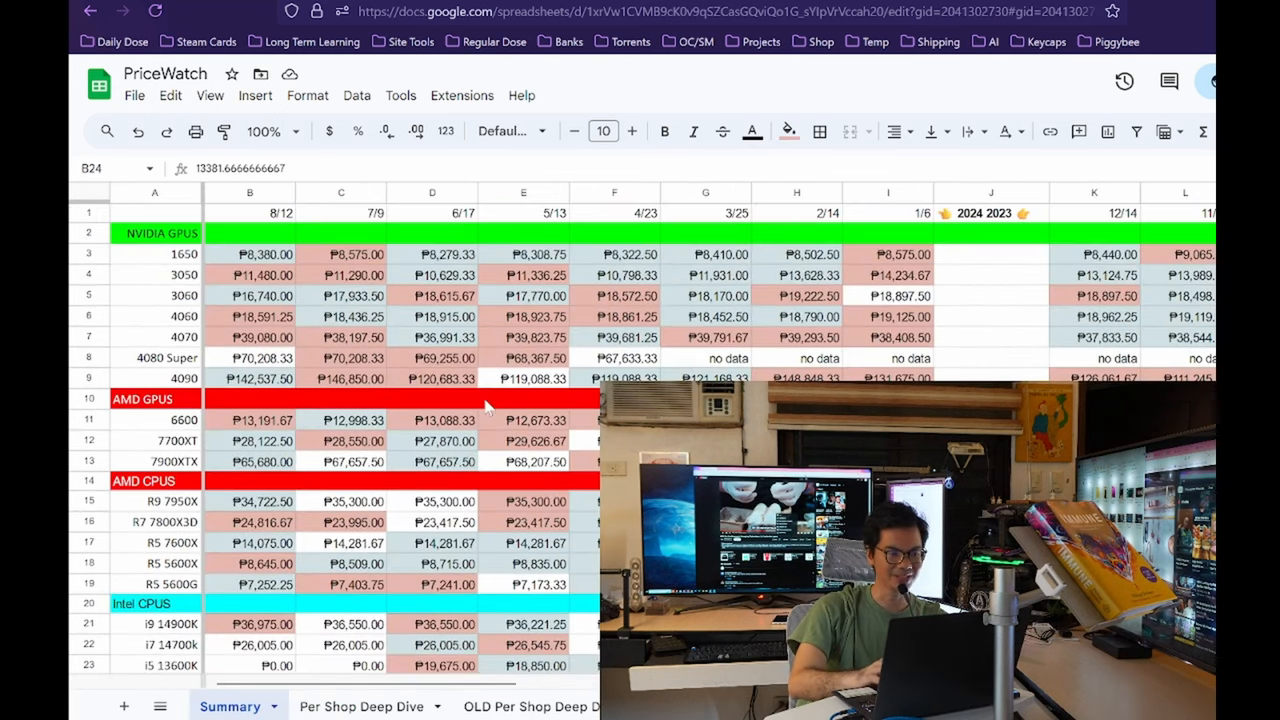
{"action": "left_click", "coordinate": [250, 275]}
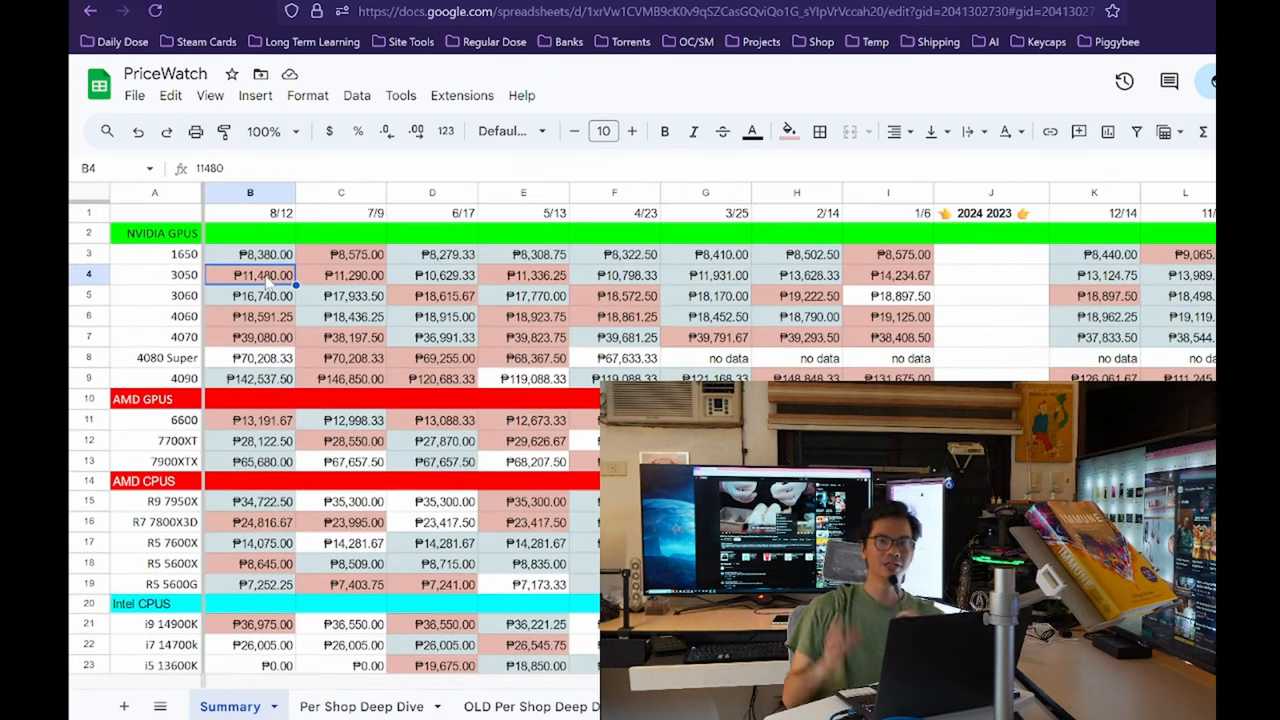